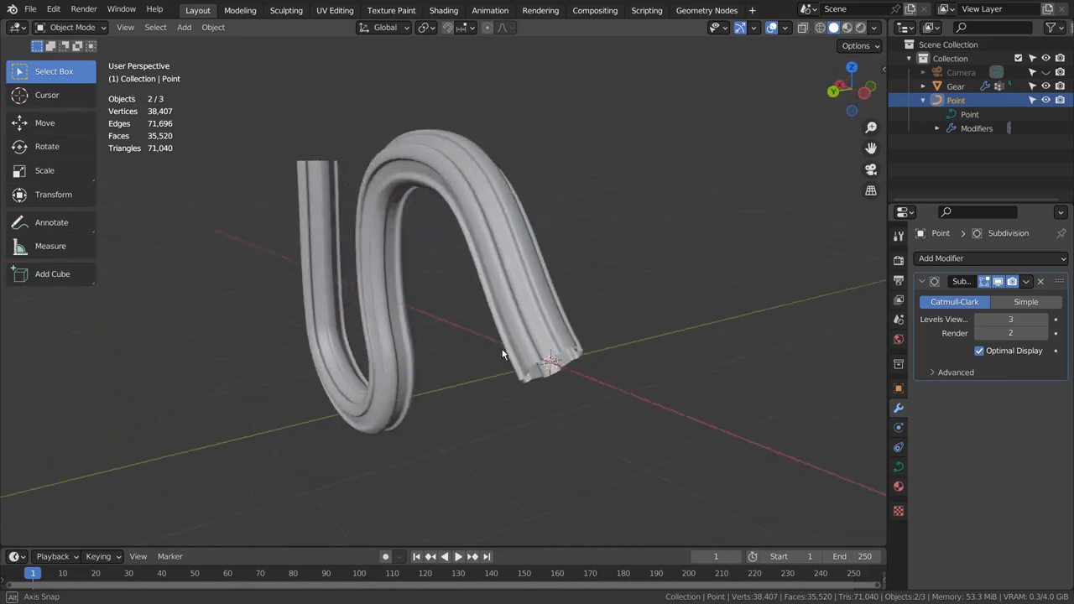
Add a Point curve, set it to 3D, and extrude points into a smooth S-shaped wave.
left_click_drag(503, 352, 537, 361)
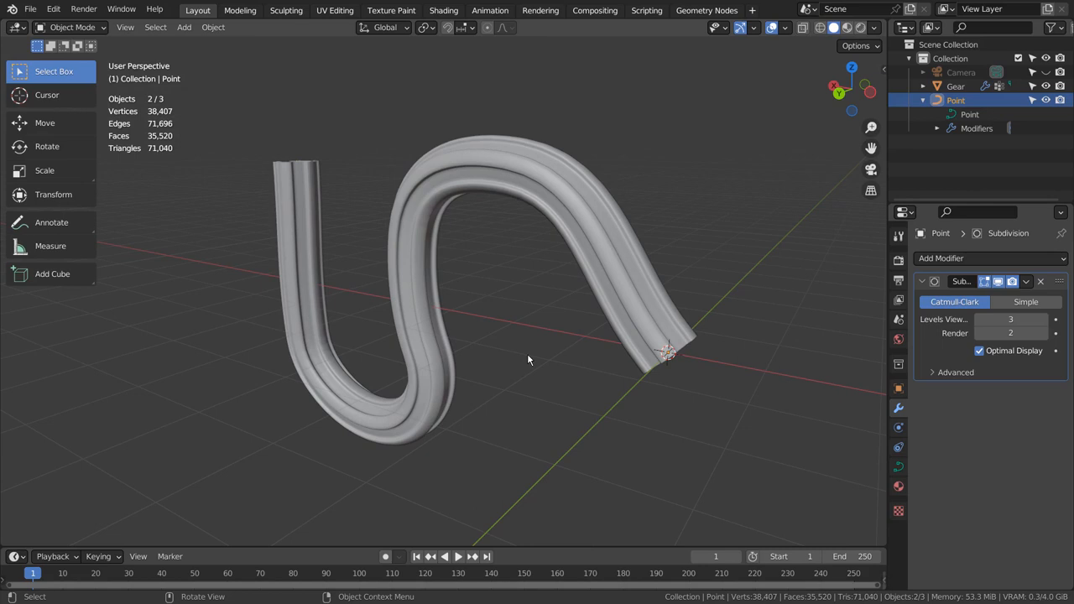
key("shift+a")
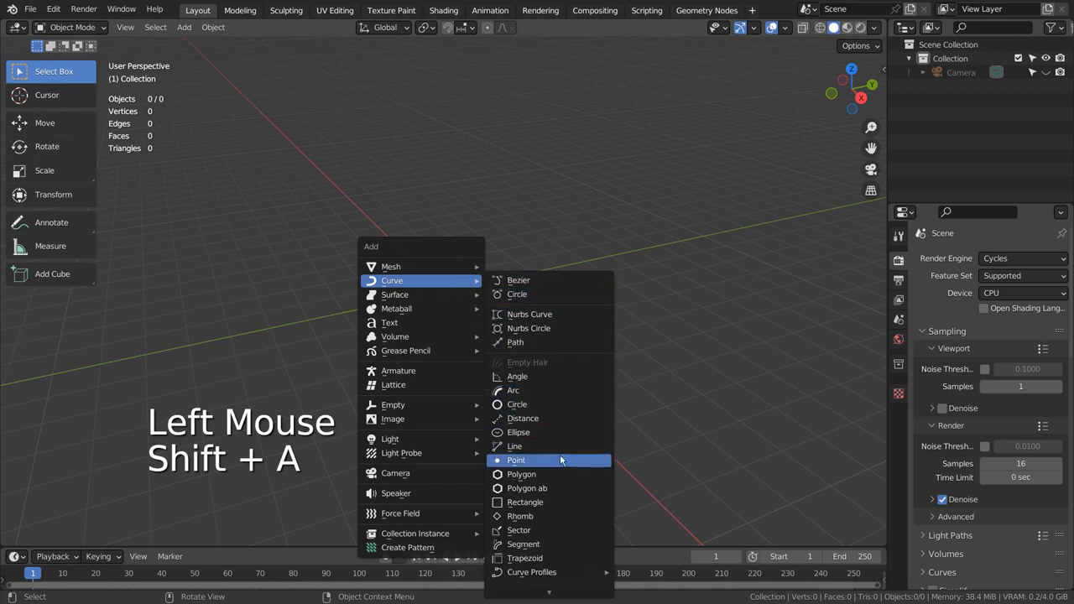
mouse_move(569, 466)
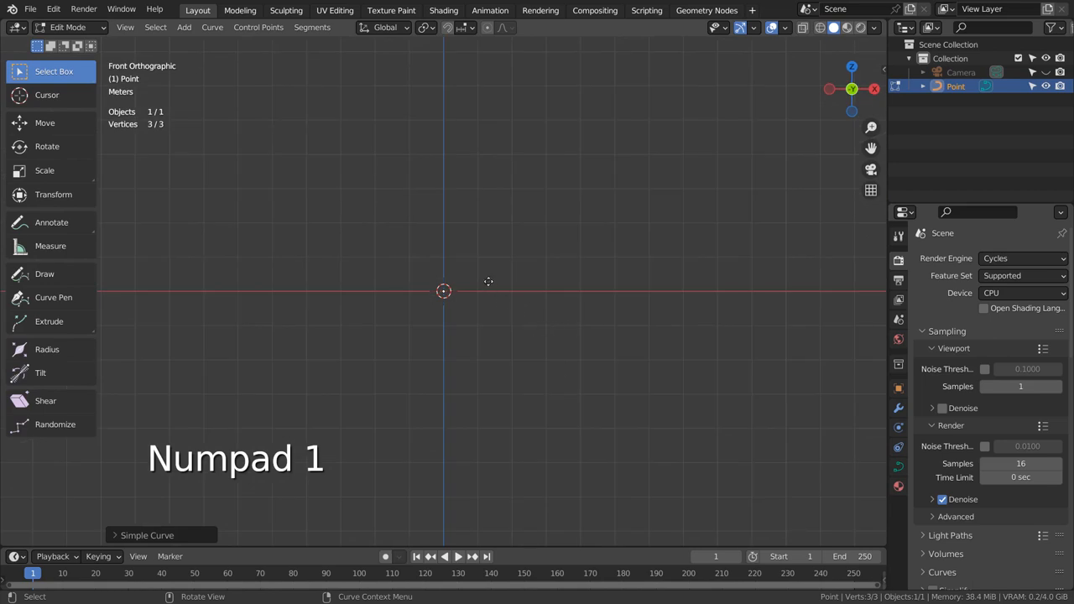
key("e")
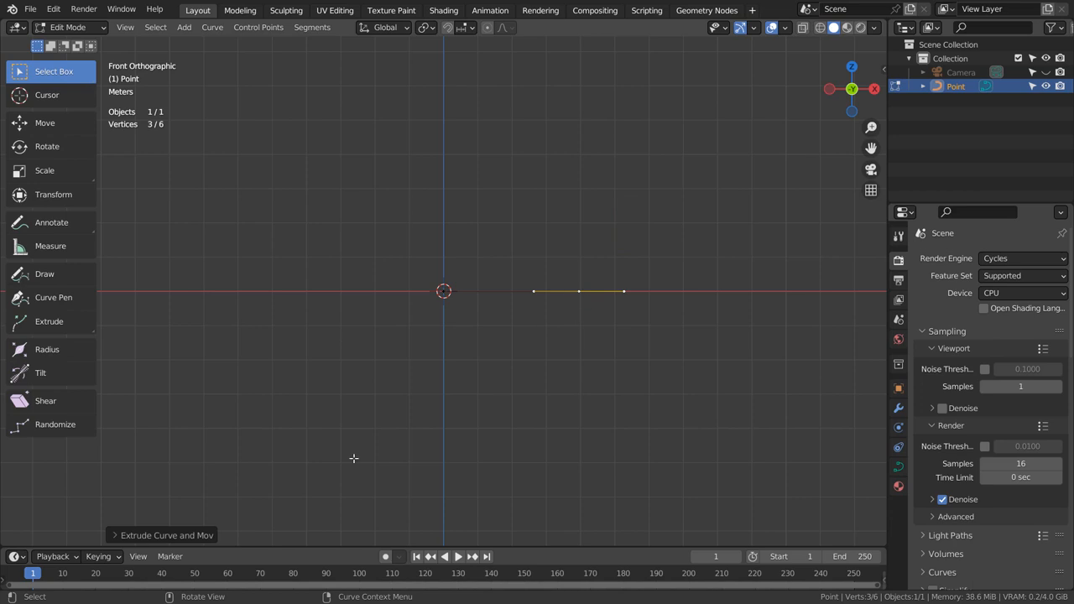
key("ctrl+z")
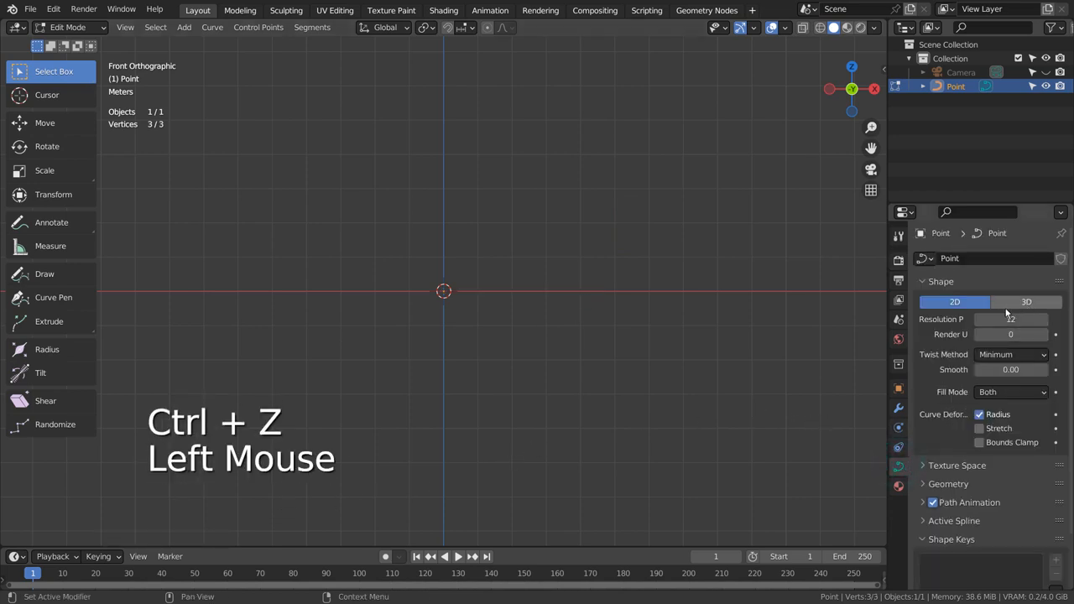
left_click(1026, 302)
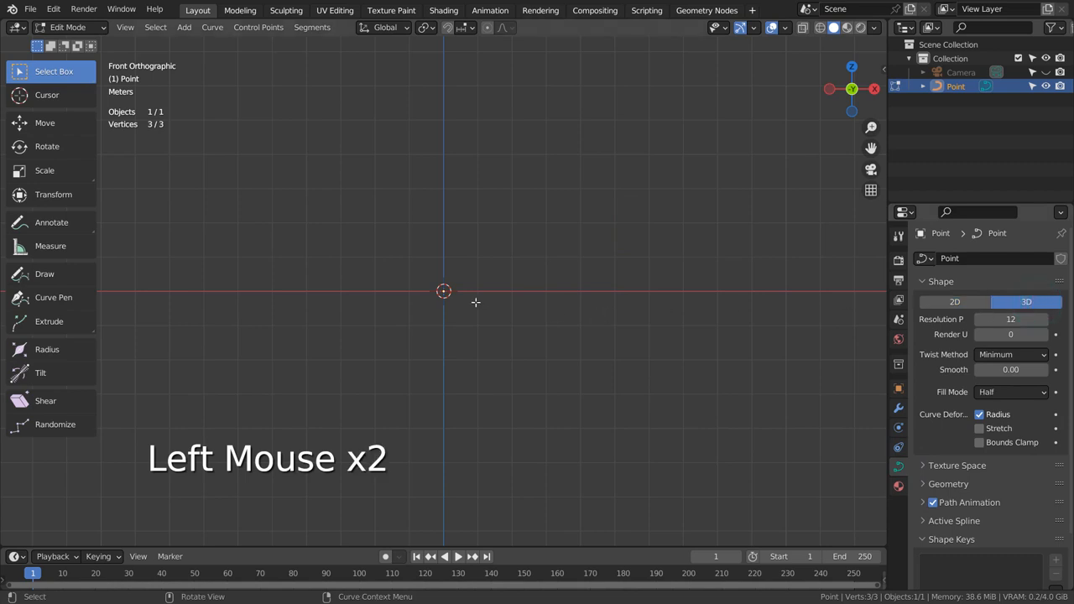
key("e")
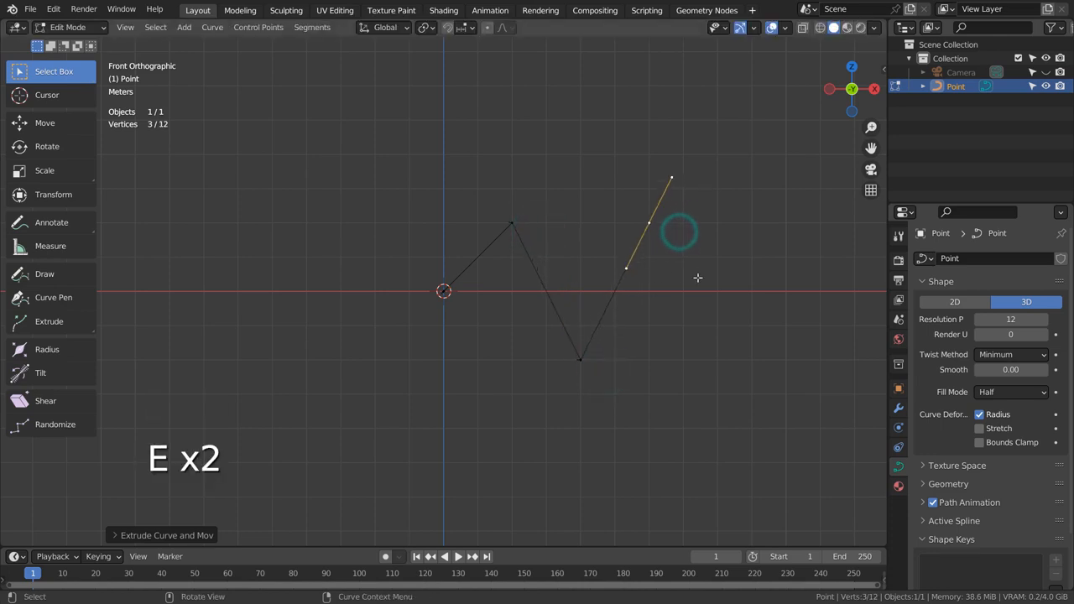
key("Tab")
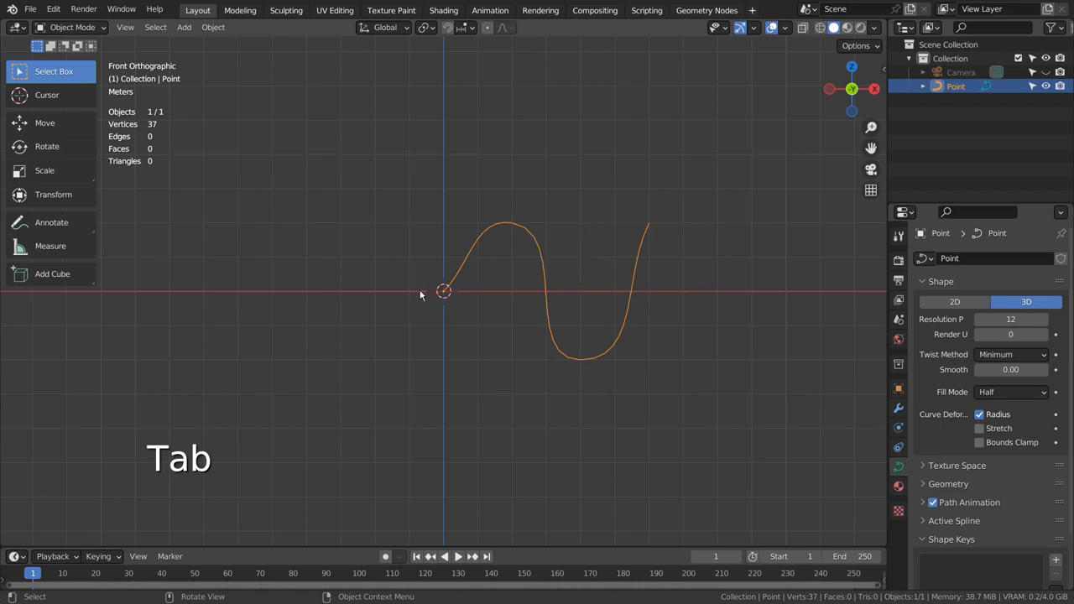
Add a cube to the scene.
key("shift+a")
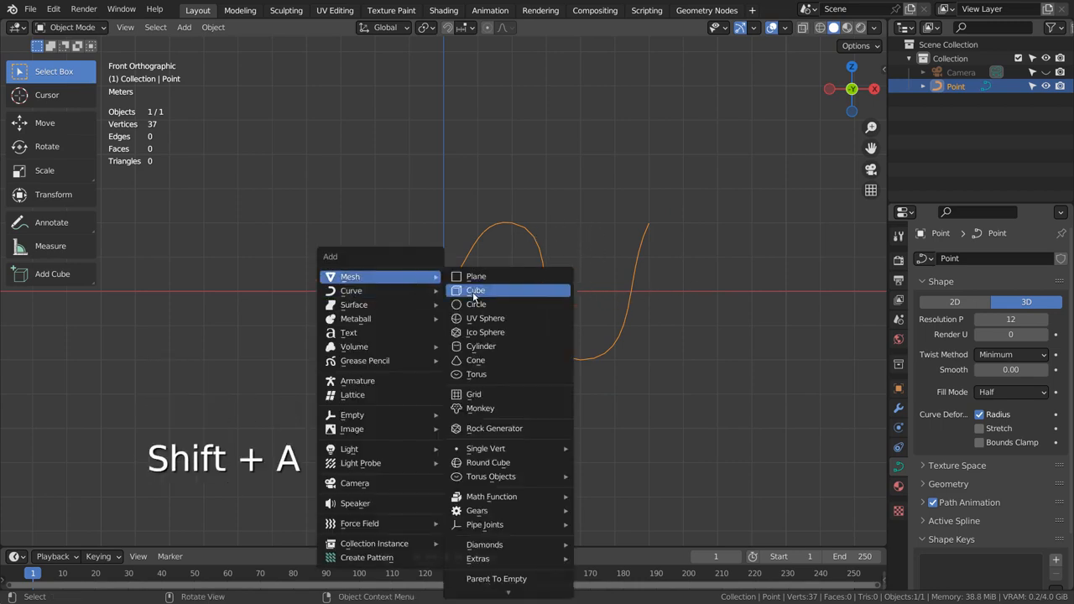
left_click(476, 290)
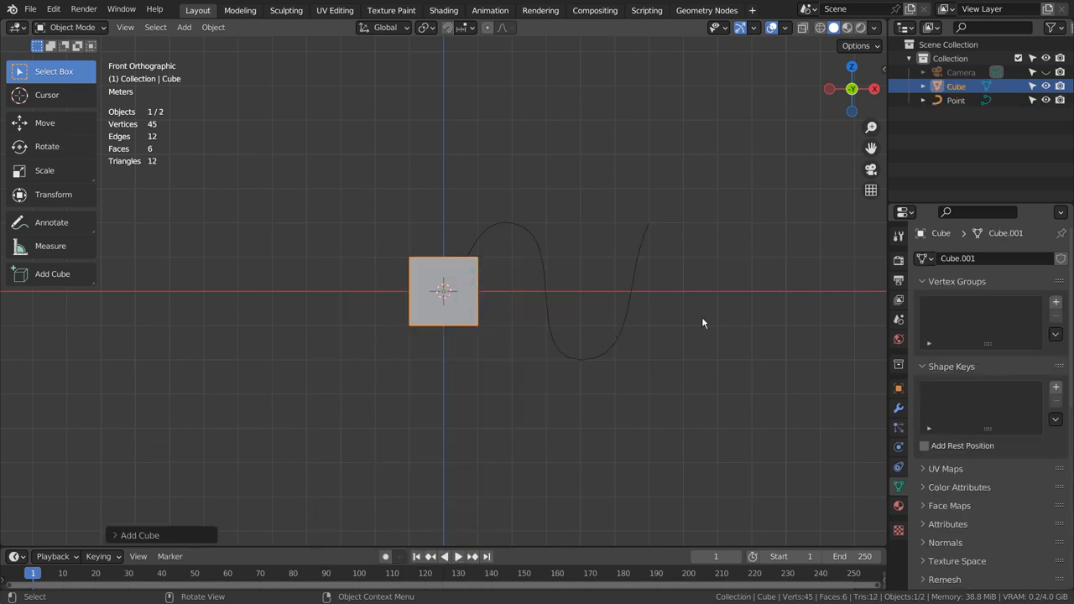
left_click(899, 406)
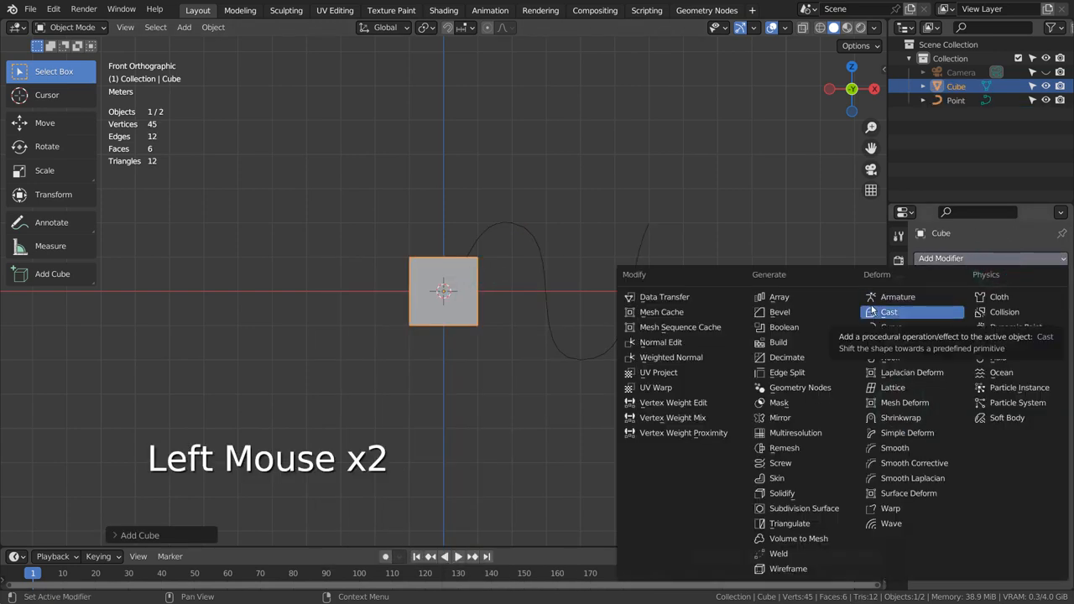
Give the cube an Array modifier fit to the Point curve and a Curve modifier using Point.
left_click(780, 297)
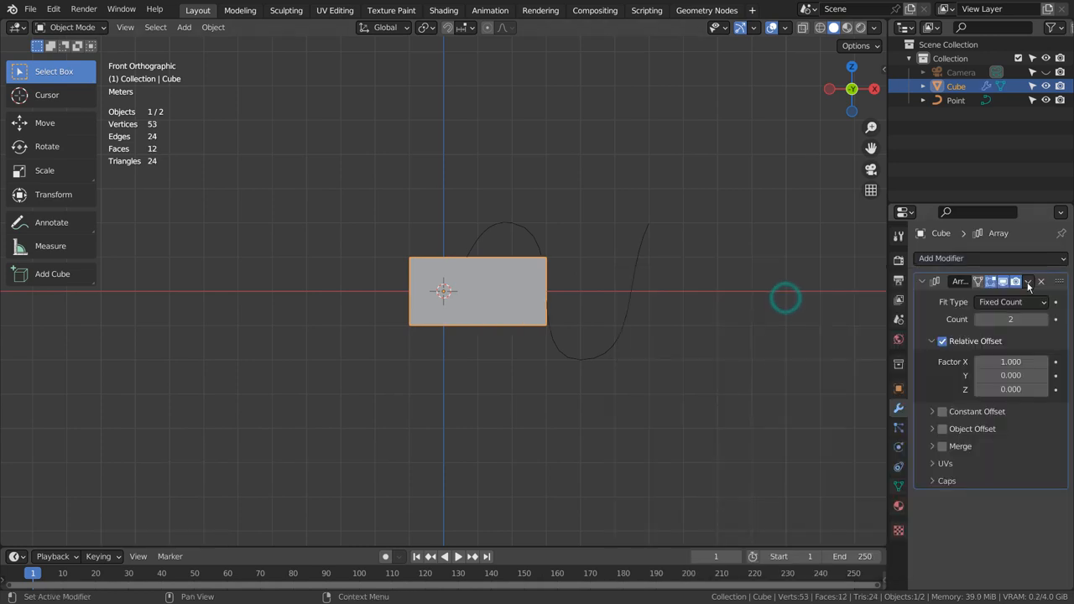
left_click(1011, 301)
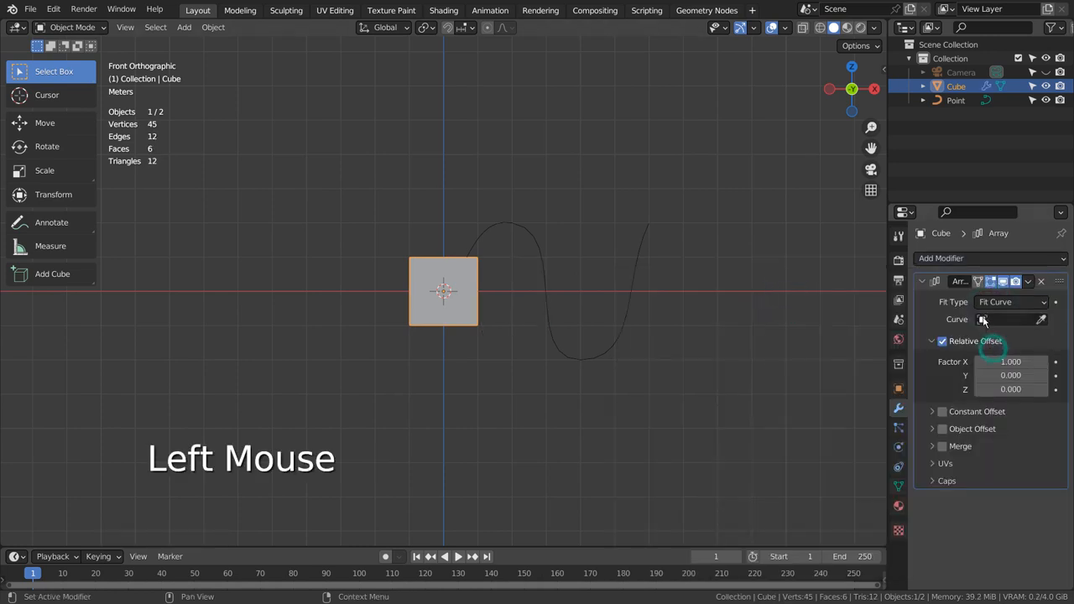
left_click(1001, 319)
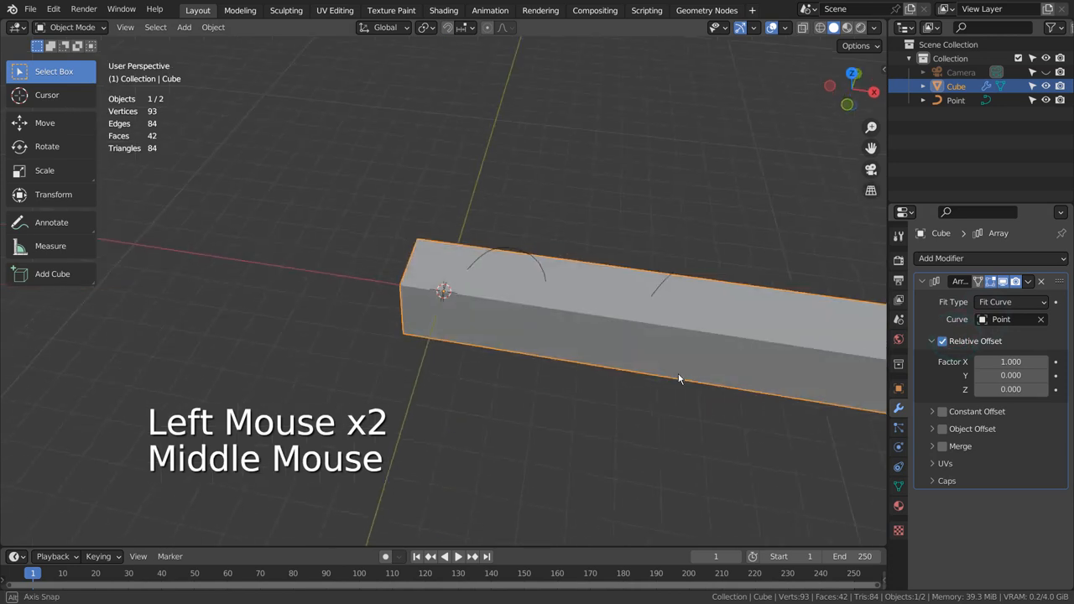
scroll("down", 3)
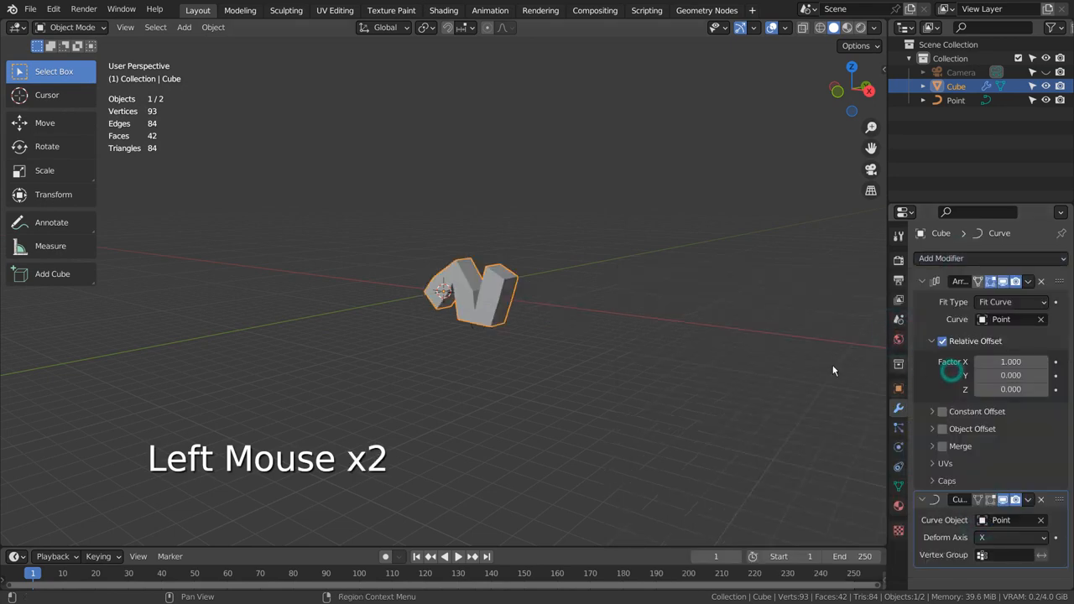
scroll("up", 3)
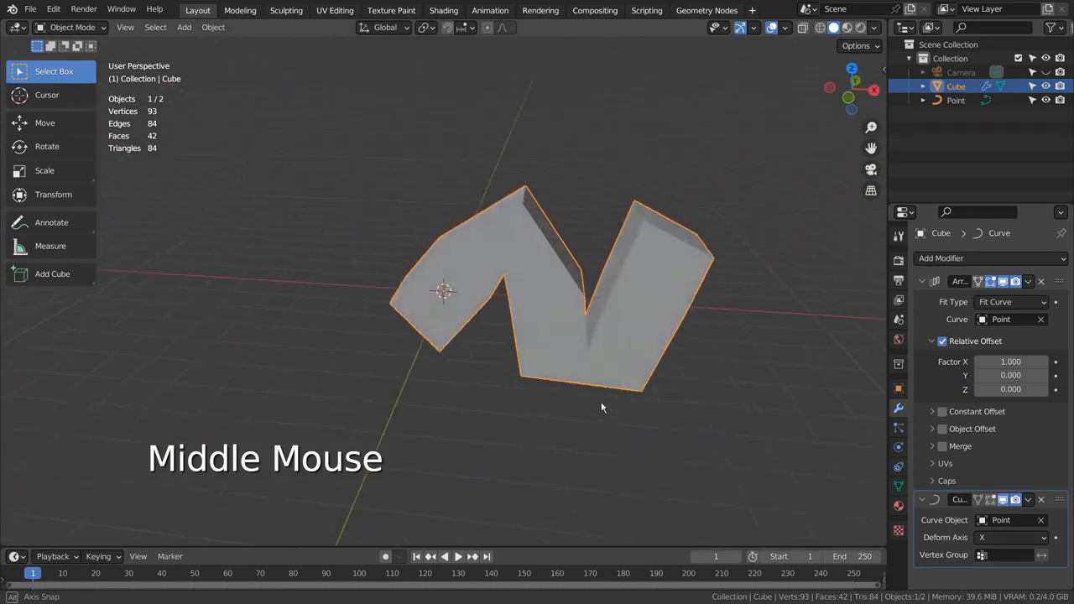
left_click_drag(601, 408, 554, 403)
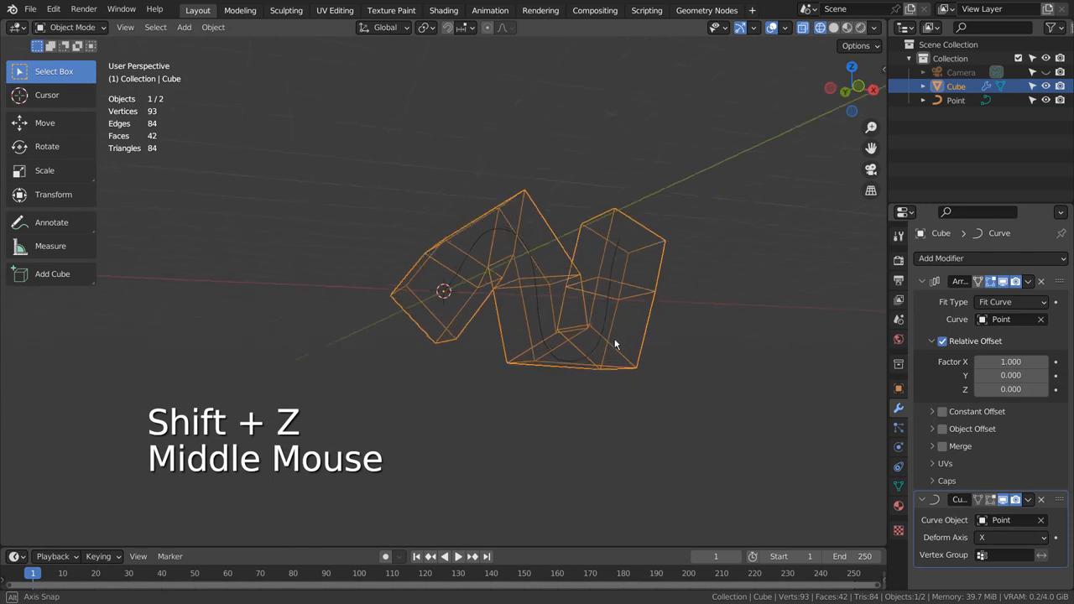
Add a loop cut around the cube's middle and apply level-3 subdivision with Ctrl+3.
key("Tab")
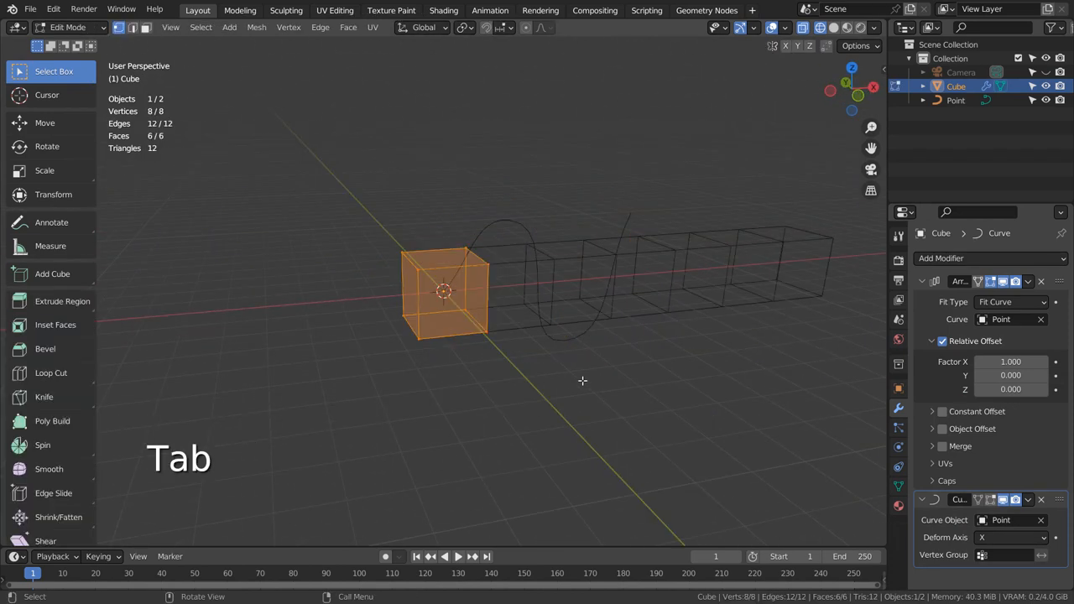
key("ctrl+r")
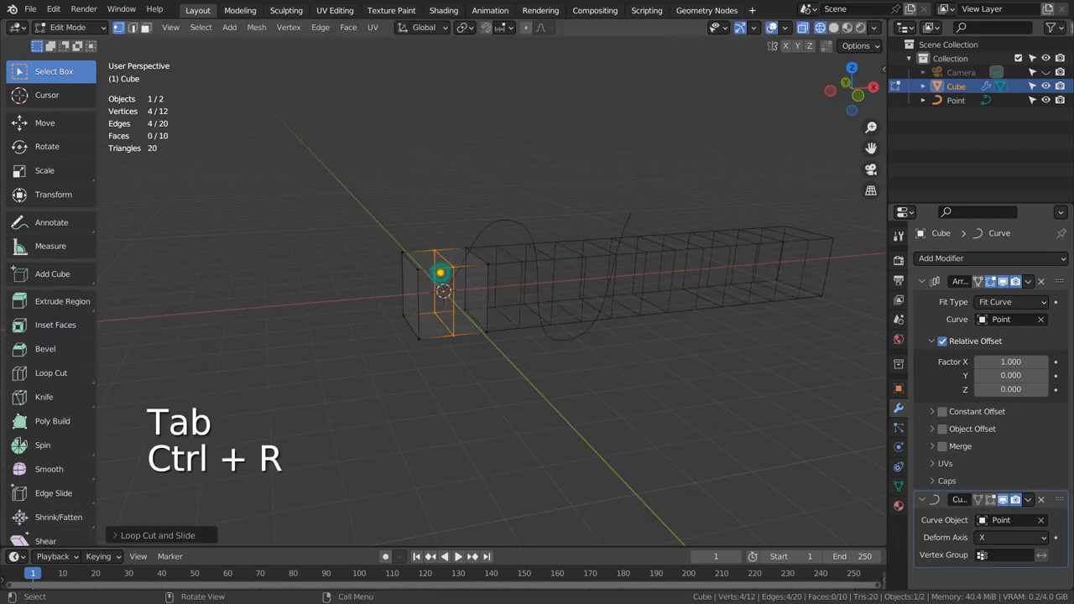
key("Tab")
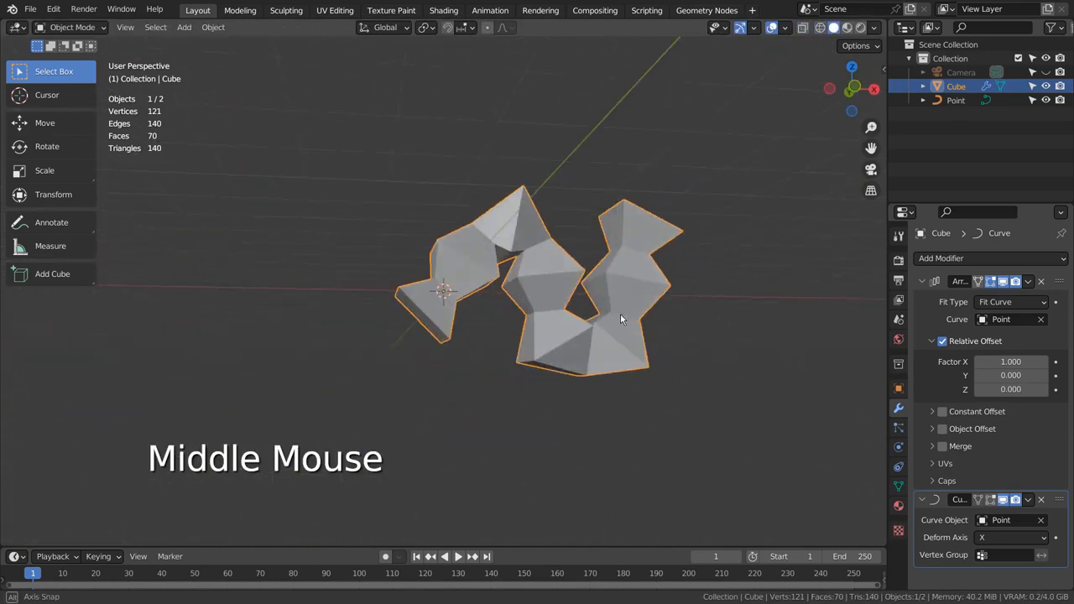
key("ctrl+3")
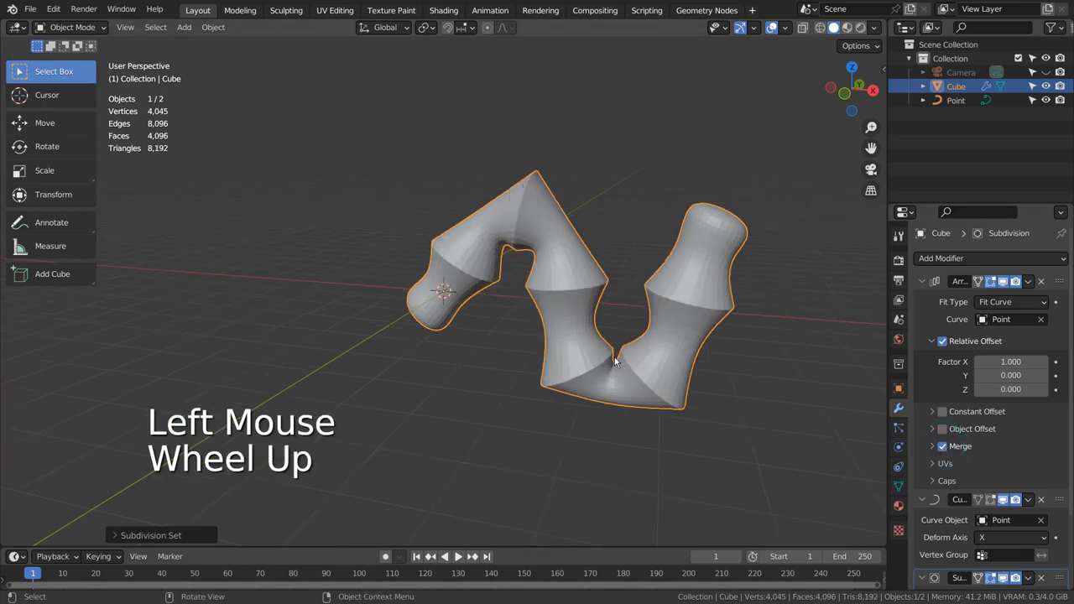
scroll("up", 3)
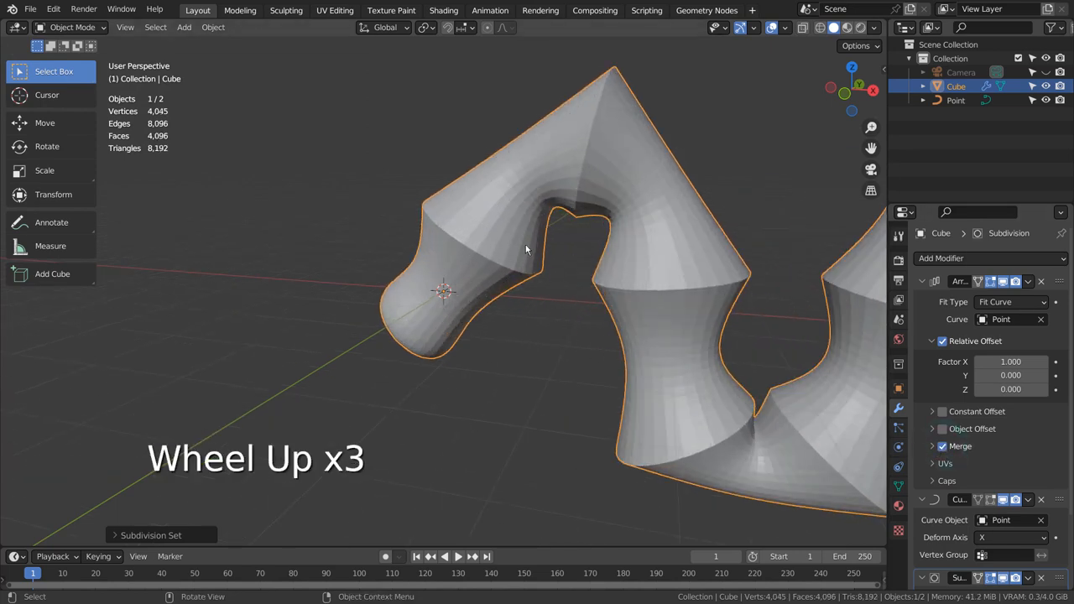
Select the cube's two end faces in Edit Mode and delete them.
key("Tab")
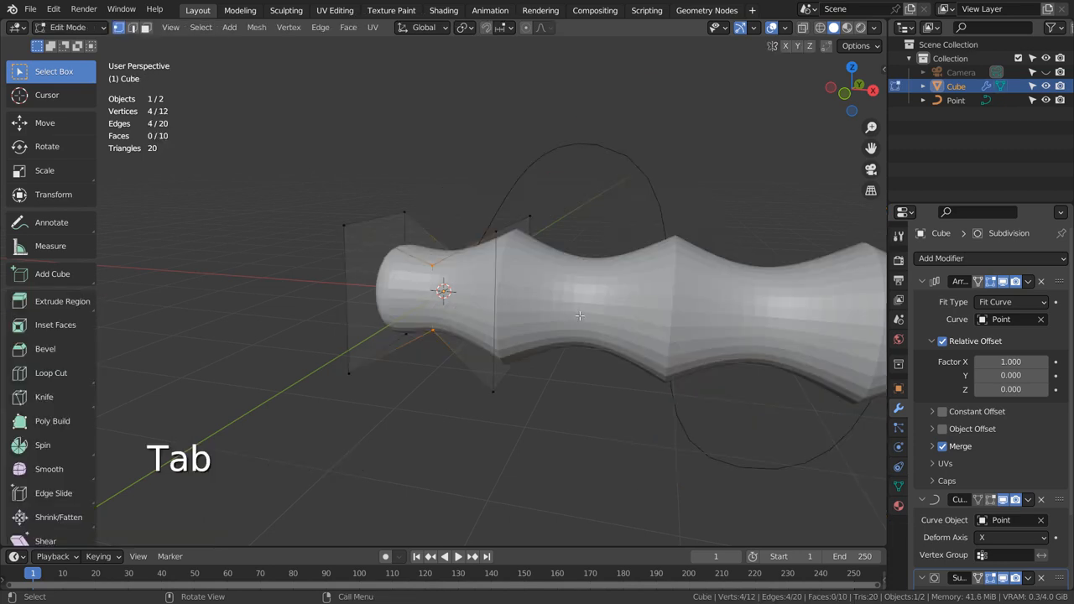
left_click(503, 302)
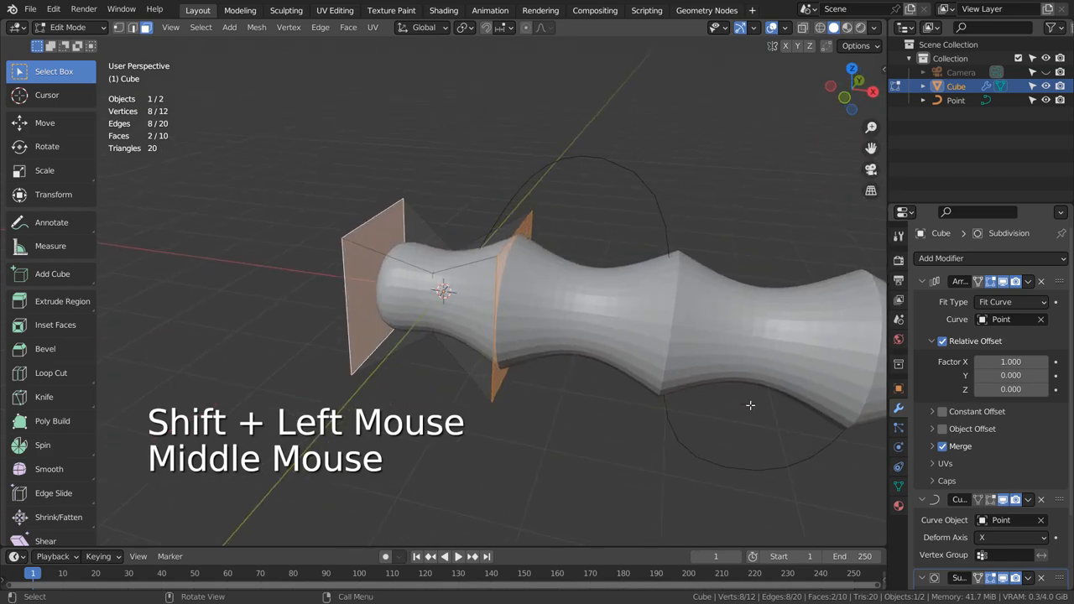
scroll("up", 3)
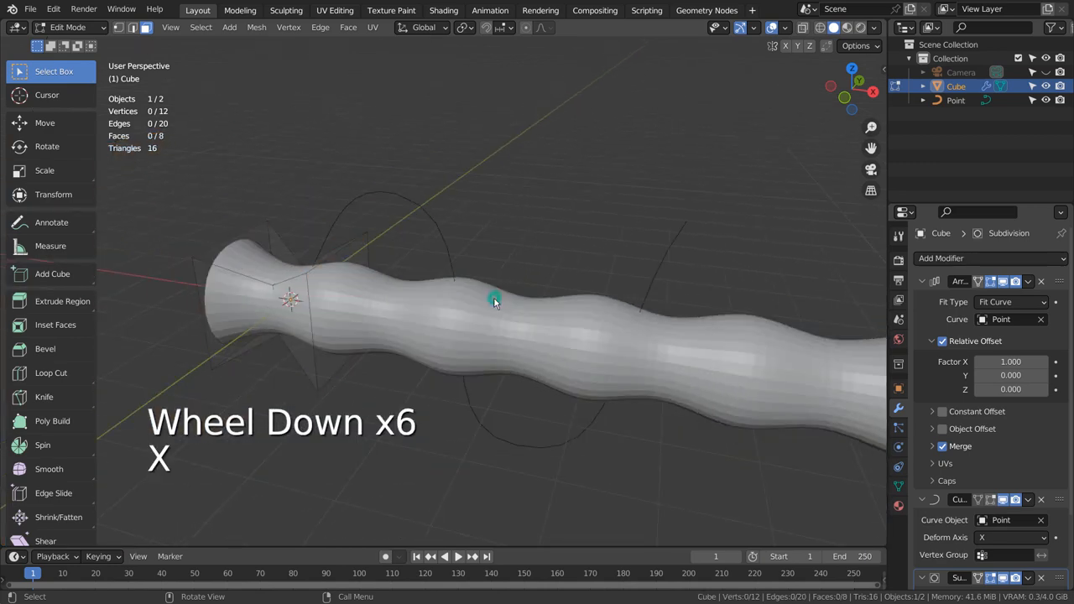
key("Tab")
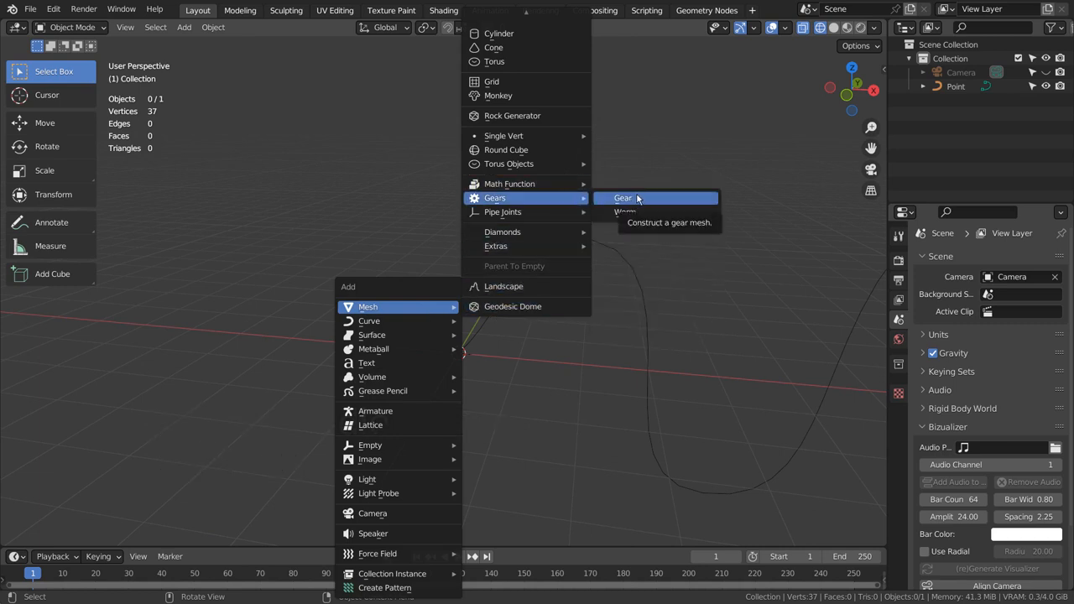
mouse_move(677, 198)
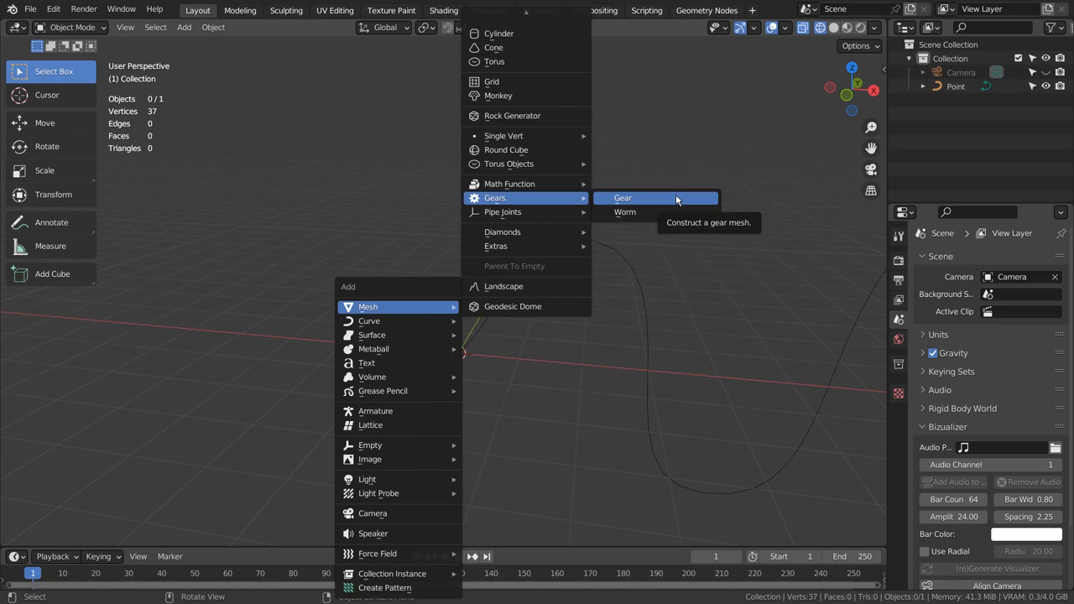
left_click(622, 197)
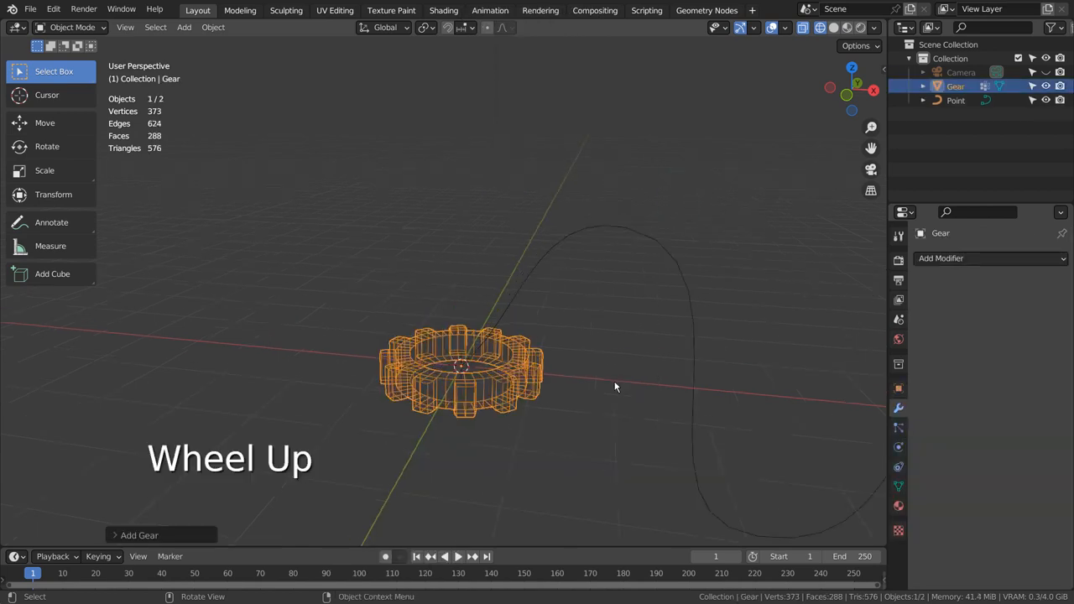
scroll("up", 3)
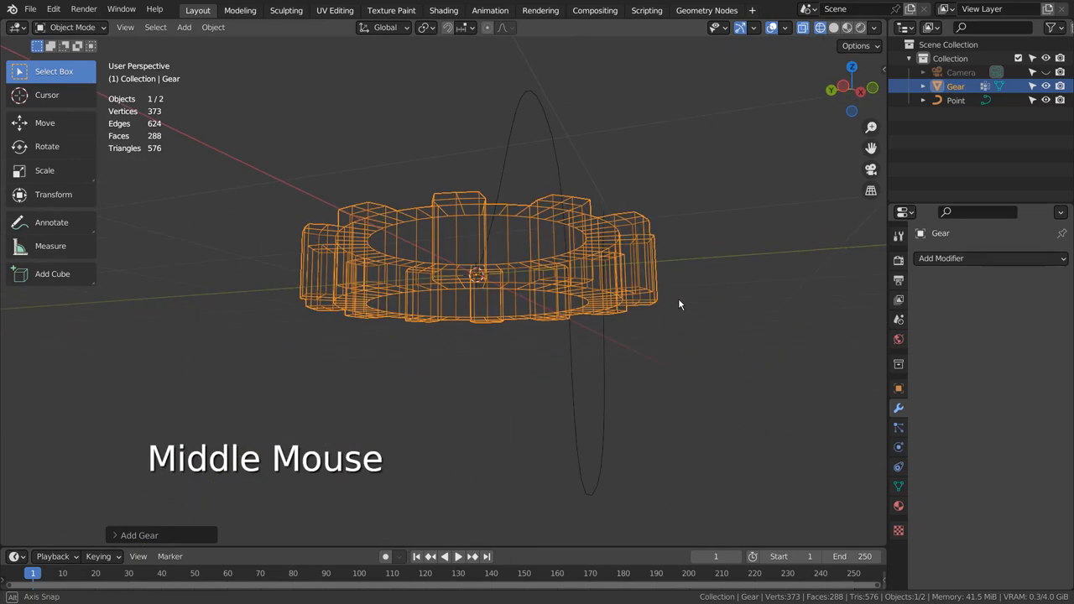
left_click_drag(680, 304, 667, 439)
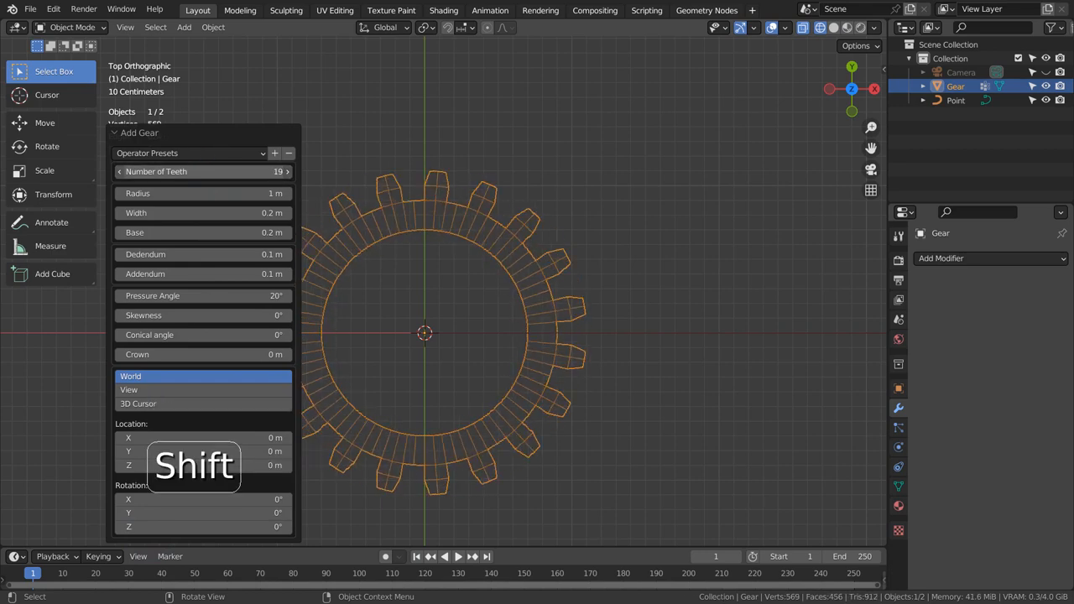
Set the gear to 5 teeth, 1.3 m radius, 0.44 base, 0.12 dedendum, 0.2 addendum, zero skew.
left_click(120, 171)
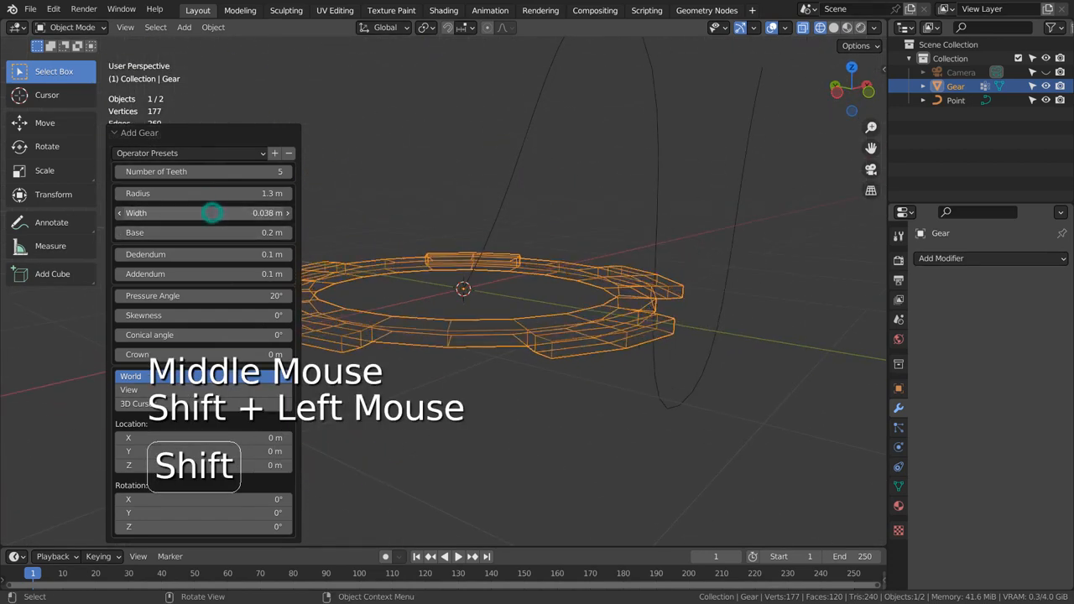
left_click_drag(213, 212, 251, 213)
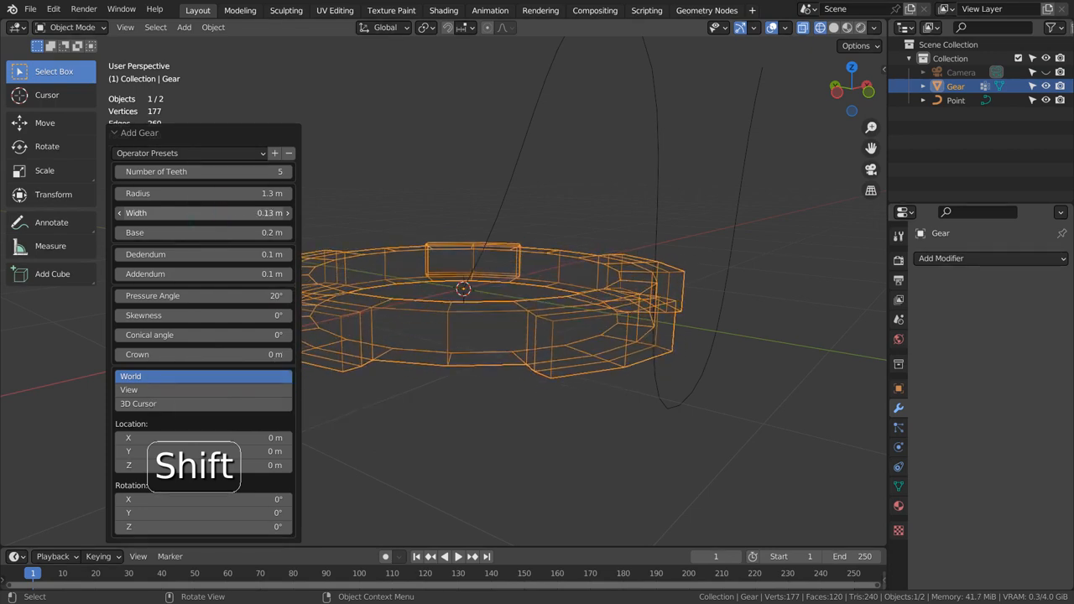
left_click_drag(235, 212, 218, 212)
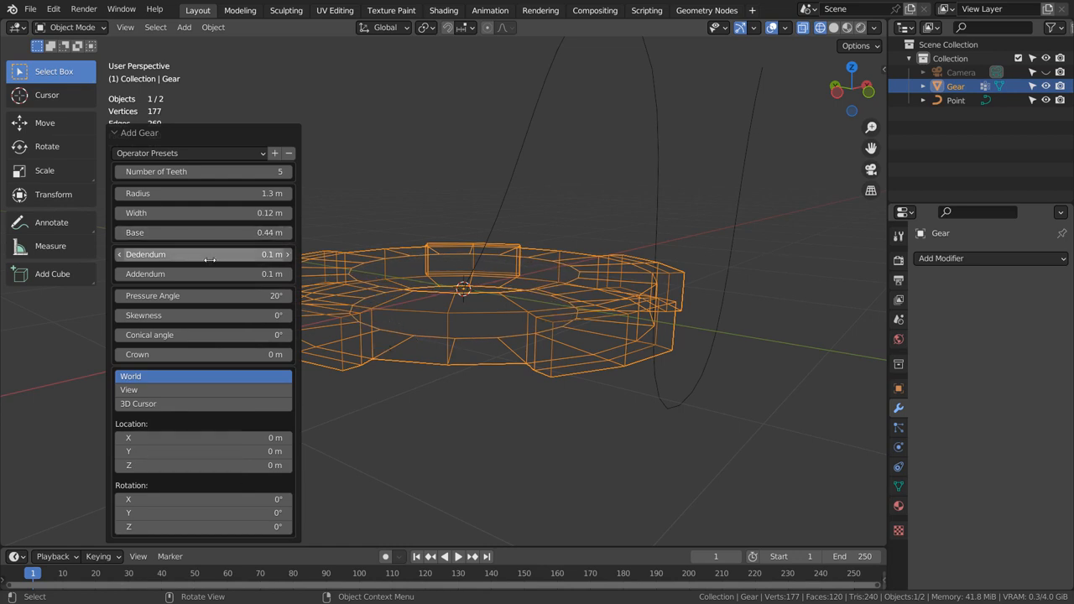
left_click_drag(202, 254, 210, 254)
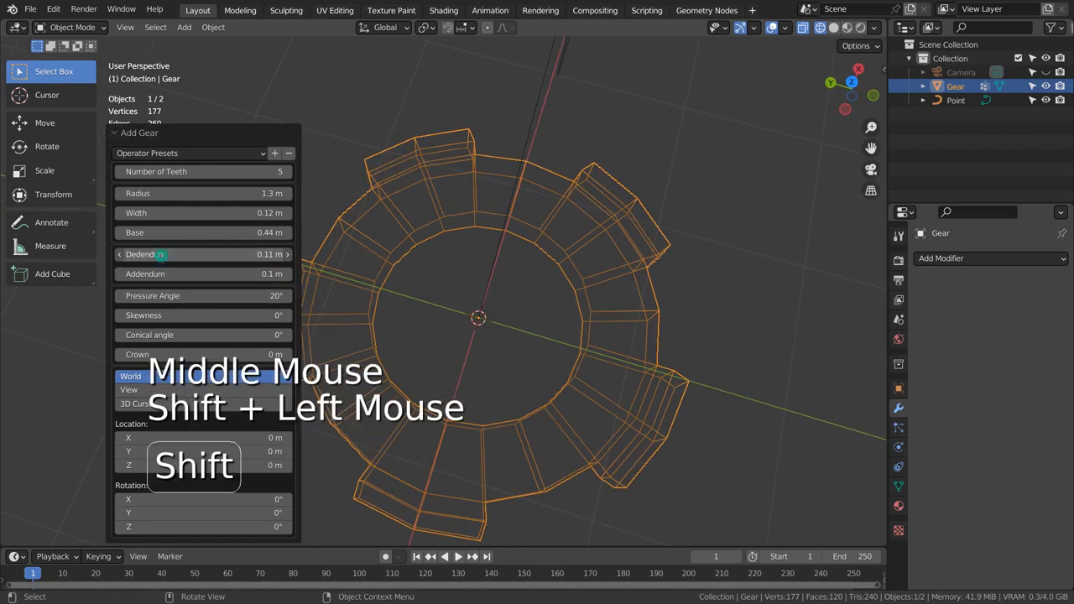
left_click(201, 254)
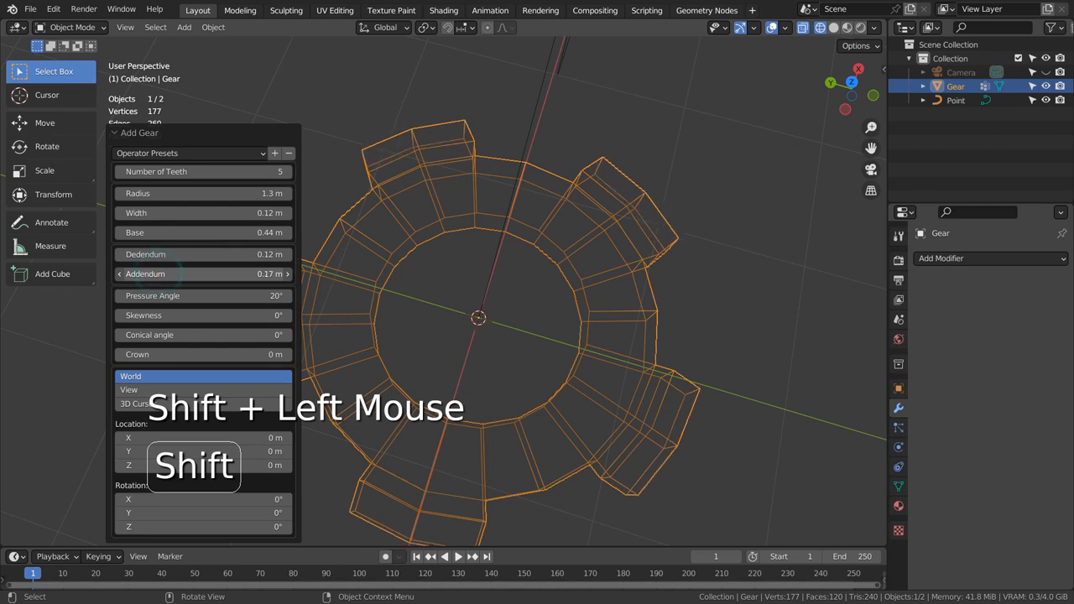
left_click_drag(252, 273, 276, 274)
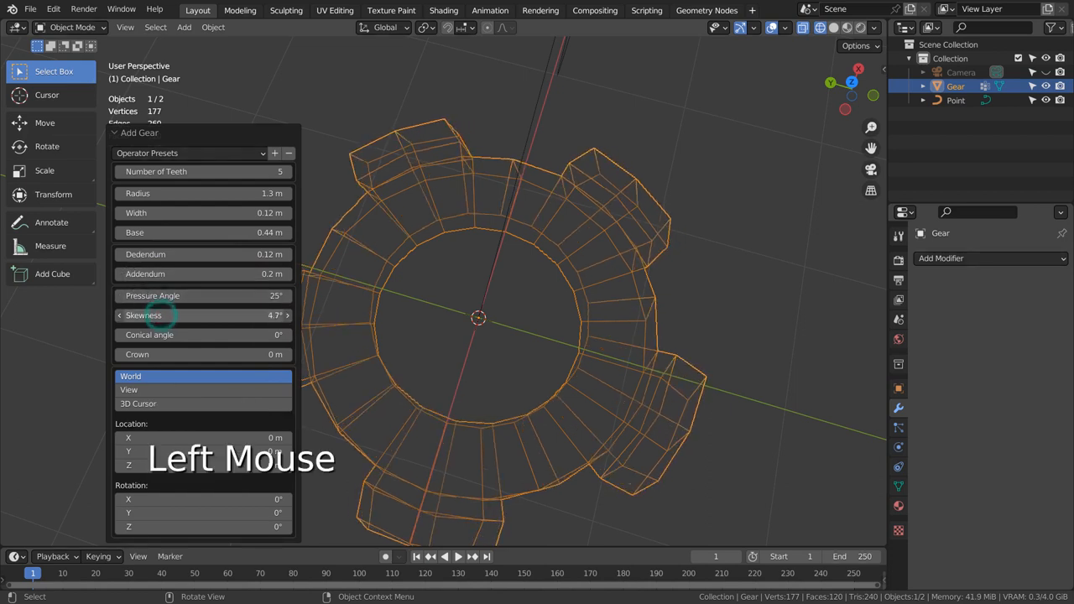
double_click(203, 315)
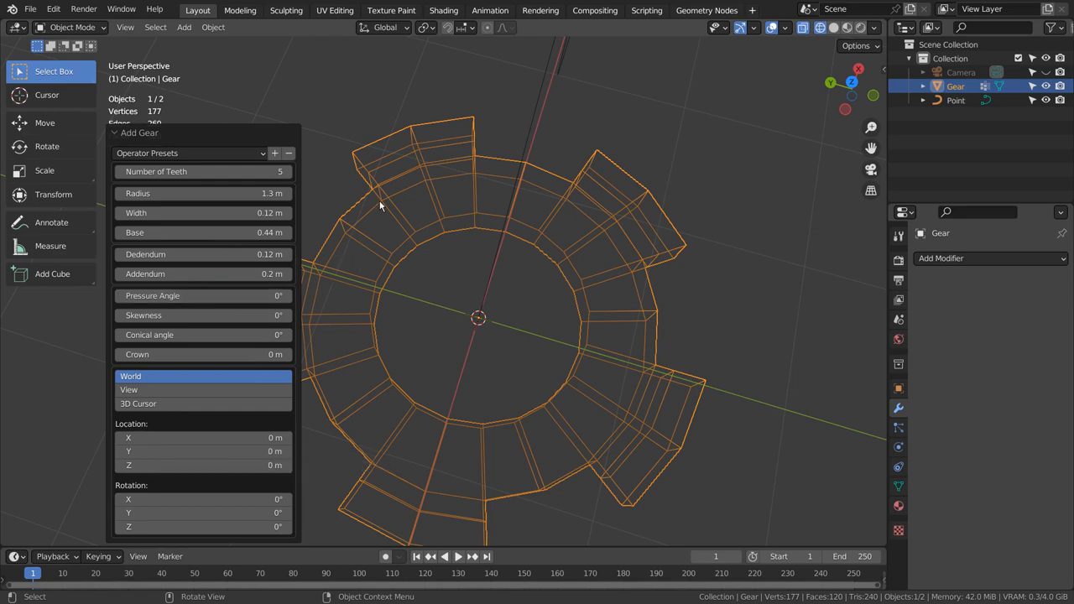
Give the gear an Array modifier fit to the Point curve, plus a Curve modifier using Point.
key("Tab")
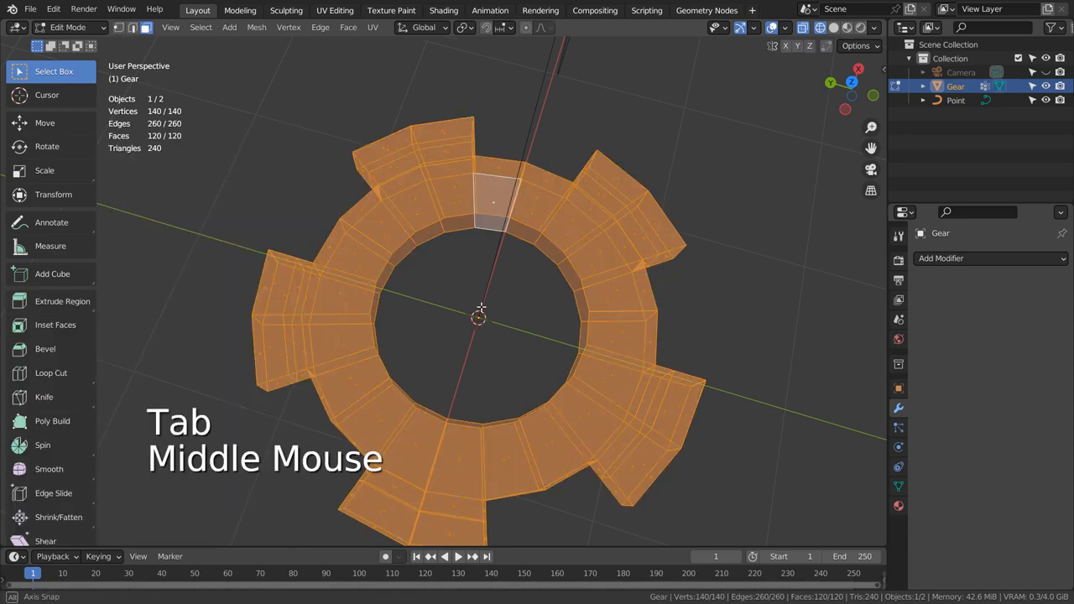
scroll("down", 3)
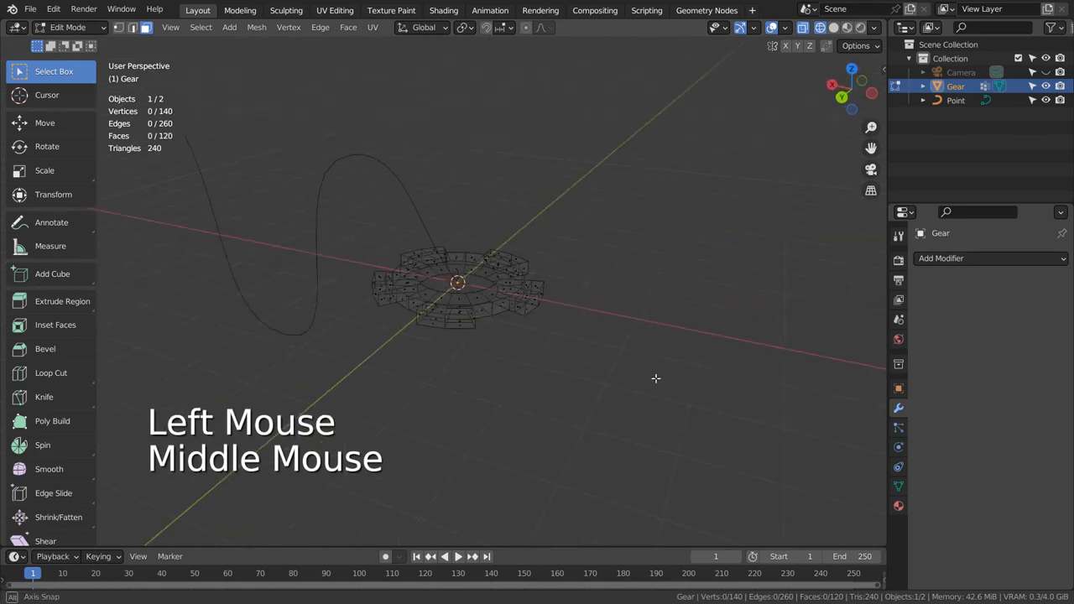
key("Tab")
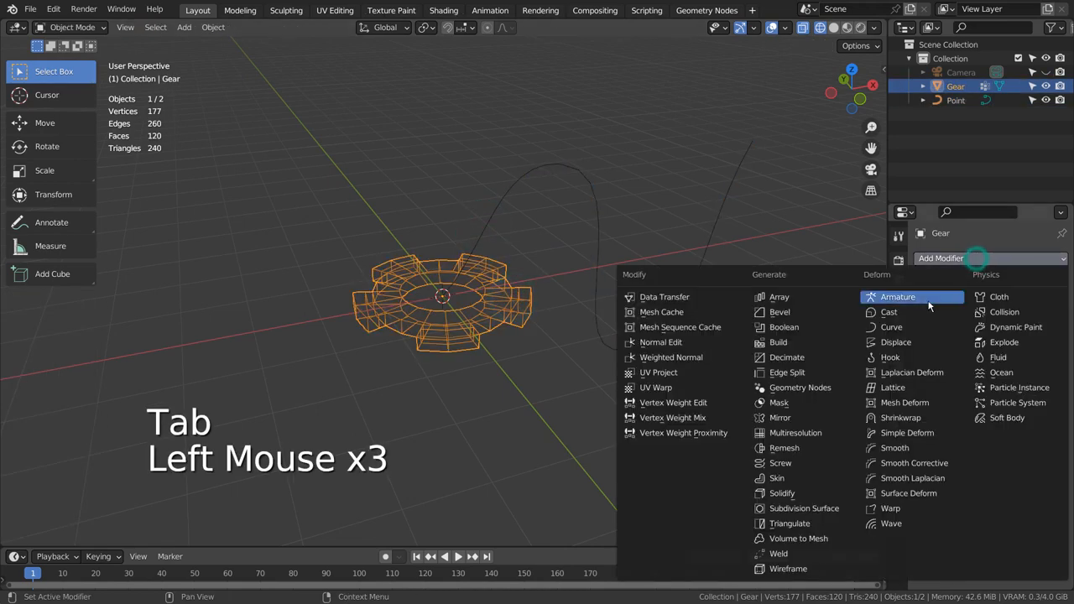
left_click(779, 296)
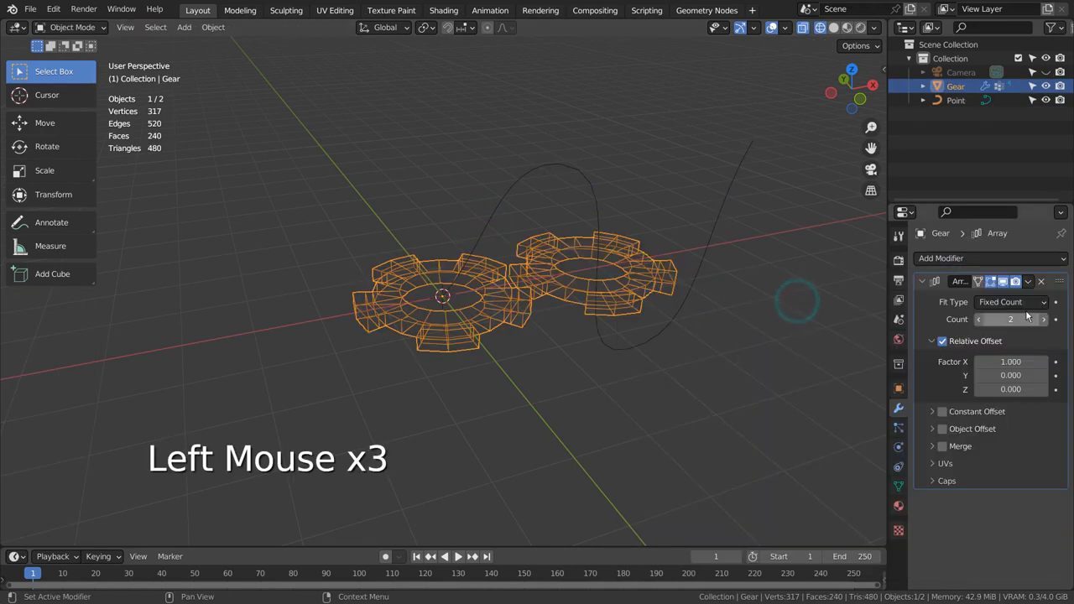
left_click(1011, 301)
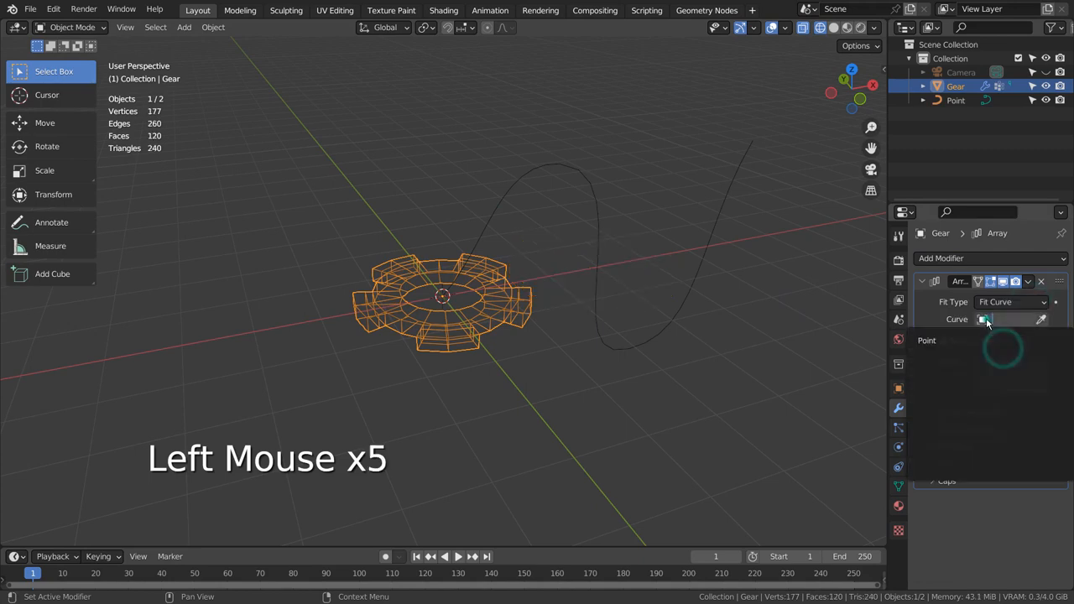
left_click(998, 319)
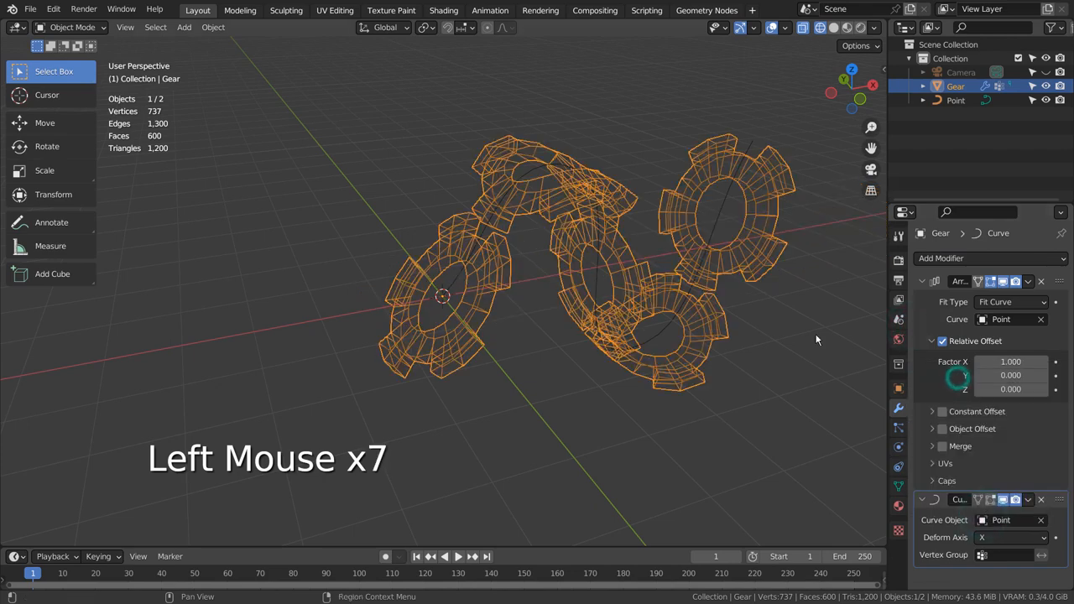
Switch to solid shading and rotate the entire gear profile 90° around Z.
key("shift+z")
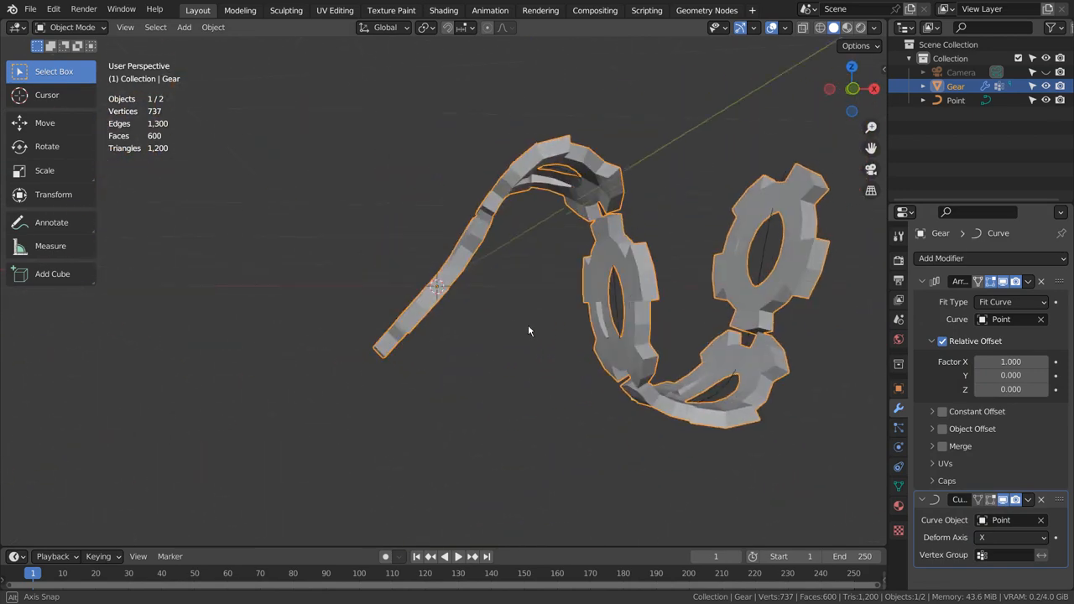
key("Tab")
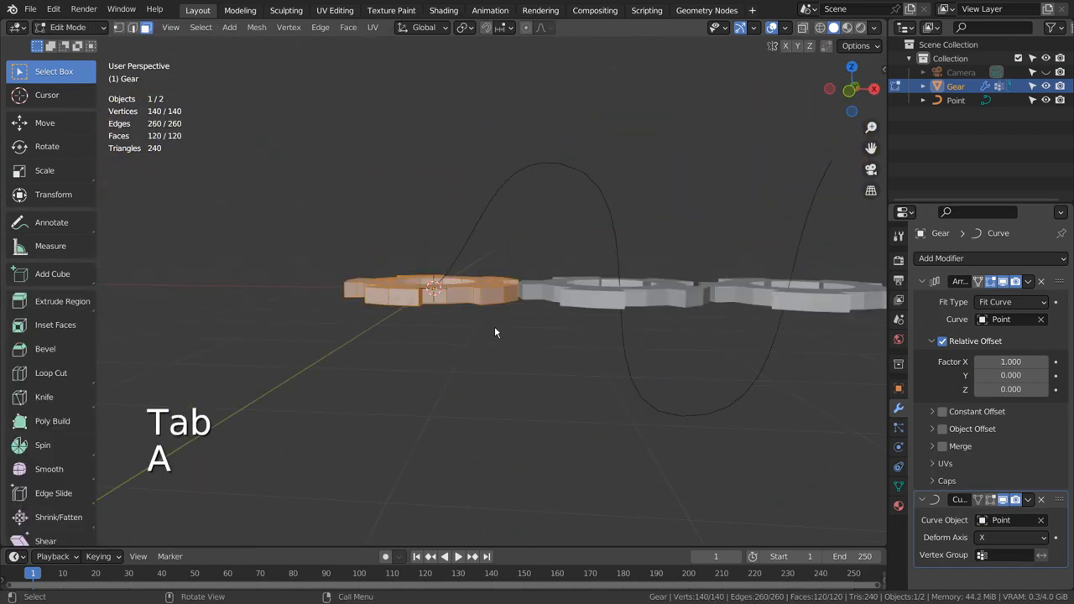
key("r")
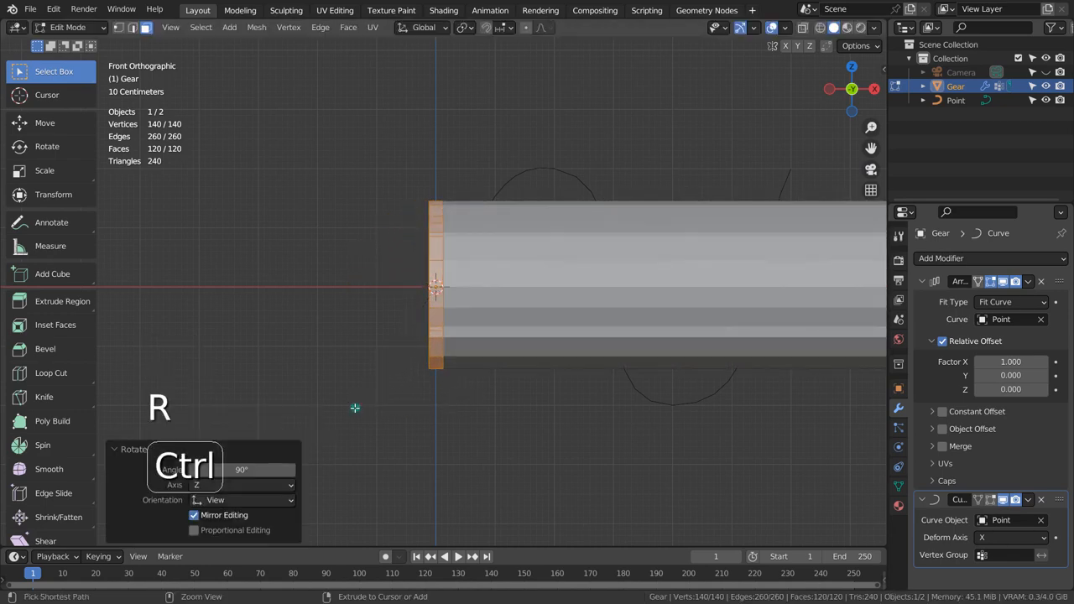
key("Tab")
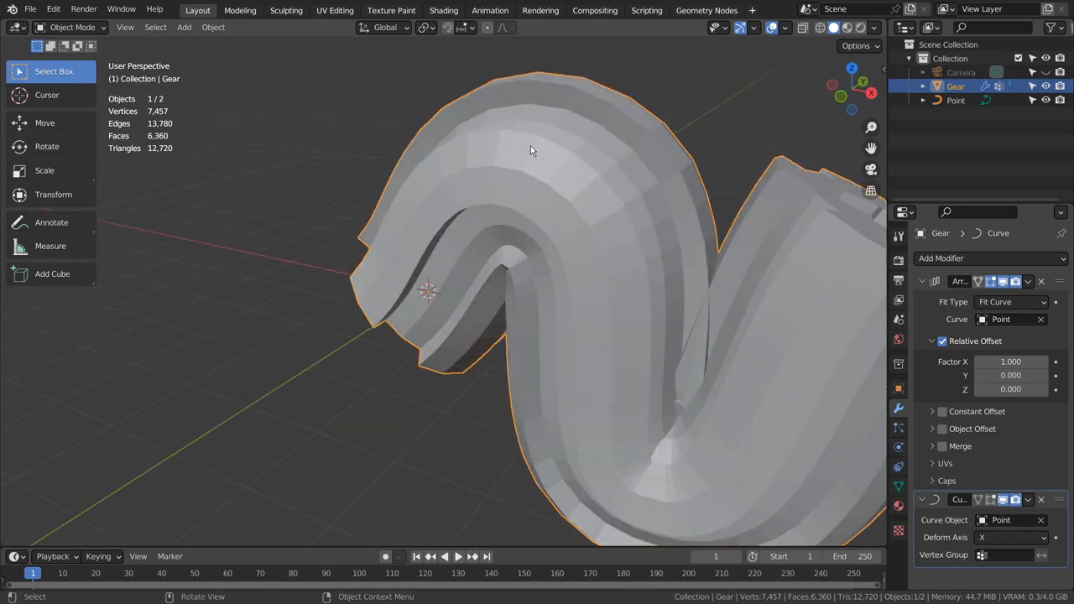
Shade the gear pipe smooth and add a level-1 Subdivision Surface modifier.
right_click(529, 151)
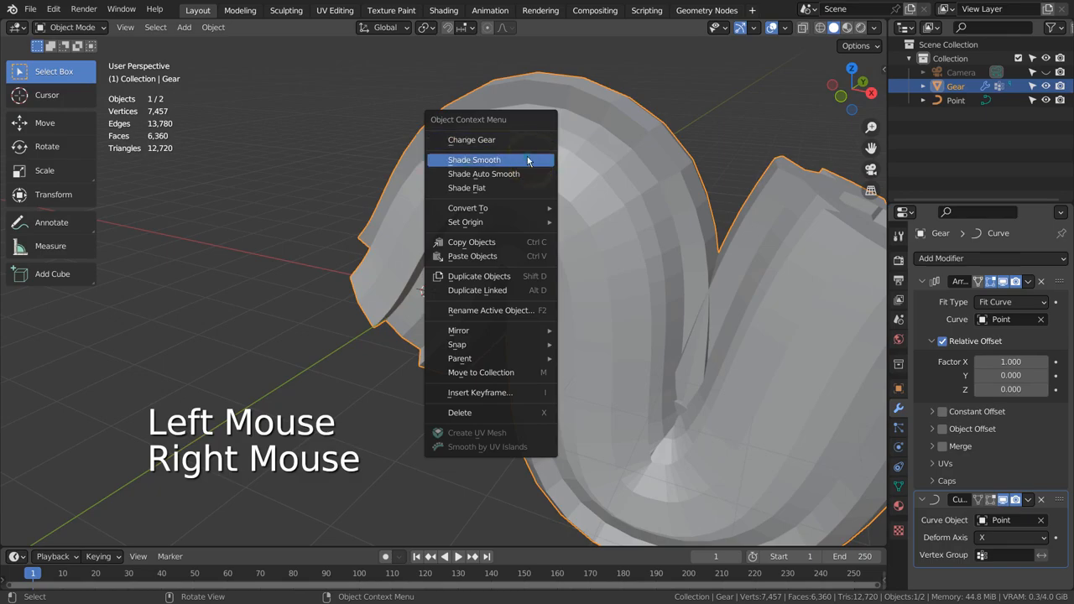
left_click(474, 159)
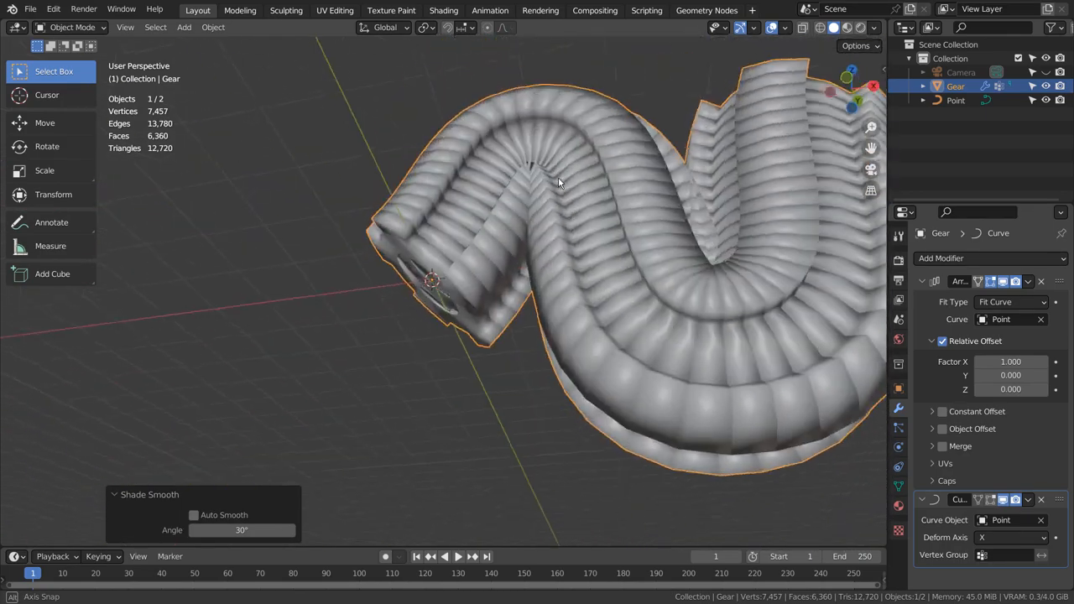
left_click_drag(562, 184, 650, 264)
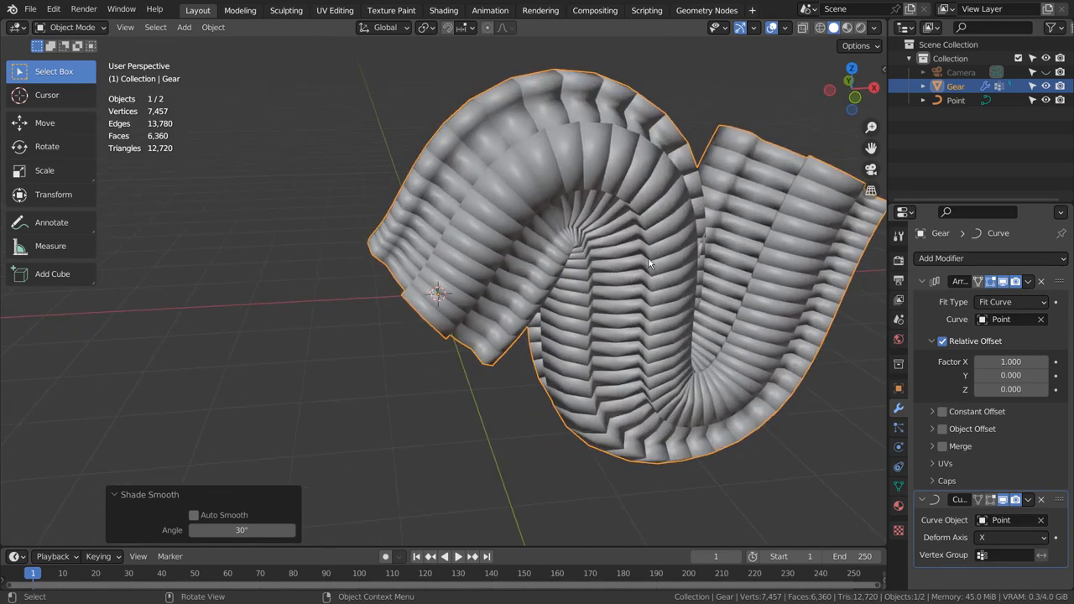
key("ctrl+1")
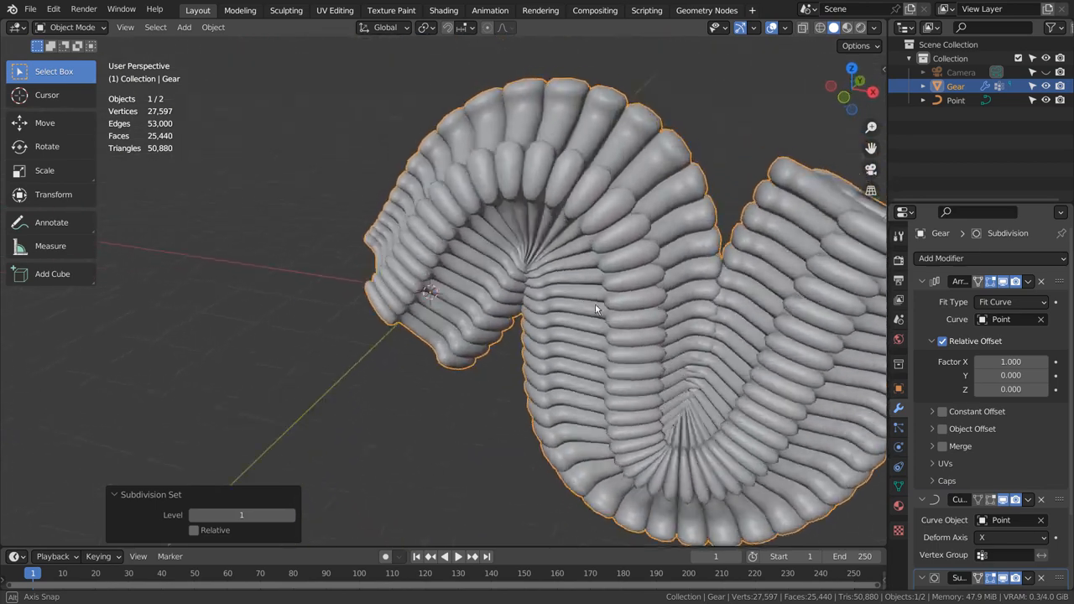
scroll("down", 3)
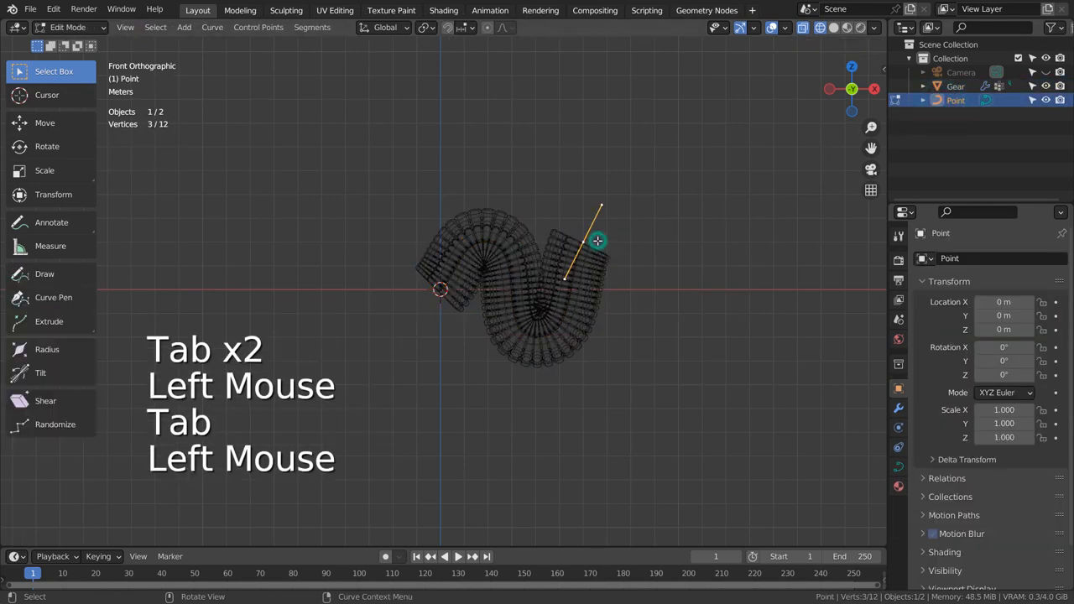
key("e")
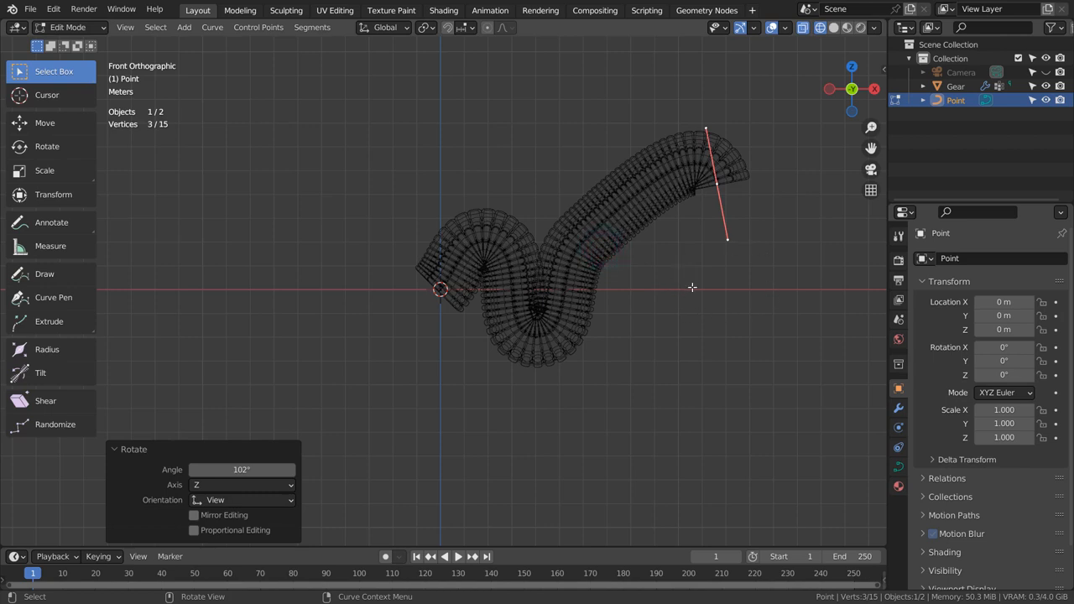
key("ctrl+z")
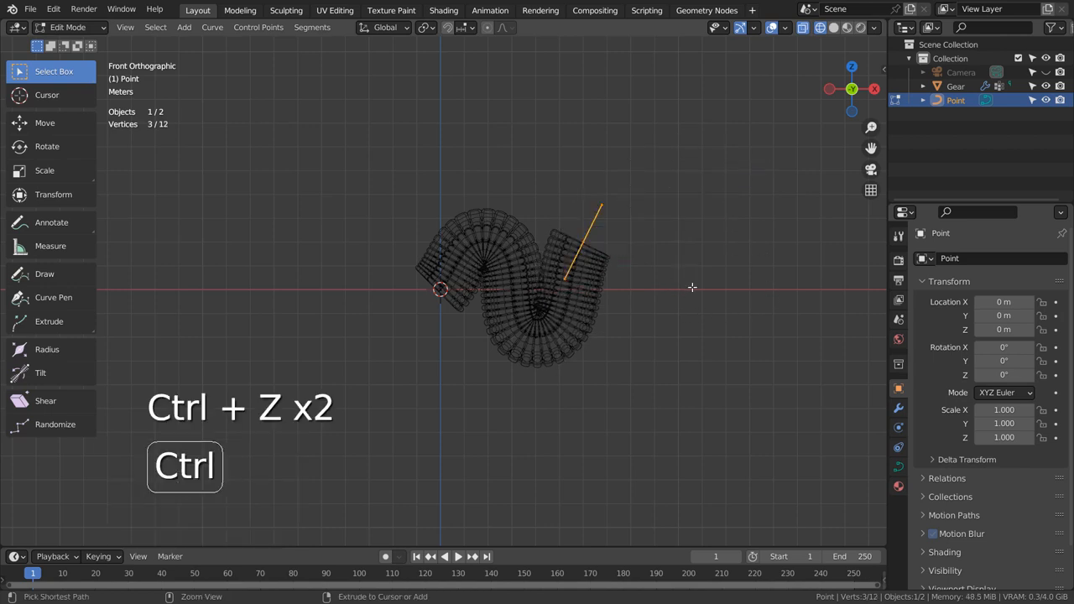
key("Tab")
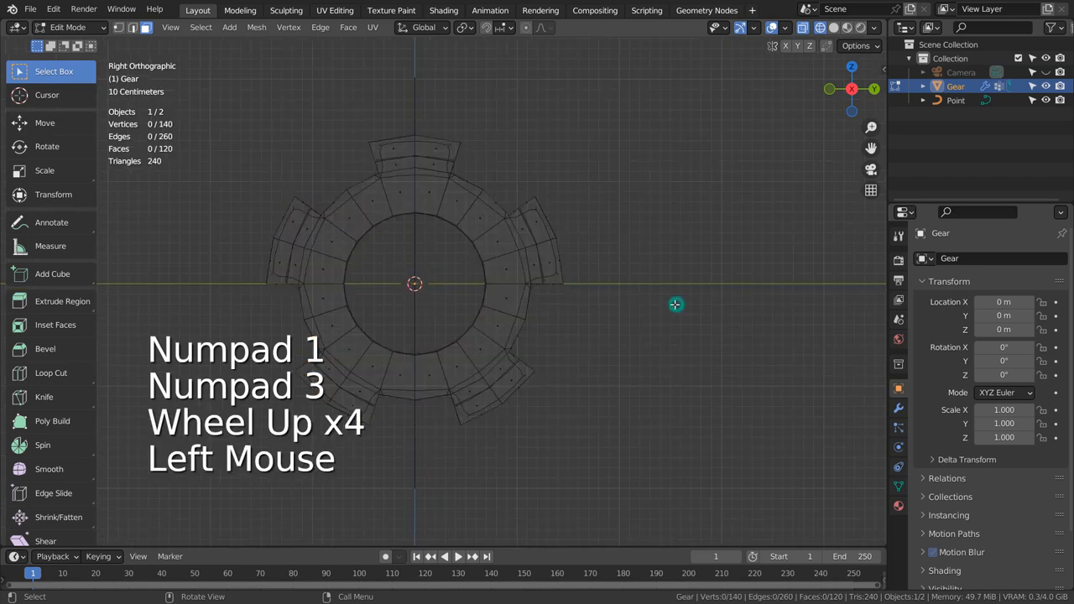
Circle-select the gear profile's inner ring of vertices and dissolve them.
scroll("up", 3)
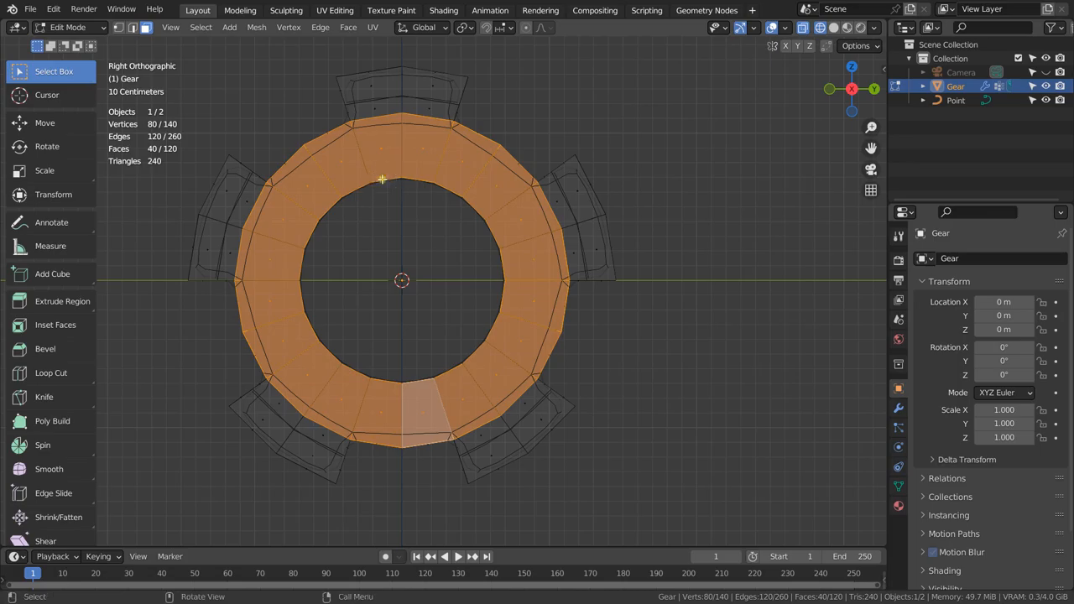
middle_click(402, 280)
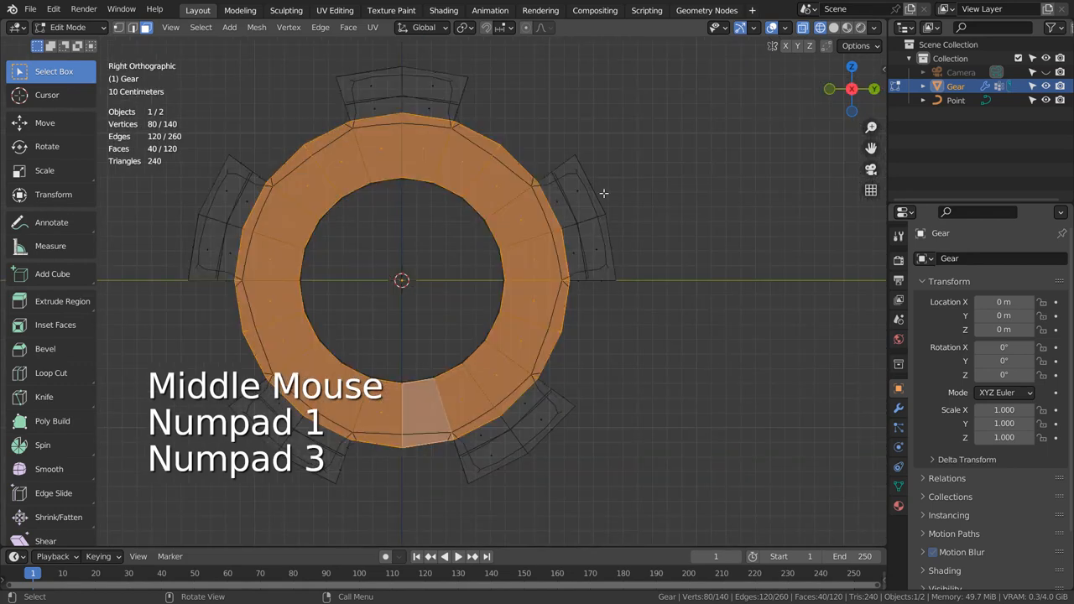
key("c")
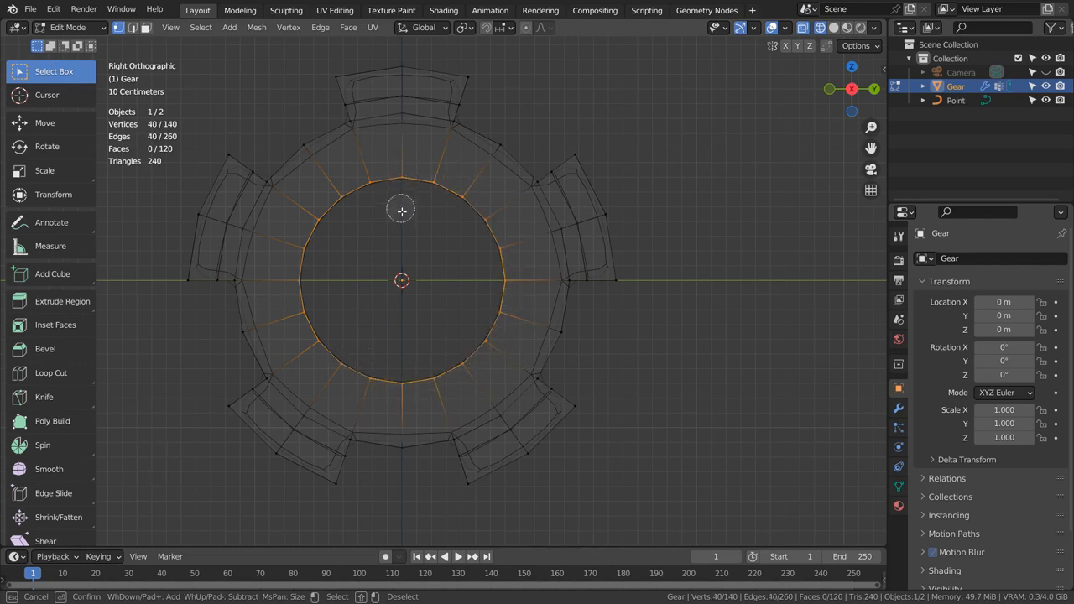
key("x")
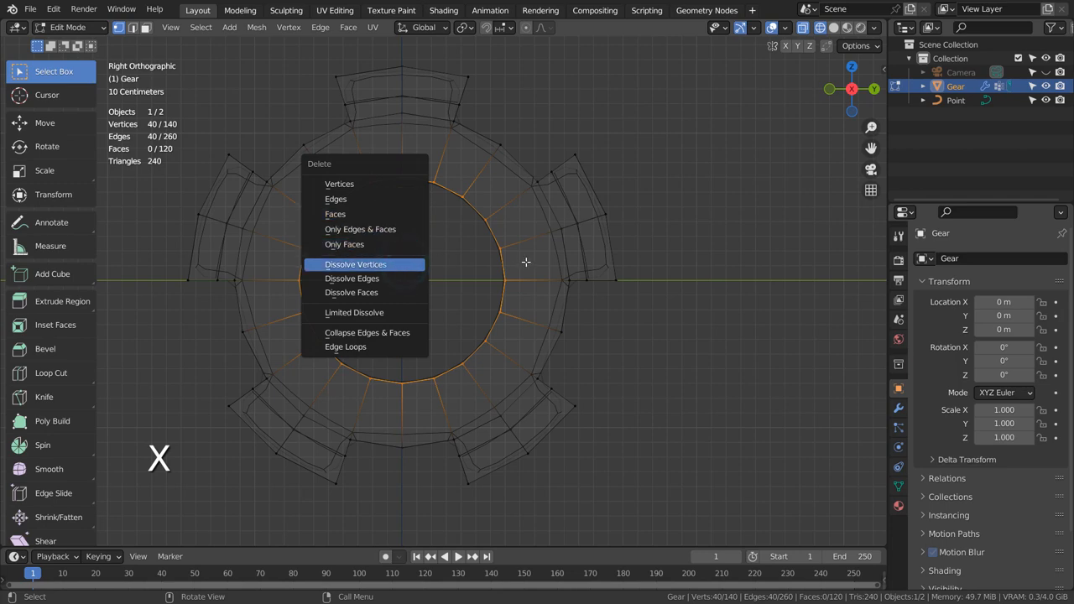
left_click(355, 264)
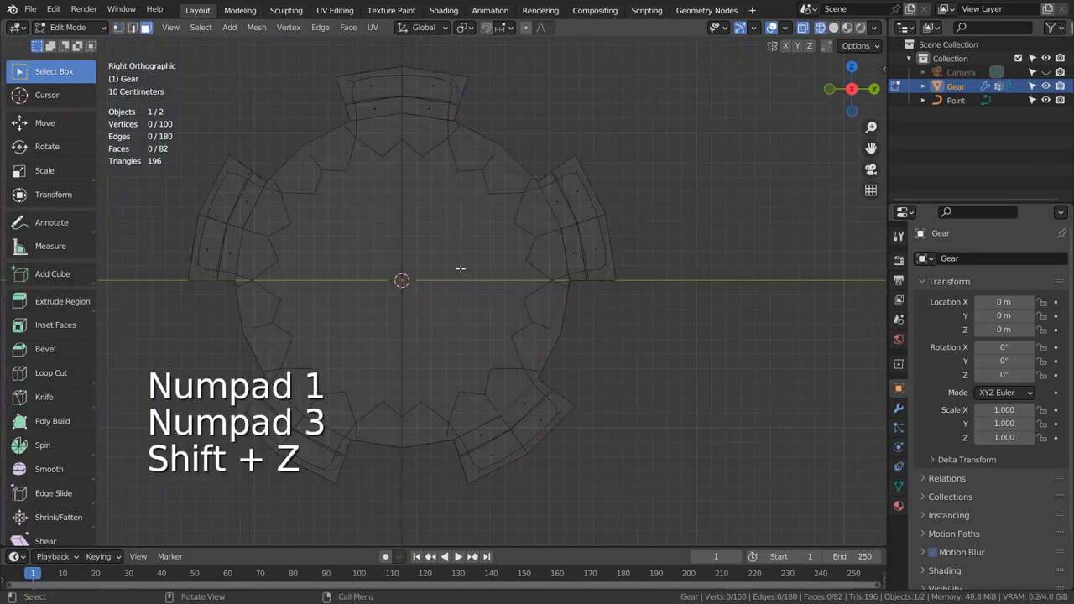
Select the profile's central faces and dissolve them twice, leaving 80 faces.
key("c")
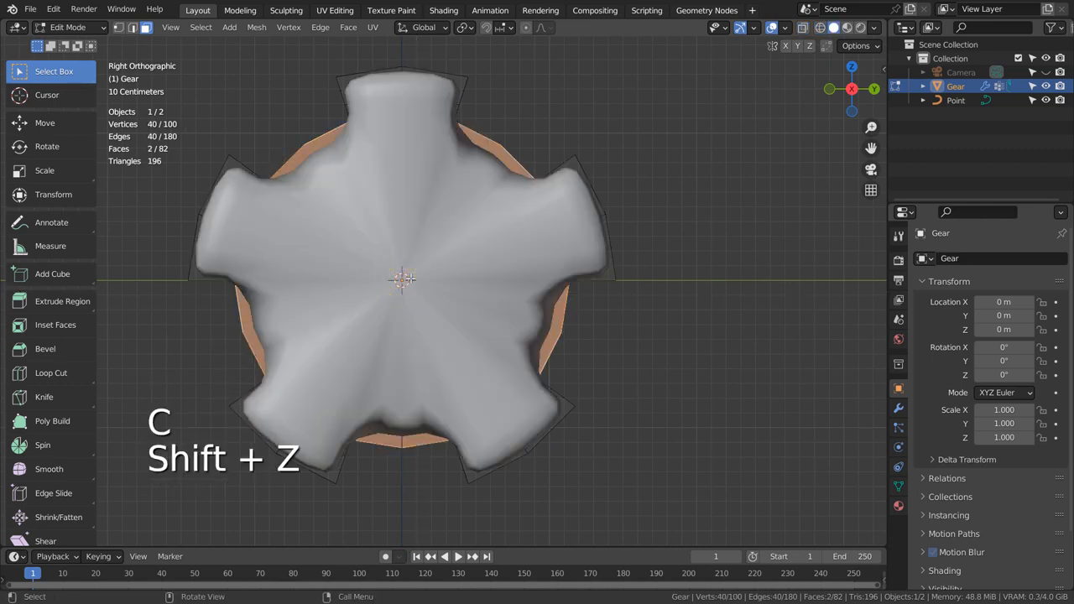
key("x")
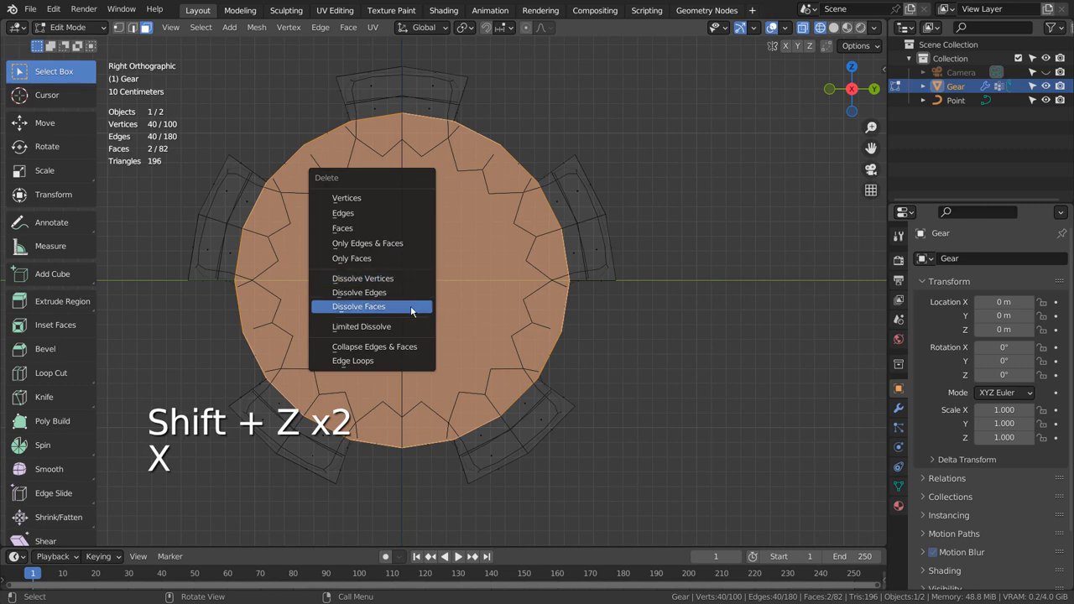
left_click(359, 307)
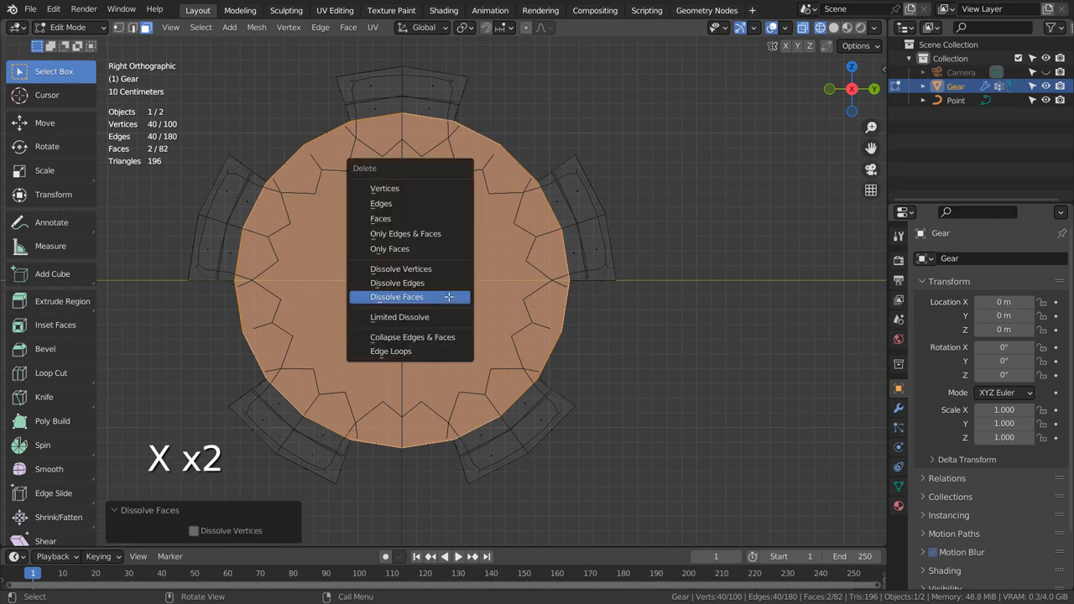
left_click(396, 297)
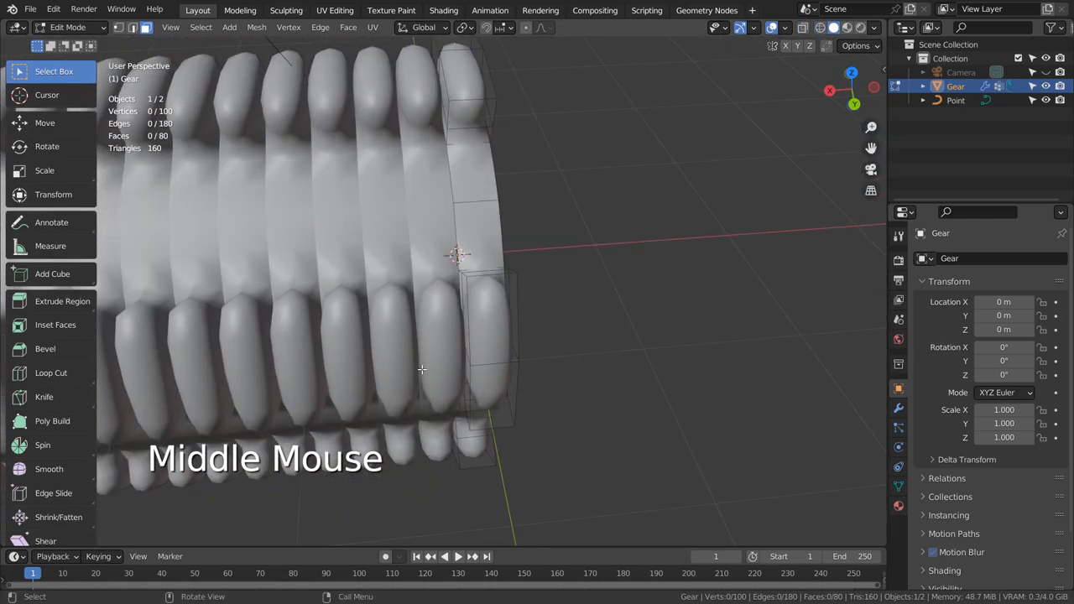
Inspect the S-shaped pipe and its Array, Curve and Subdivision modifiers, then resume editing the profile.
key("Tab")
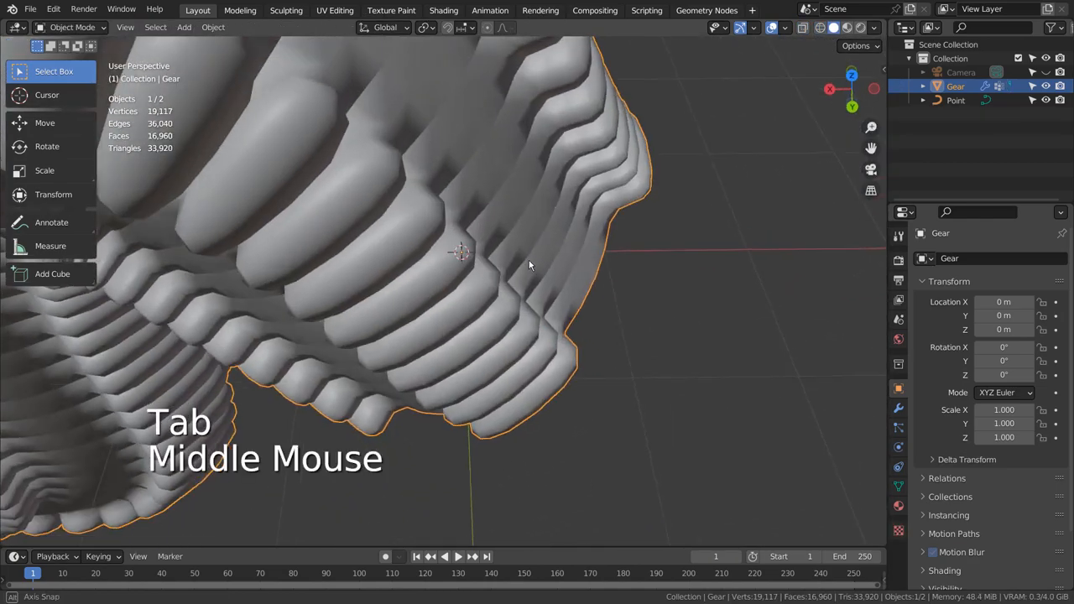
scroll("down", 3)
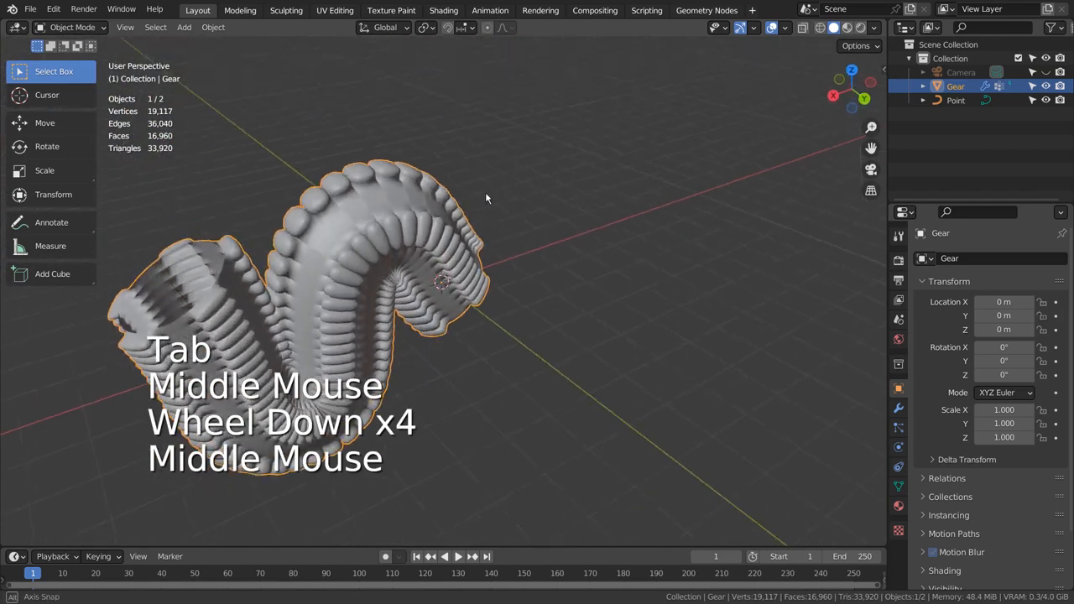
scroll("up", 3)
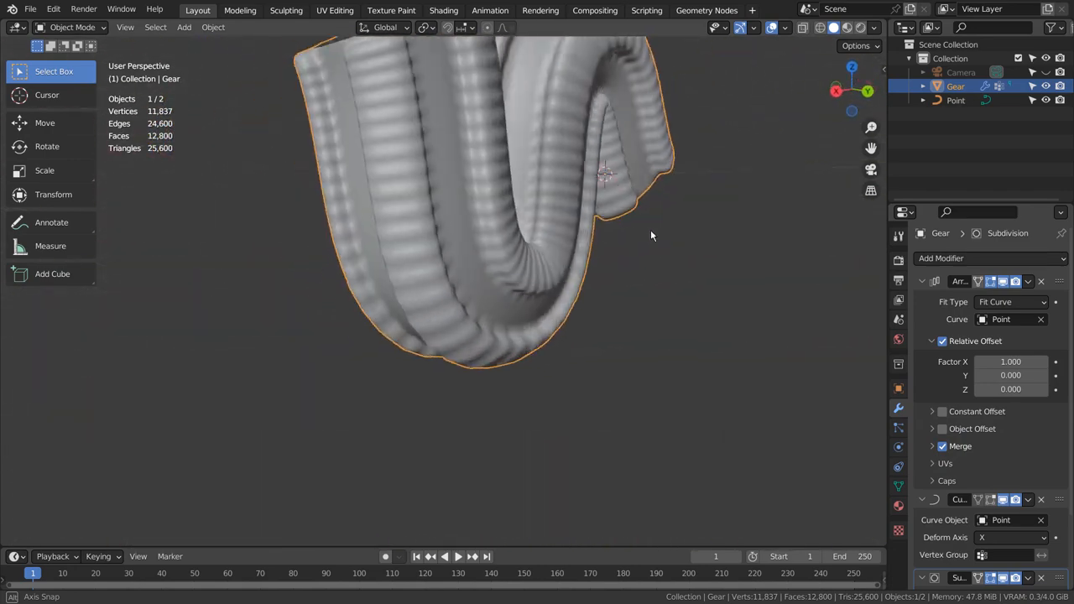
key("Tab")
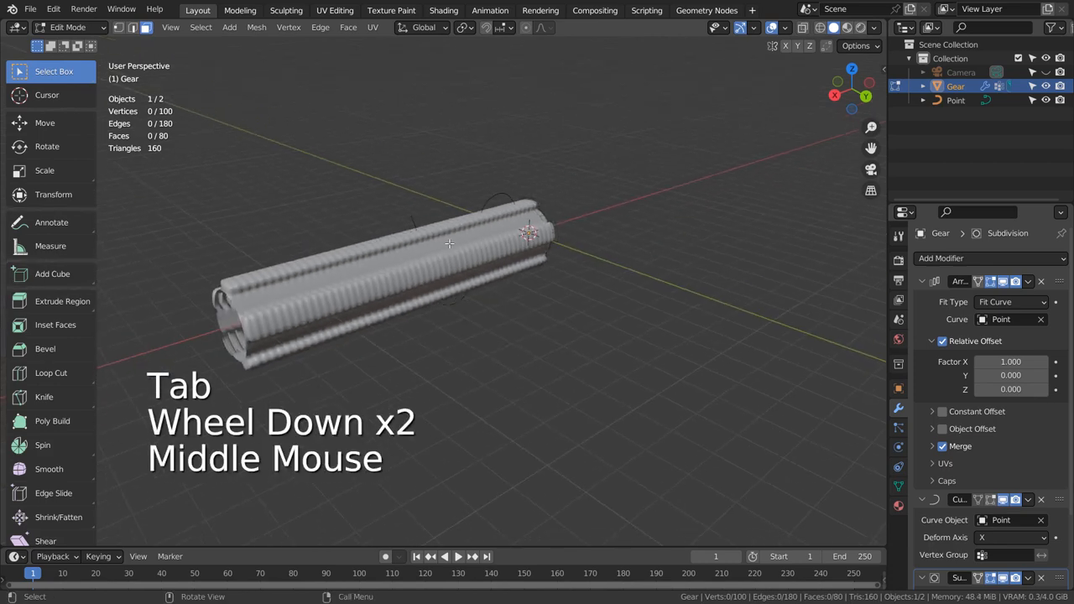
Switch to Right Ortho view and collapse the Array and Subdivision modifier panels.
key("Tab")
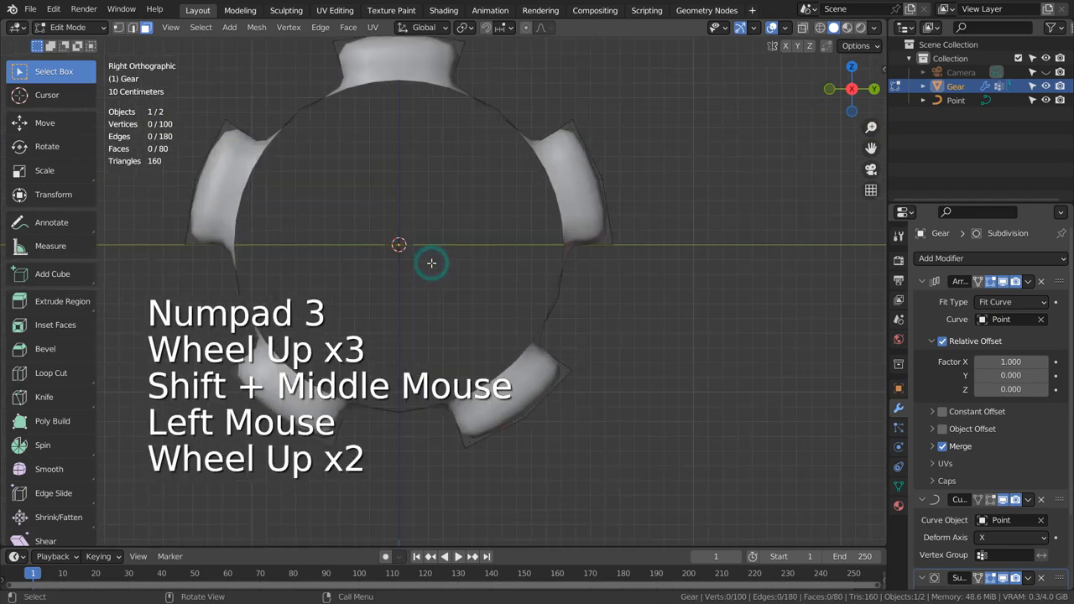
key("shift+z")
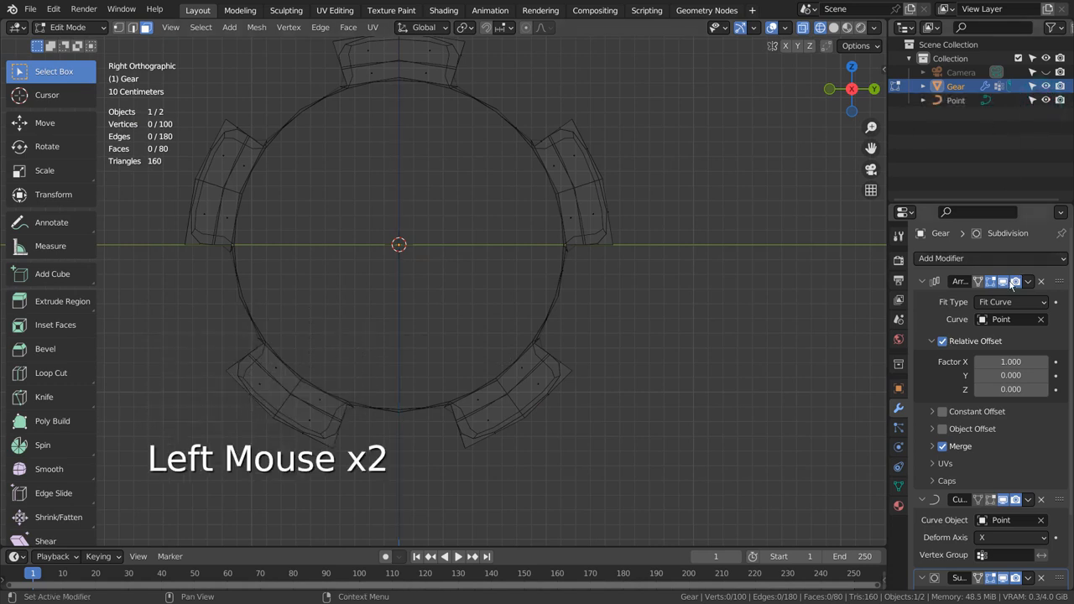
left_click(921, 281)
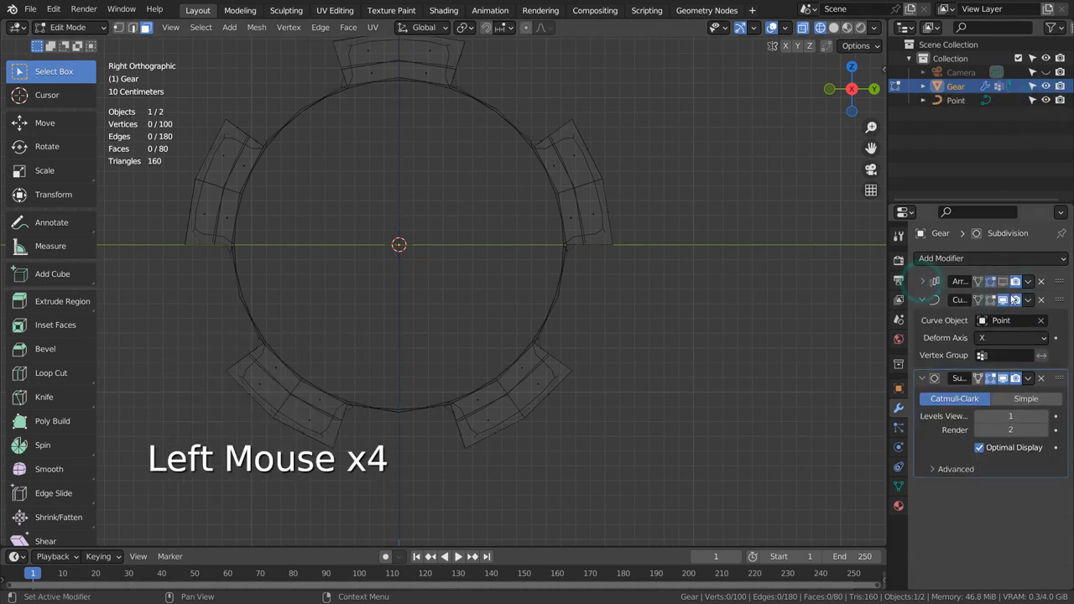
left_click(922, 378)
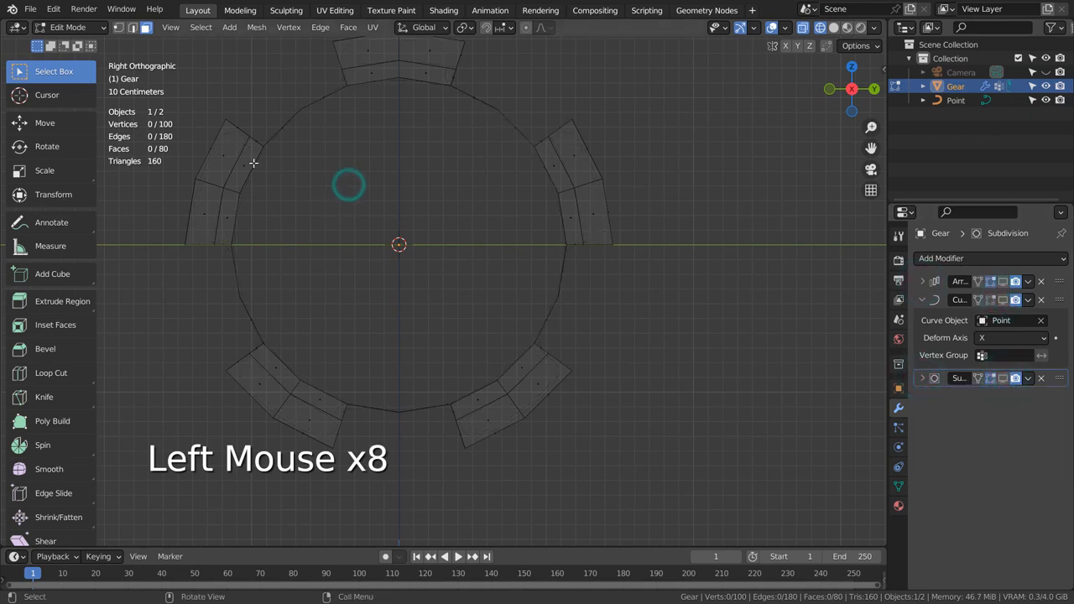
Select the gear tooth faces and delete only the faces, leaving 40 faces.
left_click(260, 179)
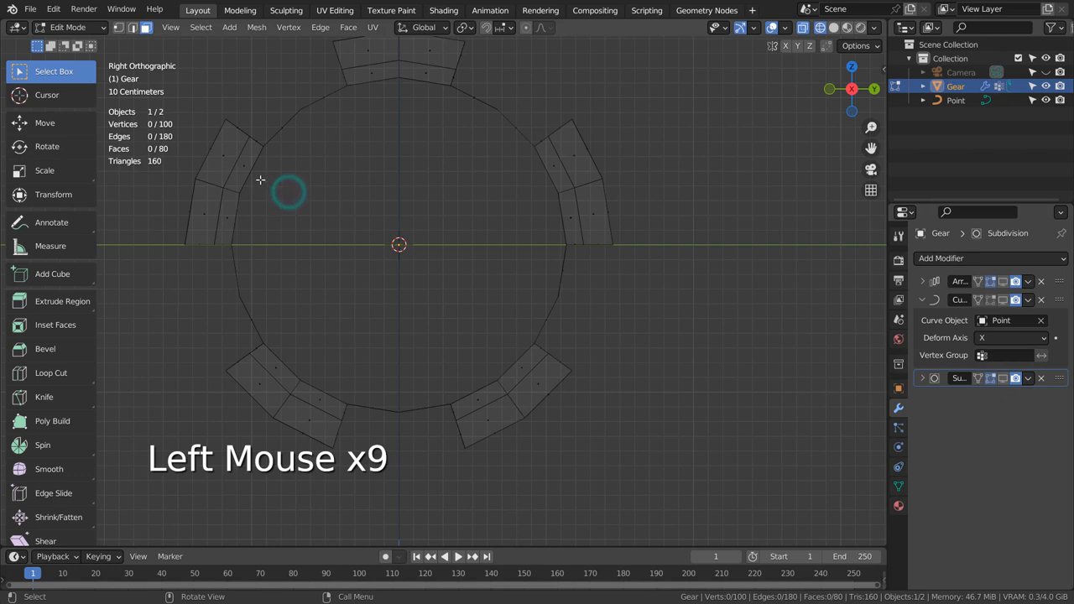
key("c")
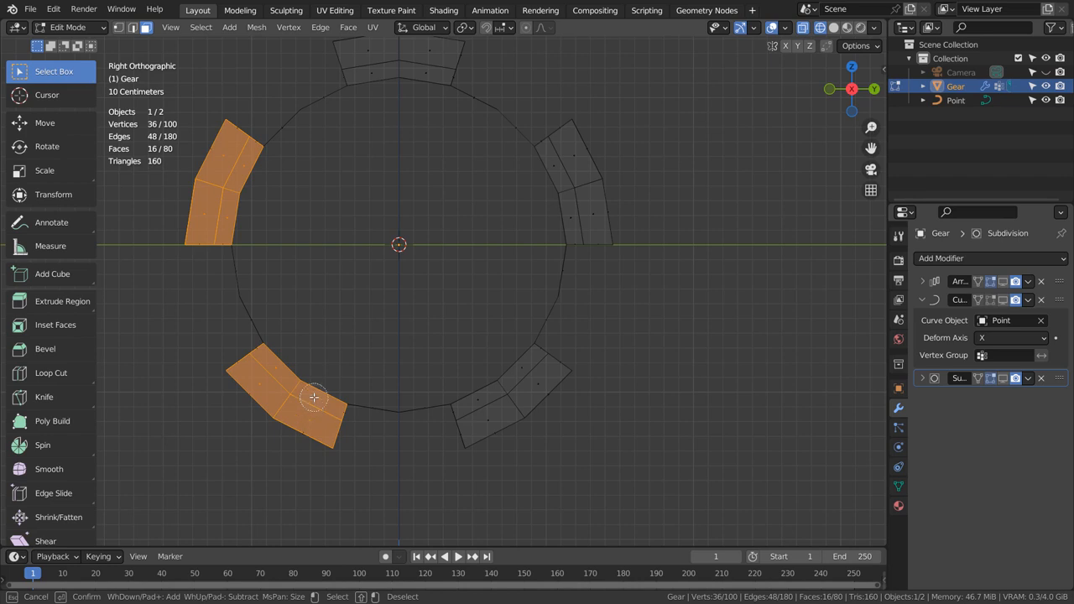
key("shift+g")
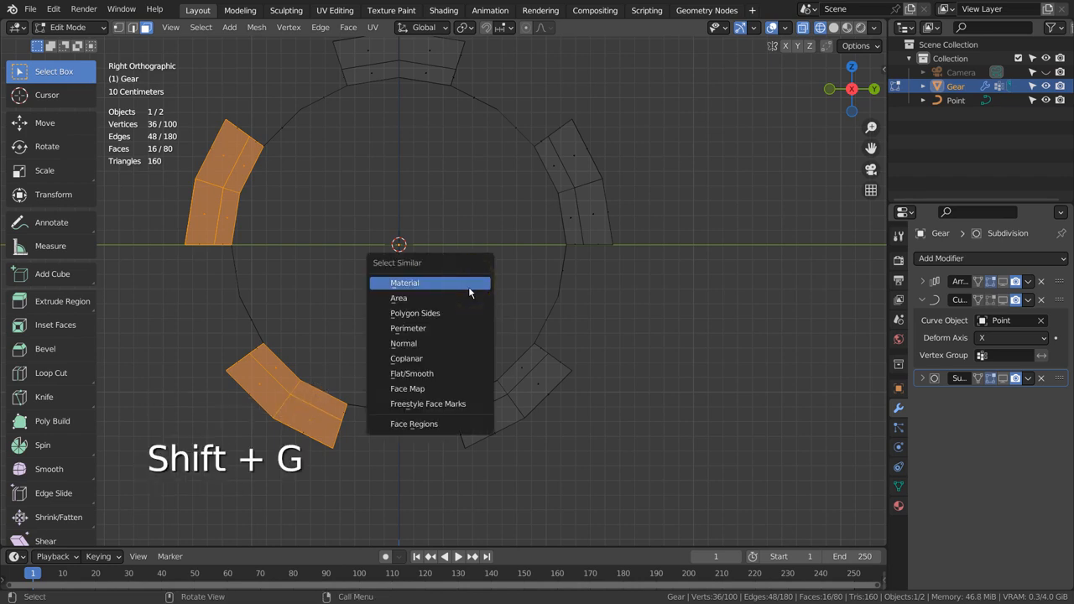
key("ctrl+z")
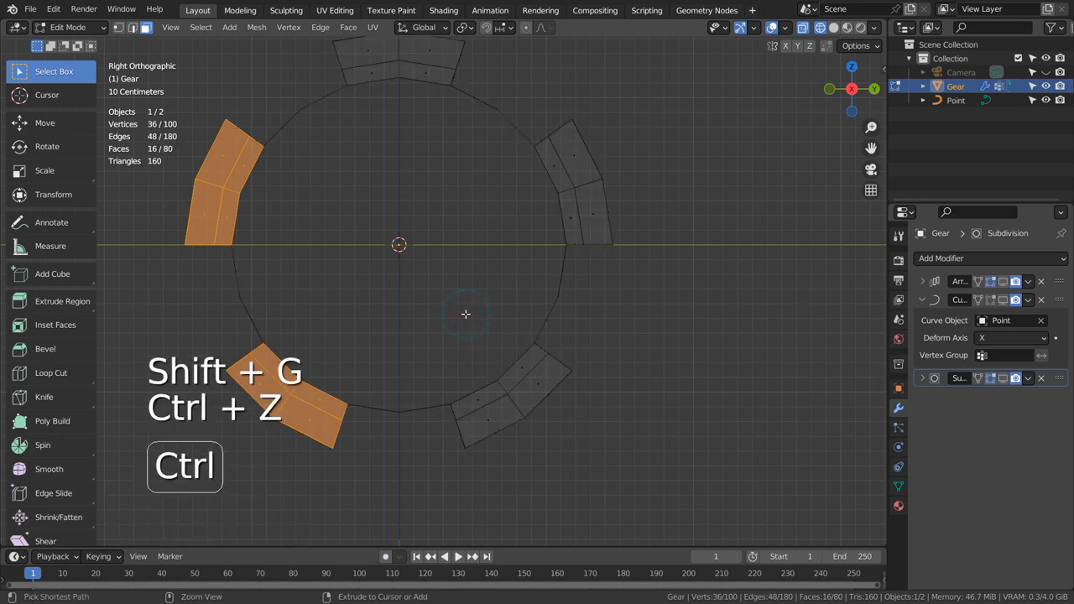
key("shift+g")
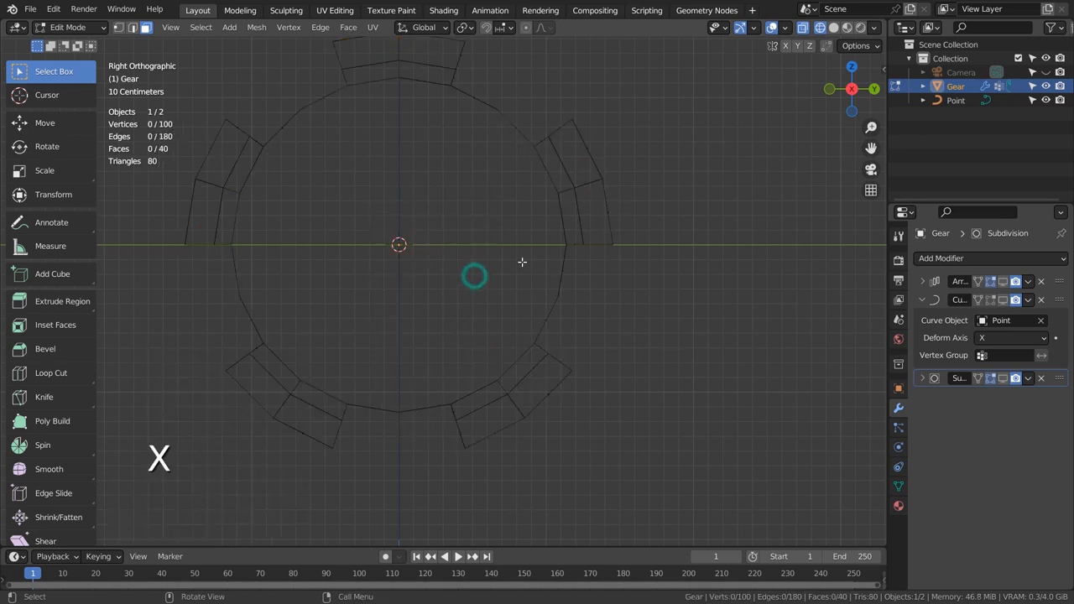
Select the 60 inner tooth edges via Select Similar and delete them, leaving 120 edges.
key("2")
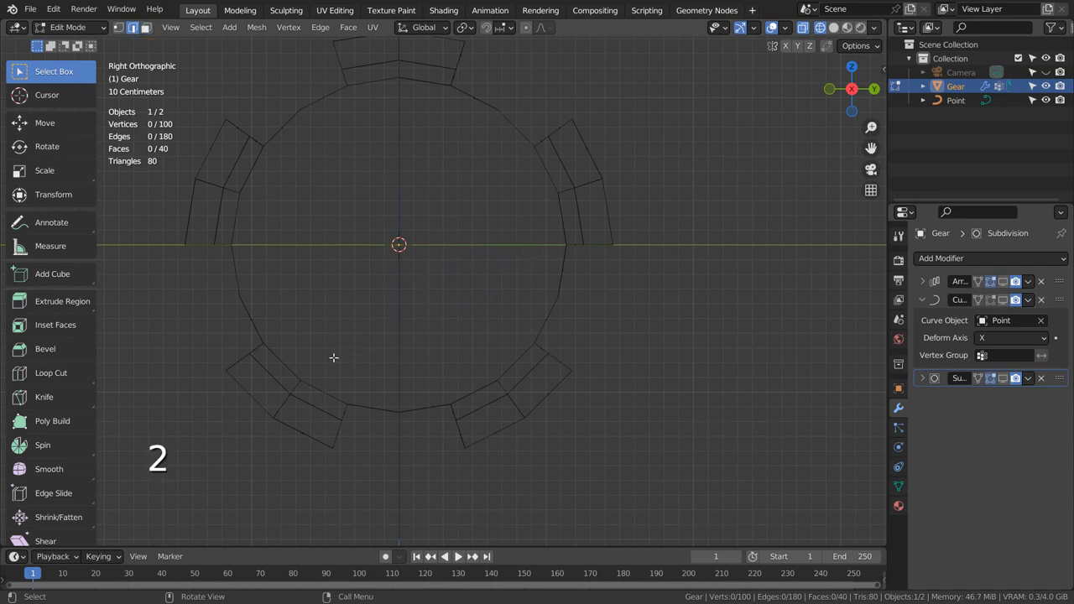
left_click(275, 372)
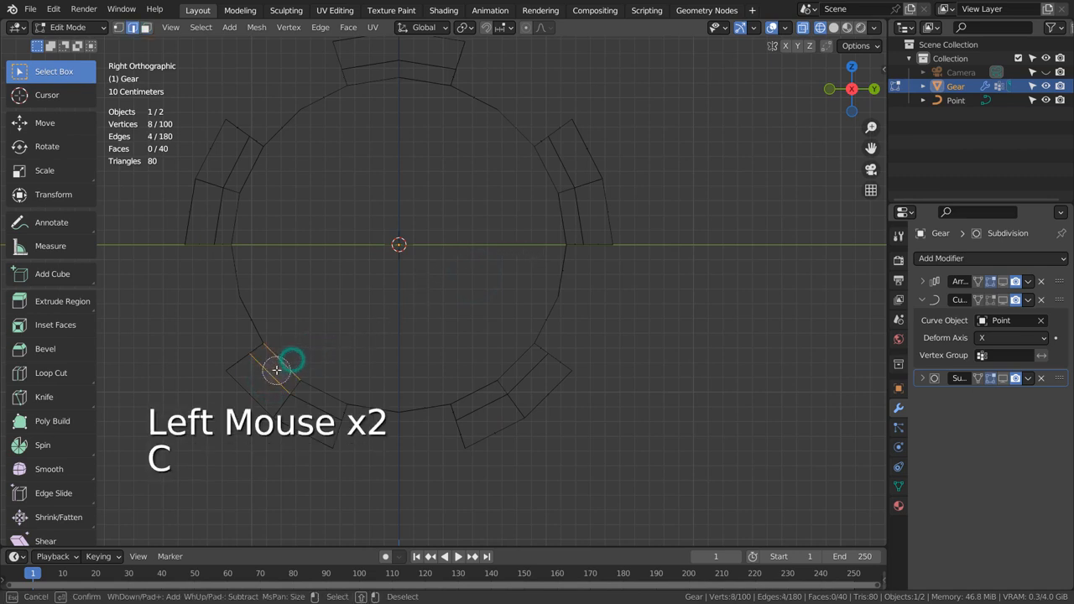
left_click(276, 369)
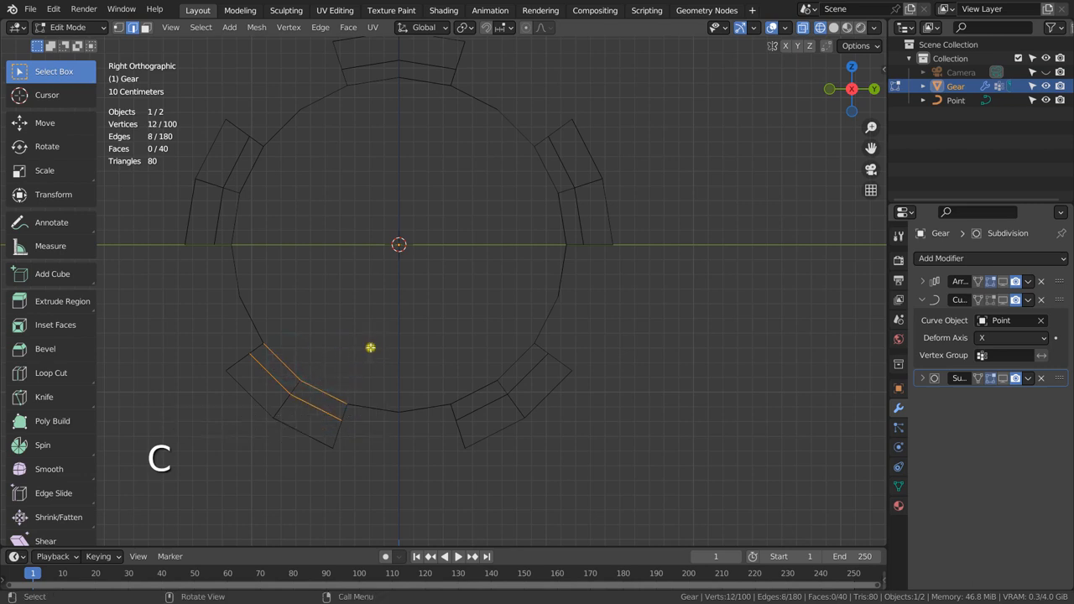
mouse_move(304, 384)
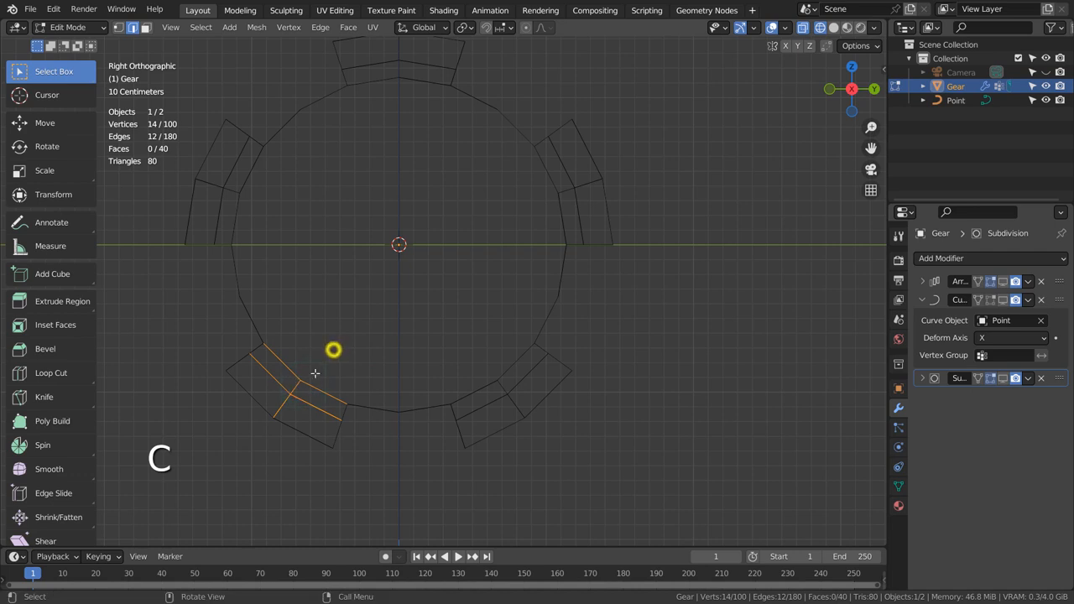
key("shift+g")
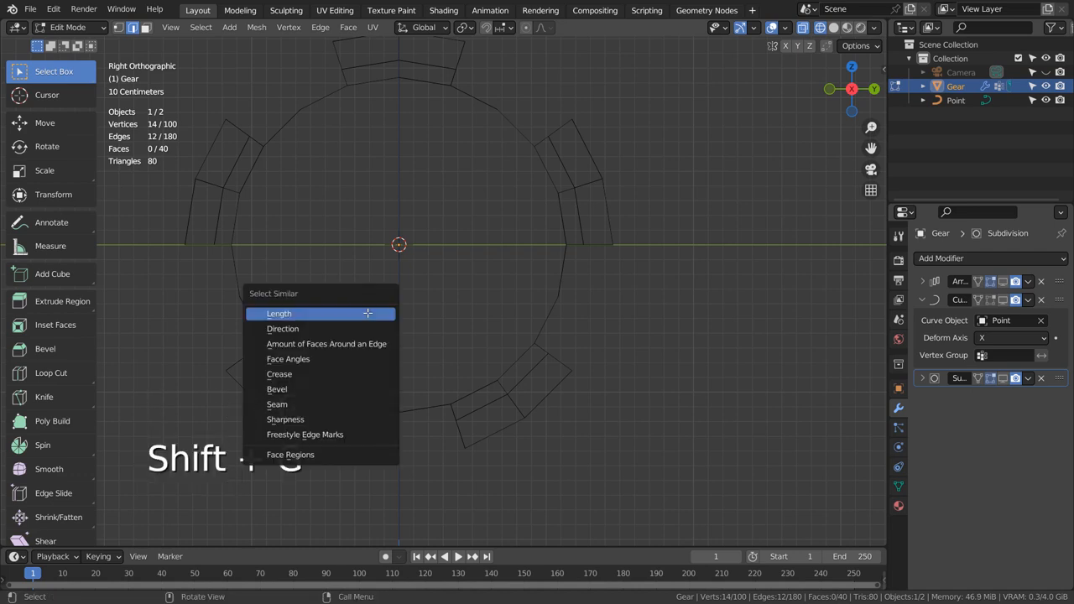
left_click(326, 343)
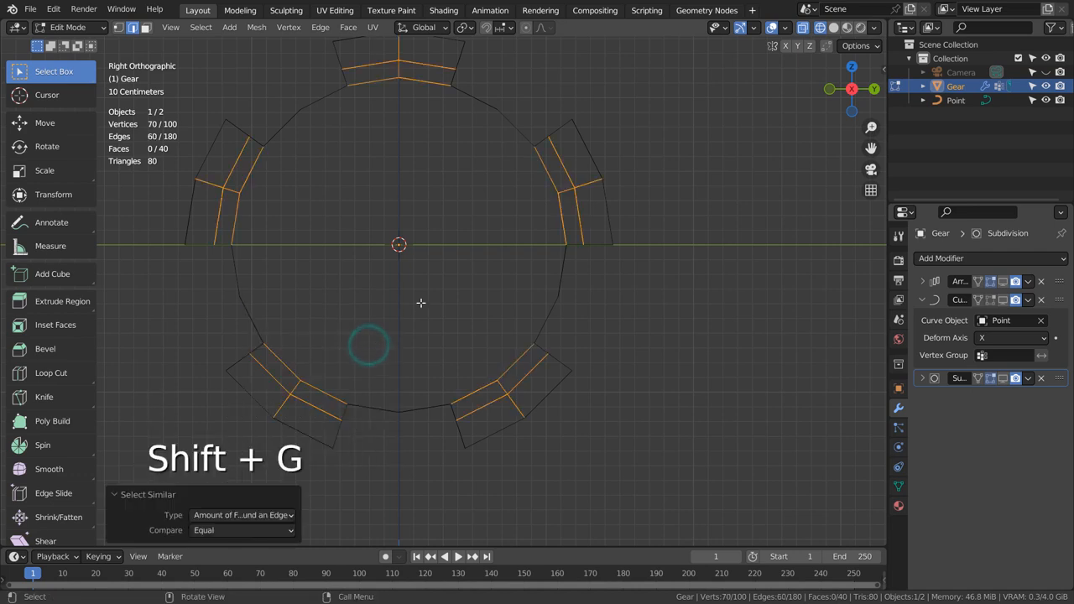
key("x")
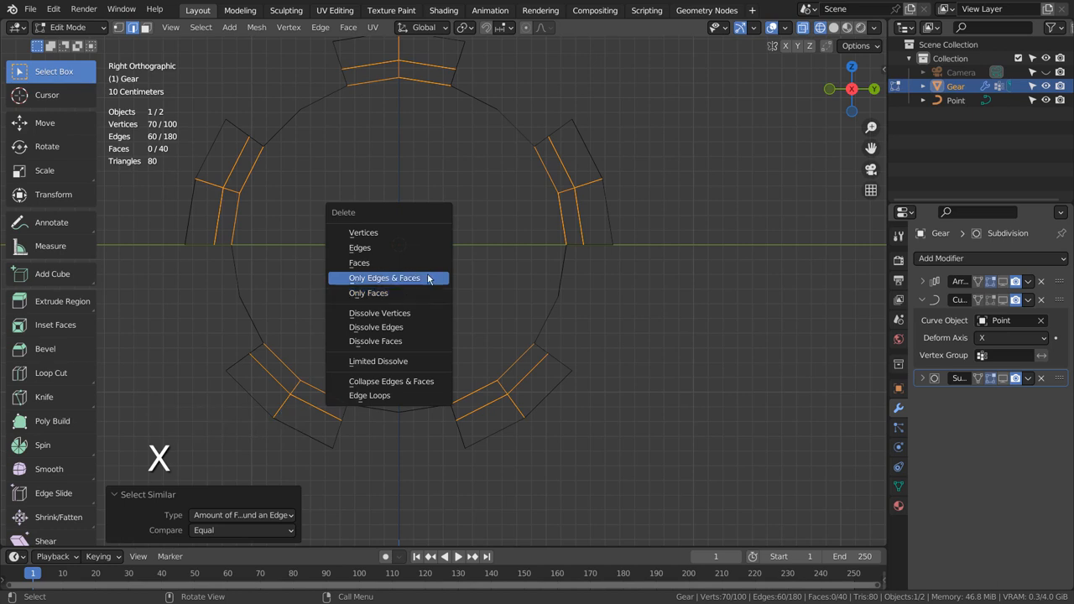
left_click(383, 277)
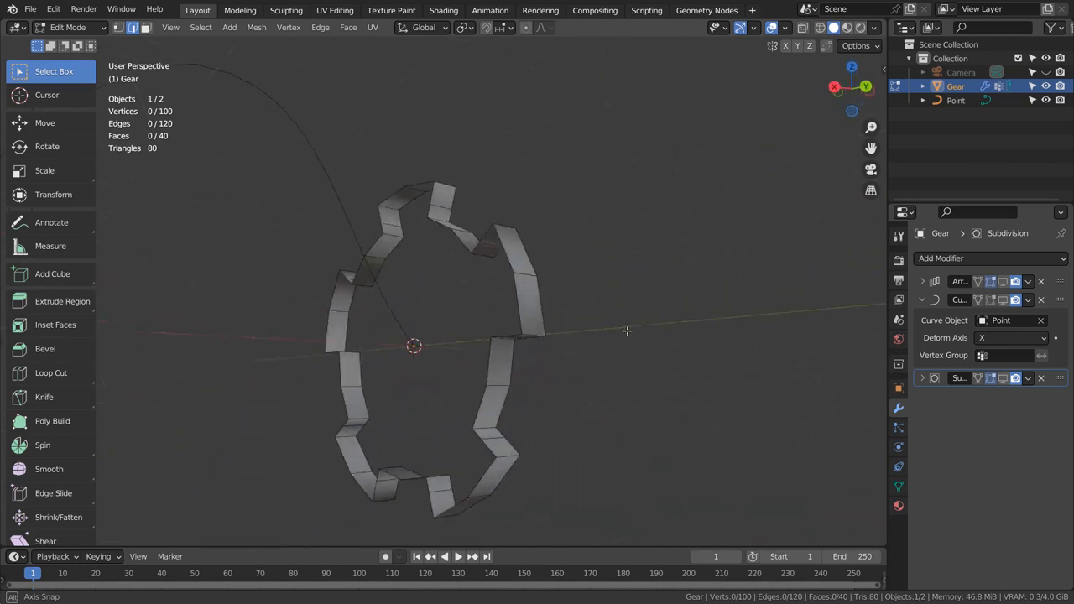
Scale the Gear to about a quarter size and apply all its transforms.
key("Tab")
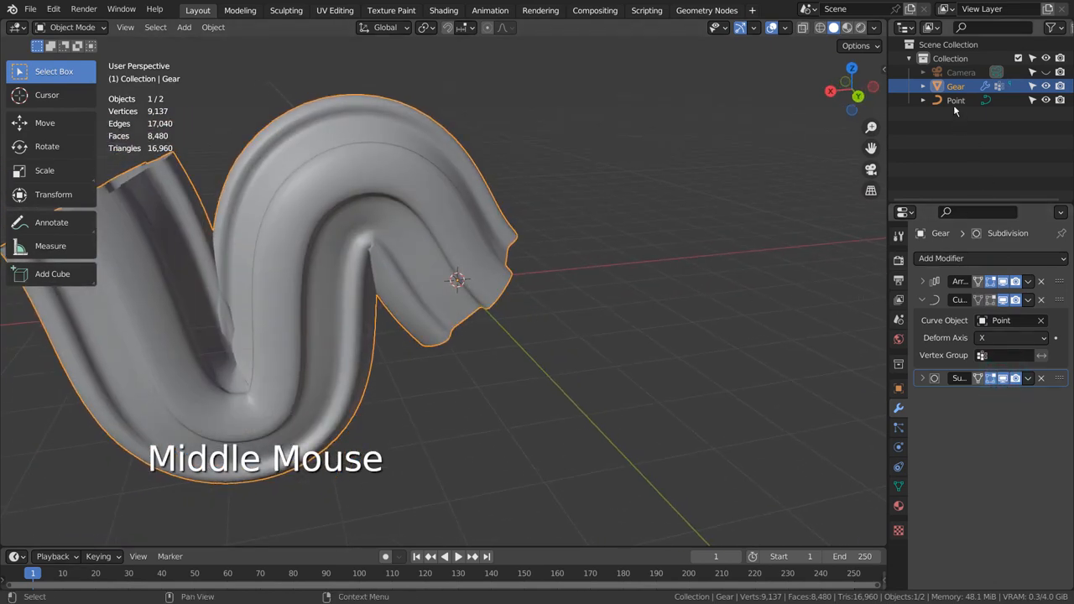
key("s")
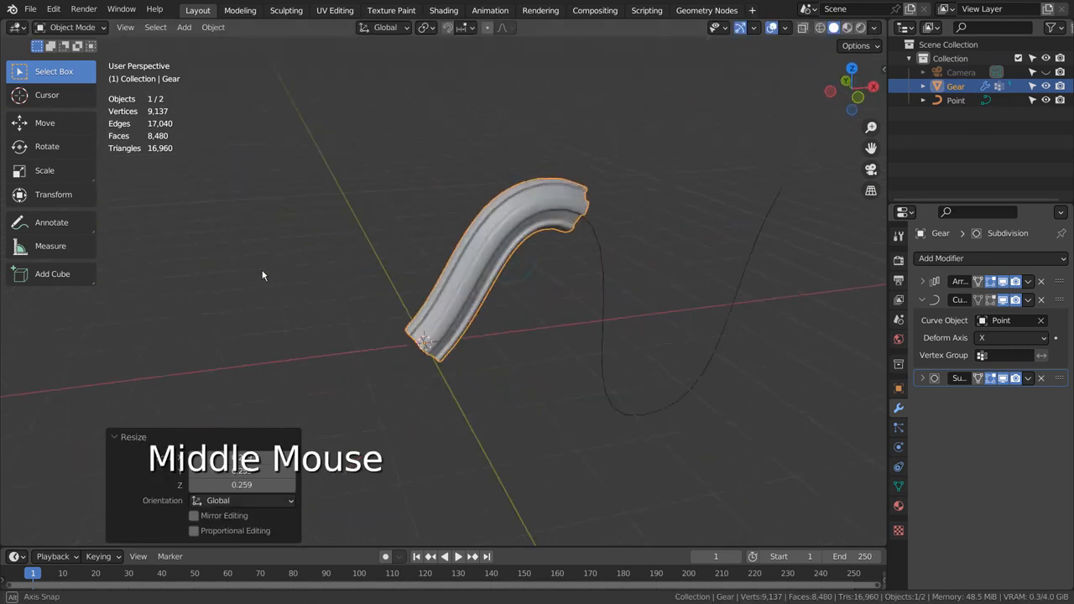
scroll("up", 3)
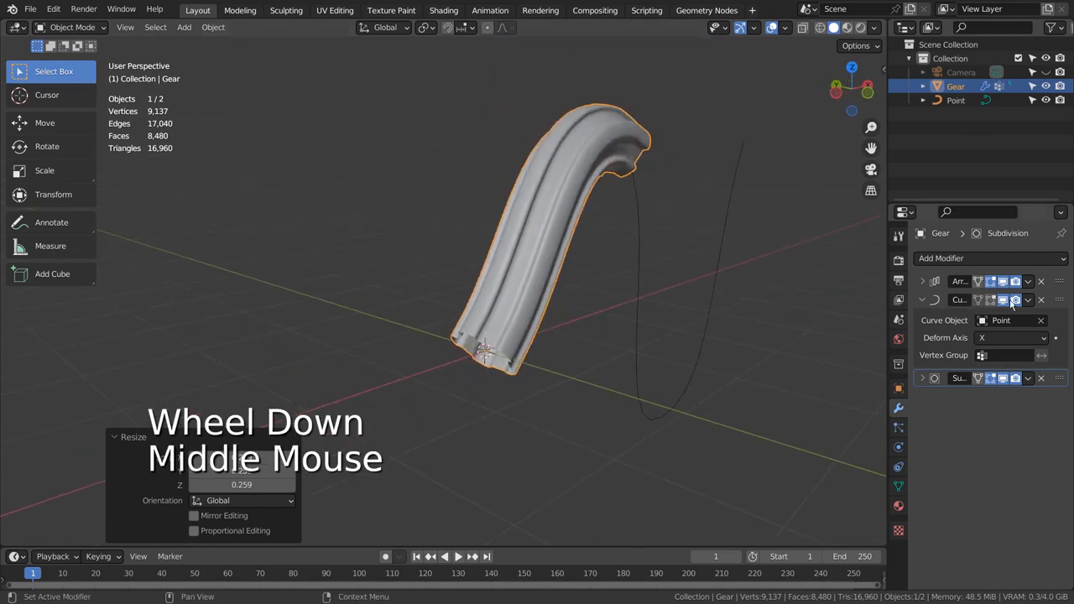
left_click(921, 299)
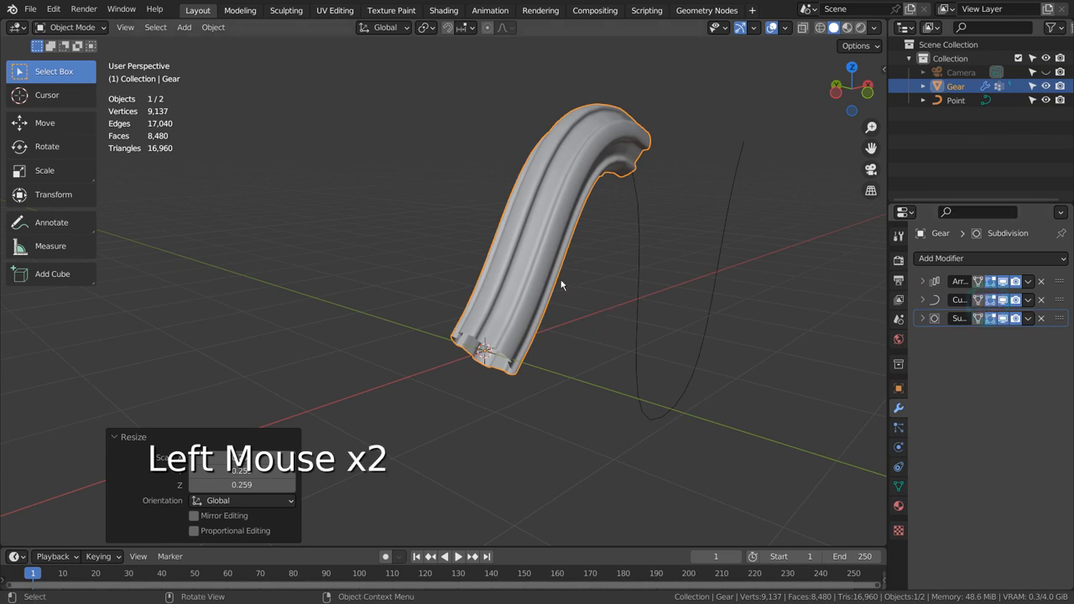
mouse_move(579, 275)
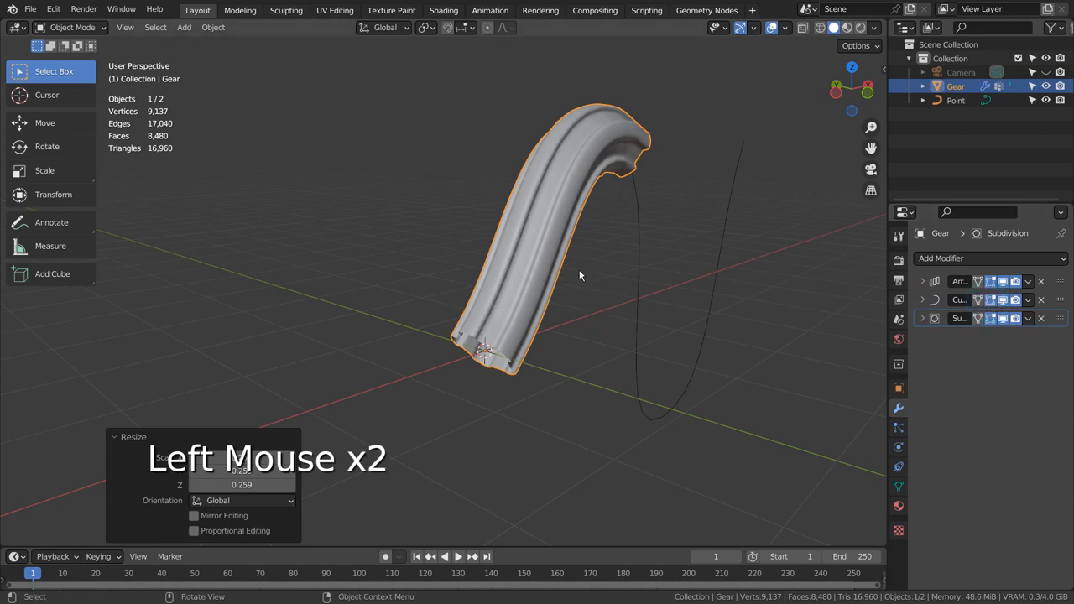
key("ctrl+a")
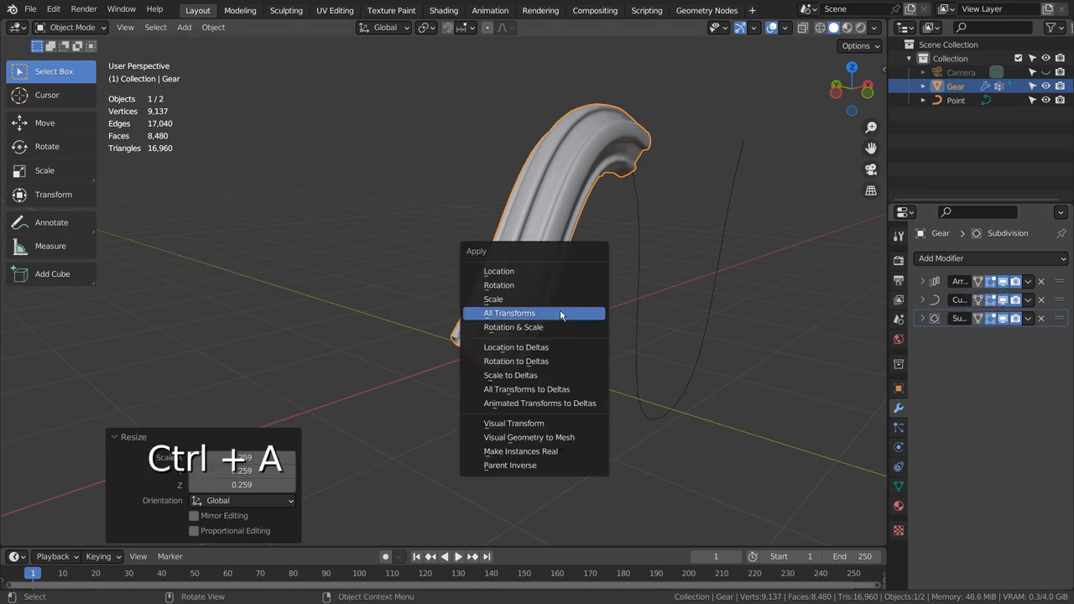
left_click(509, 313)
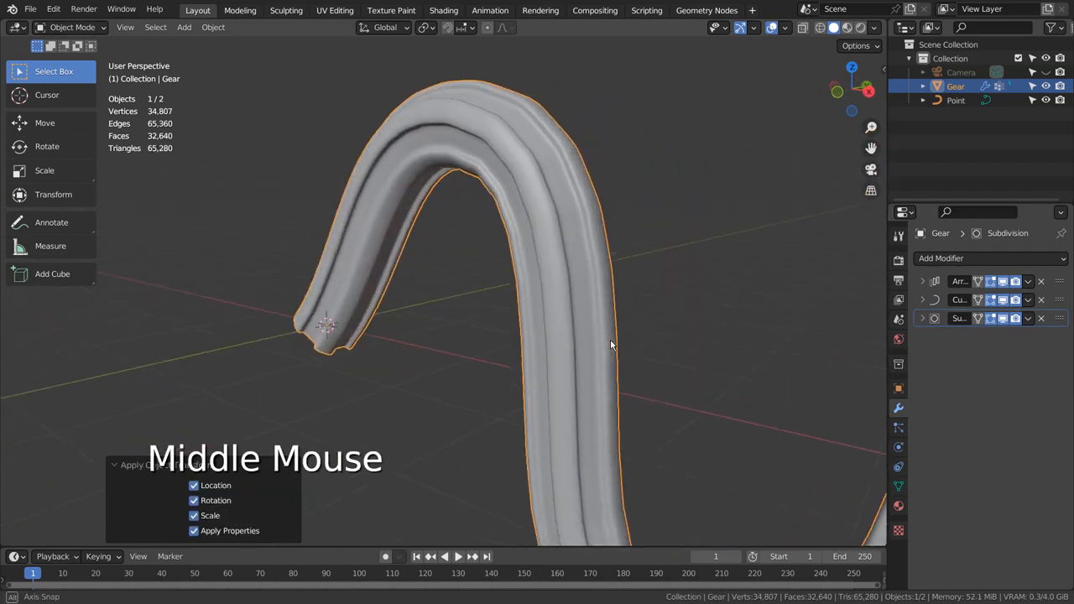
scroll("down", 3)
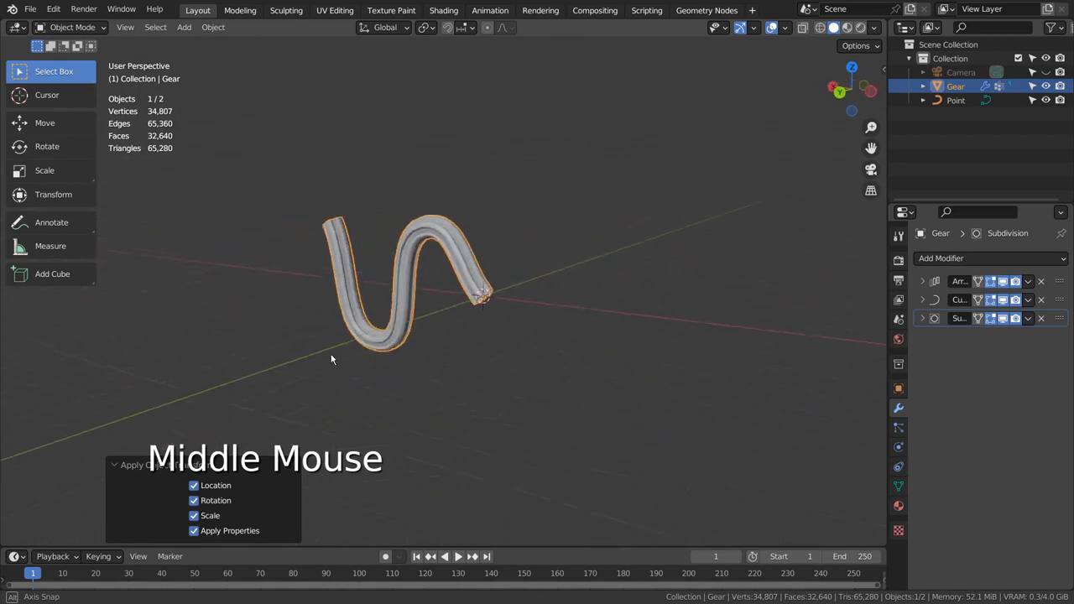
Give the Point curve a Subdivision modifier at viewport level 3, render 2, in solid shading.
scroll("up", 3)
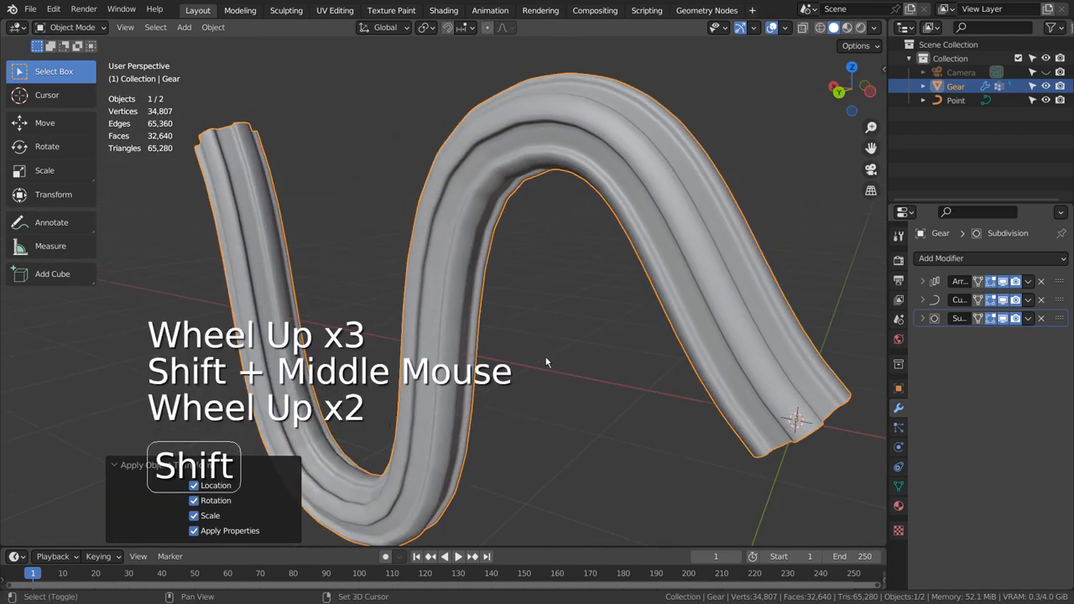
scroll("up", 3)
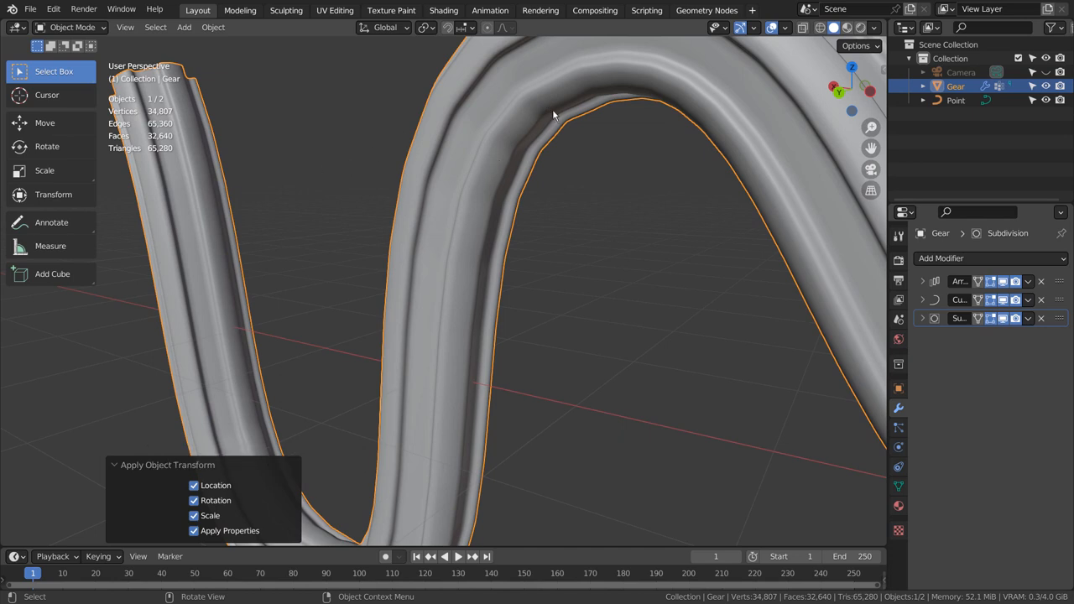
mouse_move(826, 110)
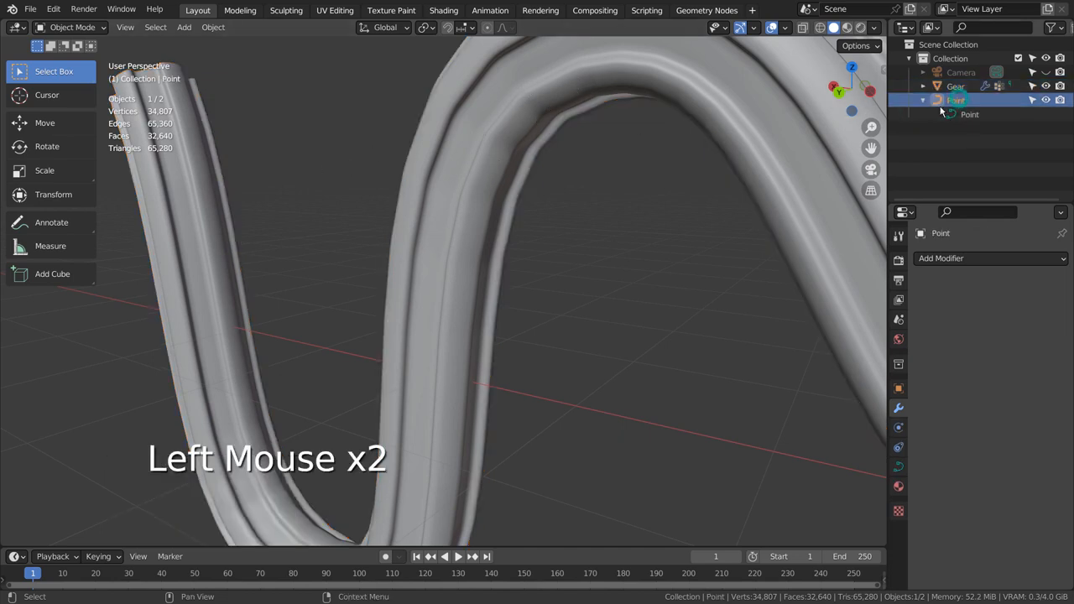
key("shift+z")
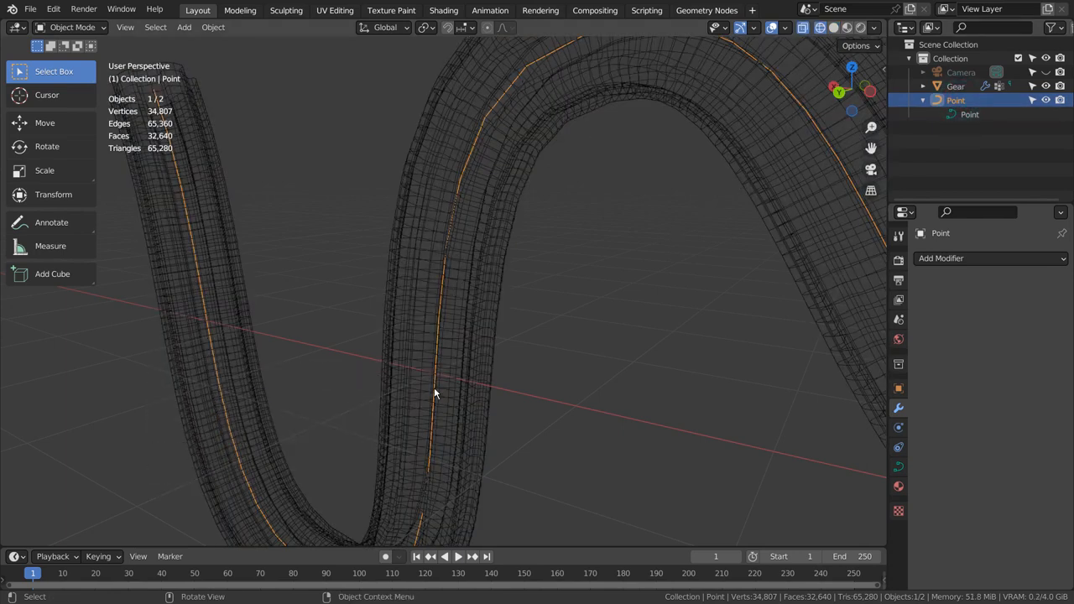
key("Tab")
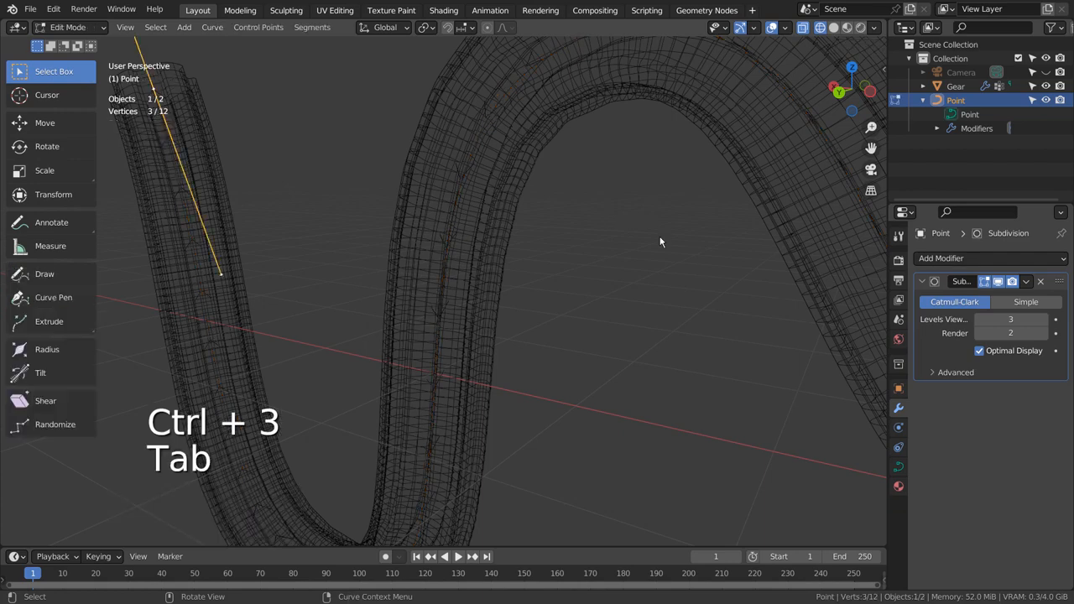
key("Tab")
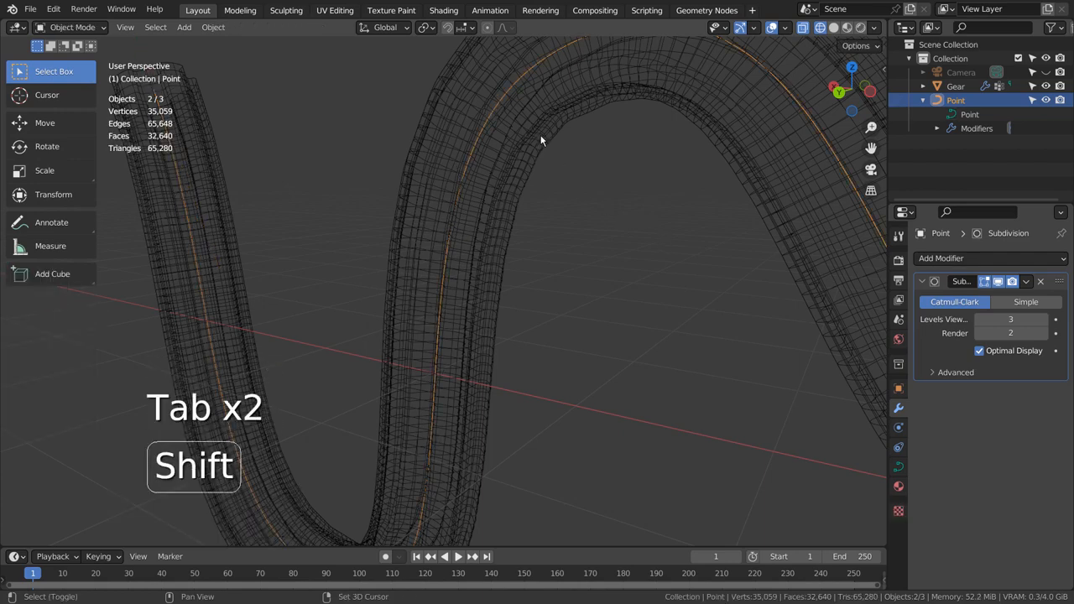
key("shift+z")
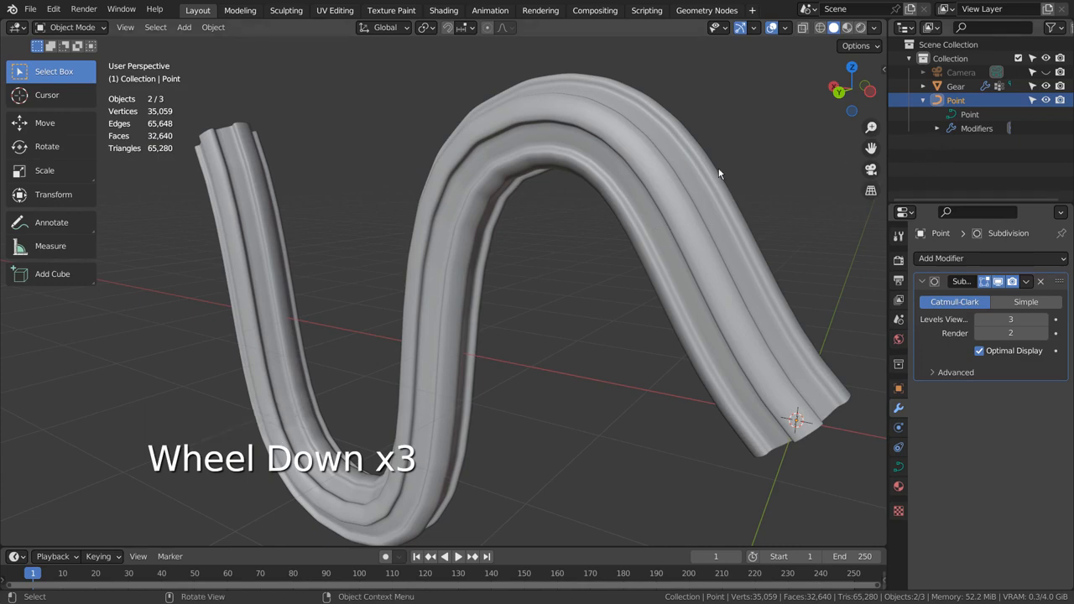
Subdivide the Point curve once, inserting control points between the originals.
key("Tab")
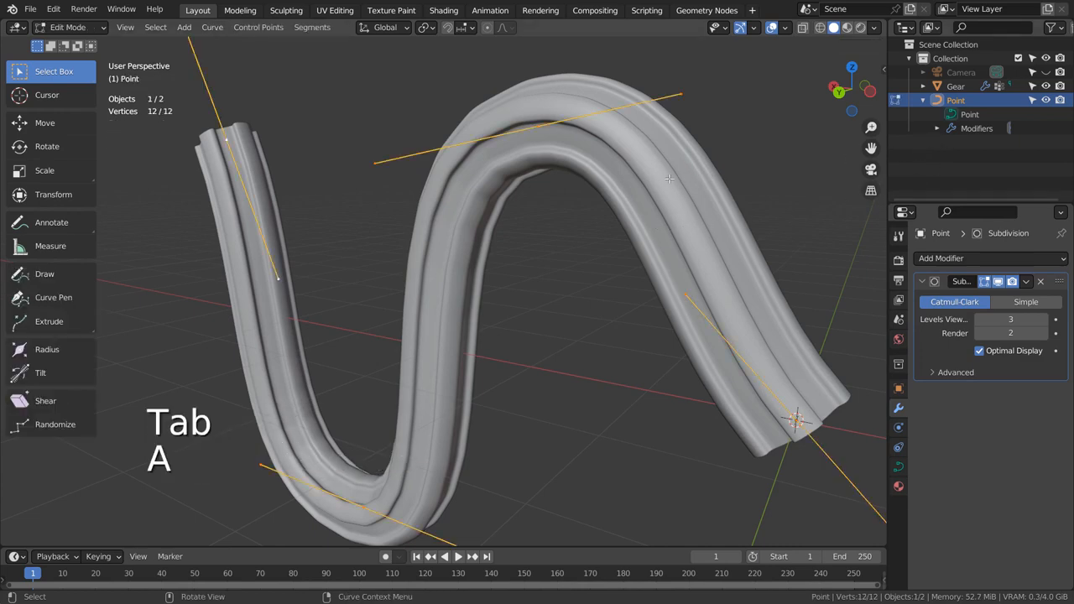
right_click(670, 178)
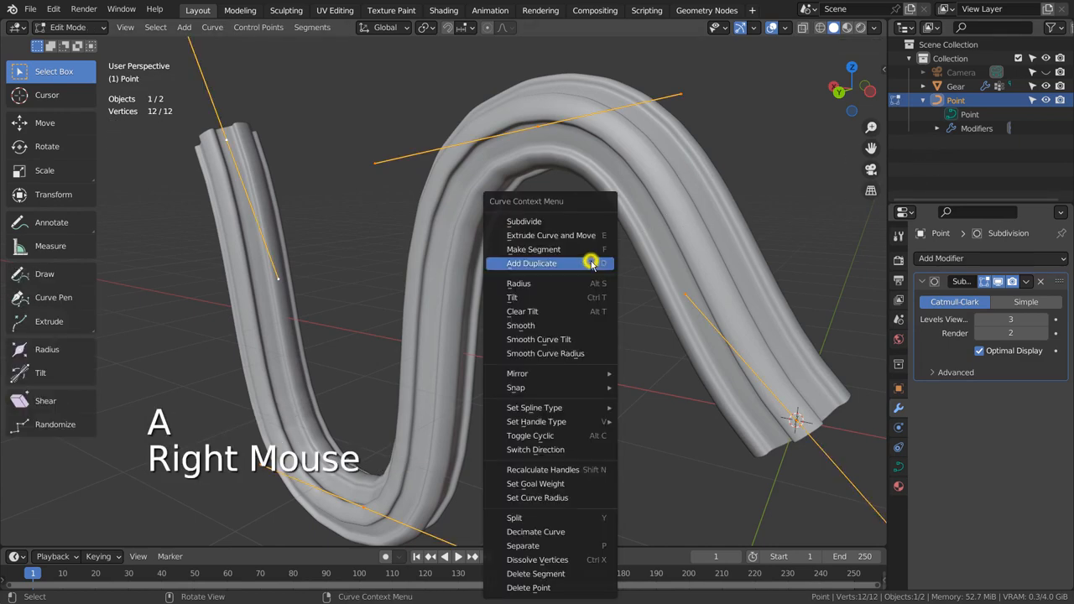
left_click(523, 221)
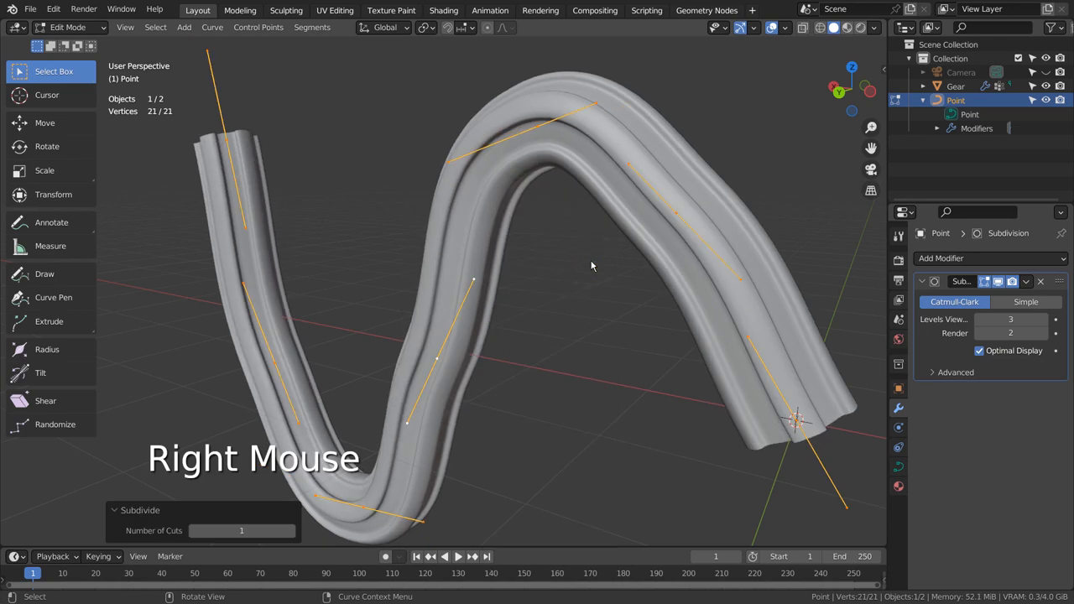
scroll("up", 3)
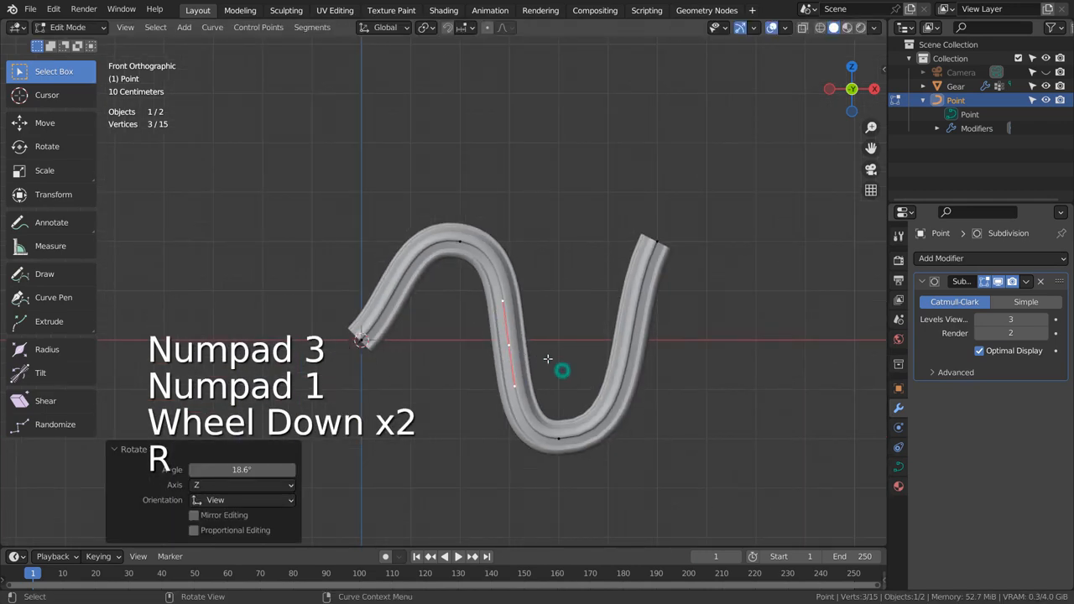
Move the rotated middle curve segment about 0.67 m sideways and start rotating another segment.
key("g")
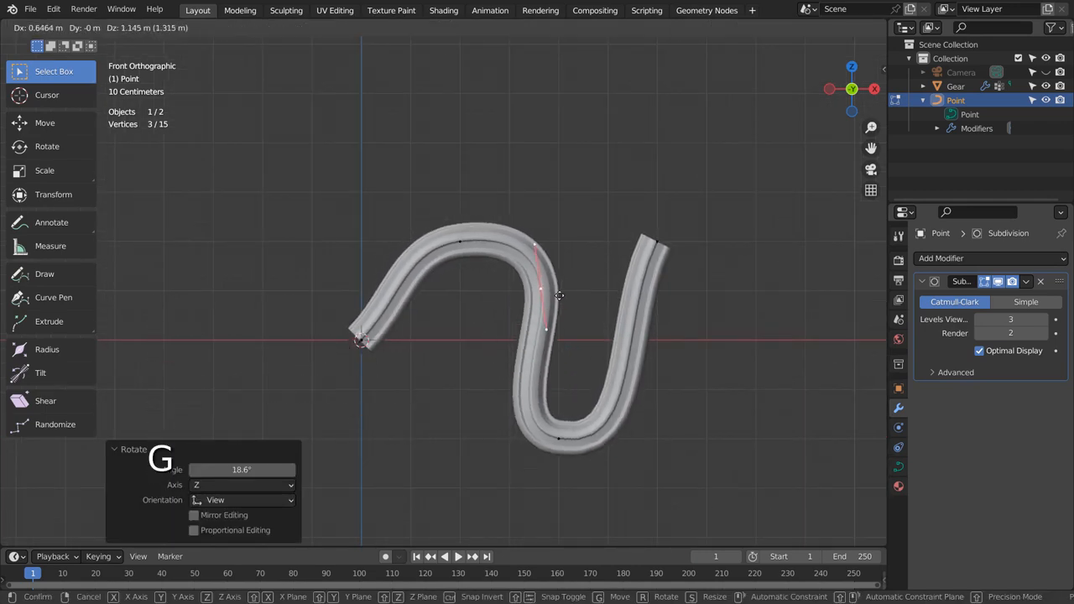
scroll("up", 3)
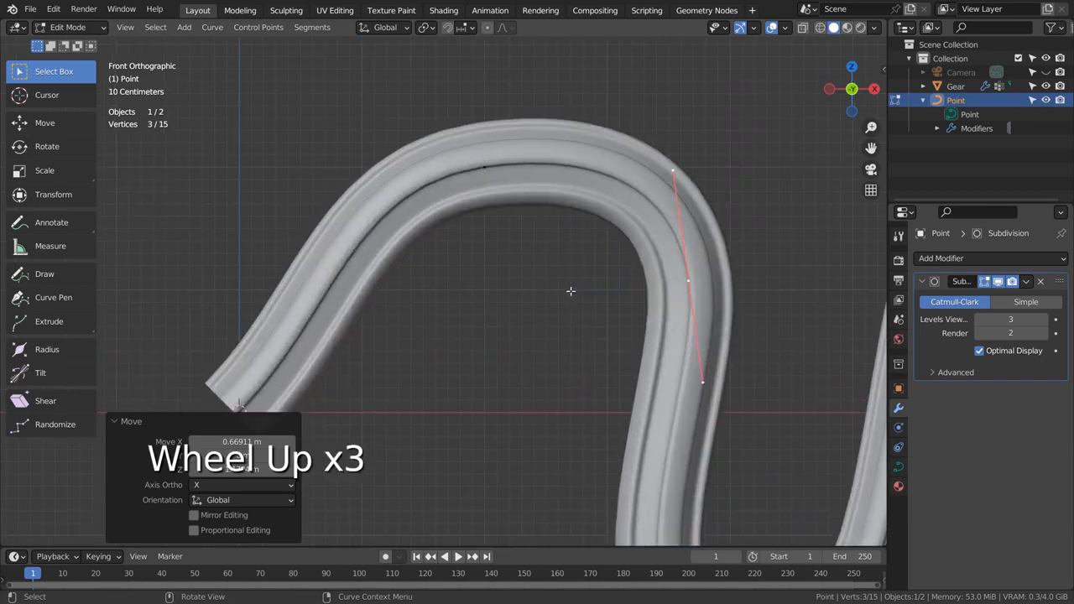
scroll("up", 3)
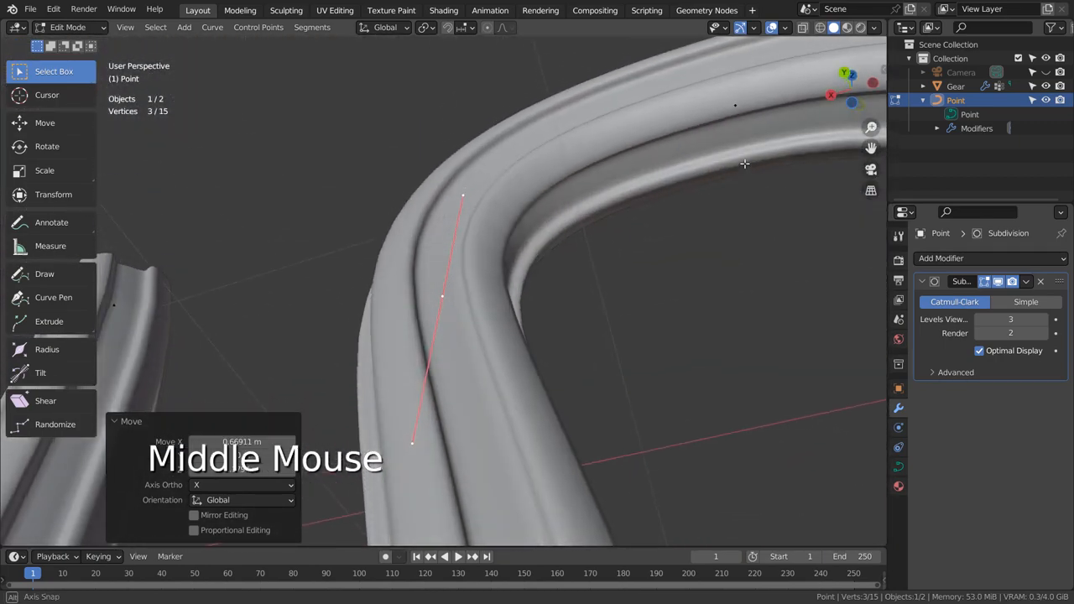
scroll("down", 3)
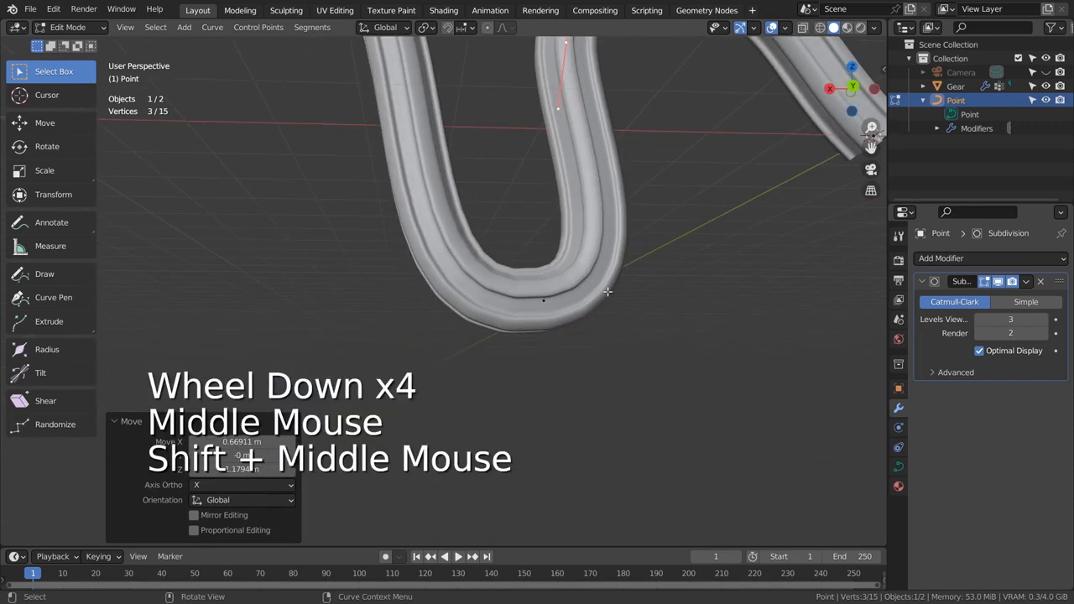
scroll("up", 3)
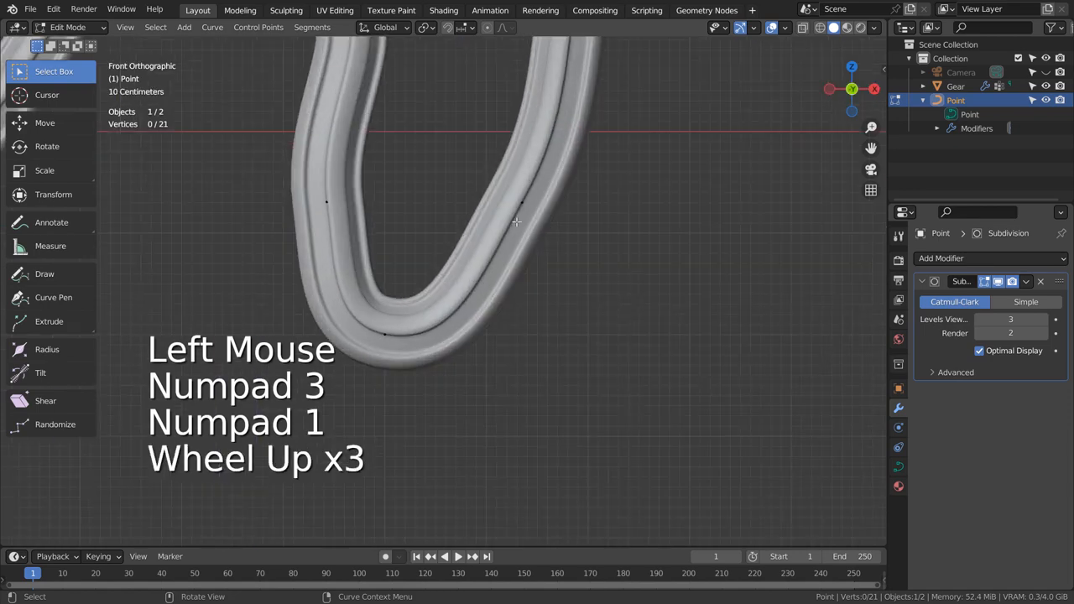
key("r")
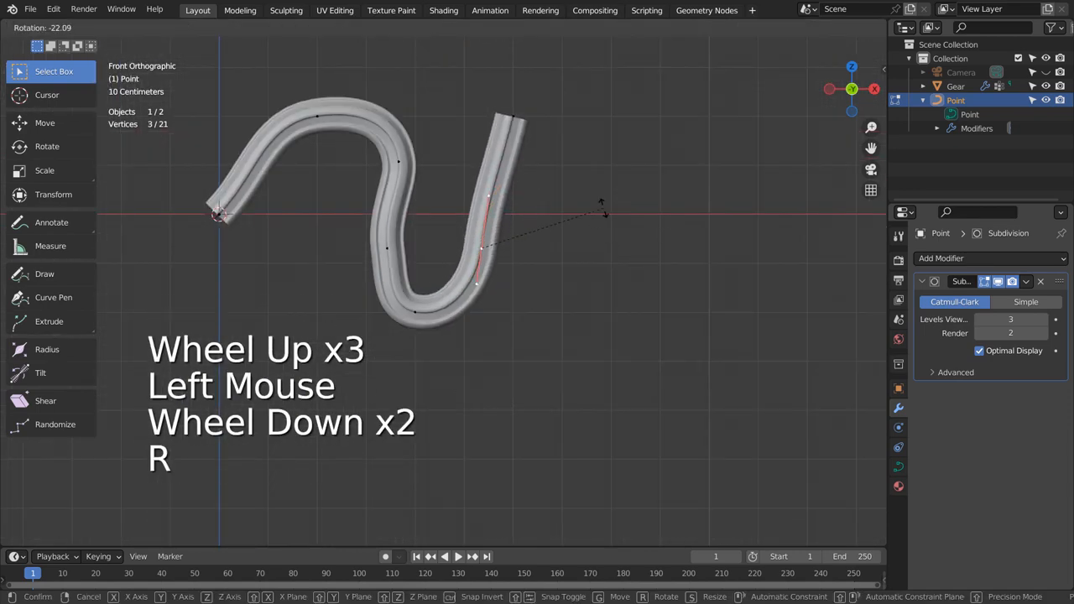